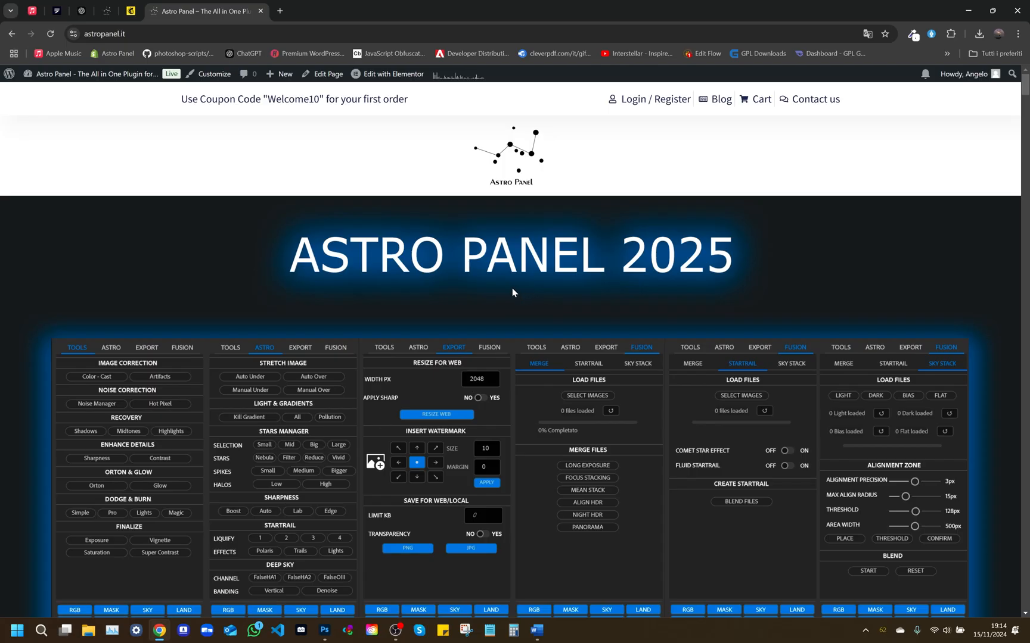
Scroll the astropanel.it home page down through the features to the Export tools section
scroll("down", 3)
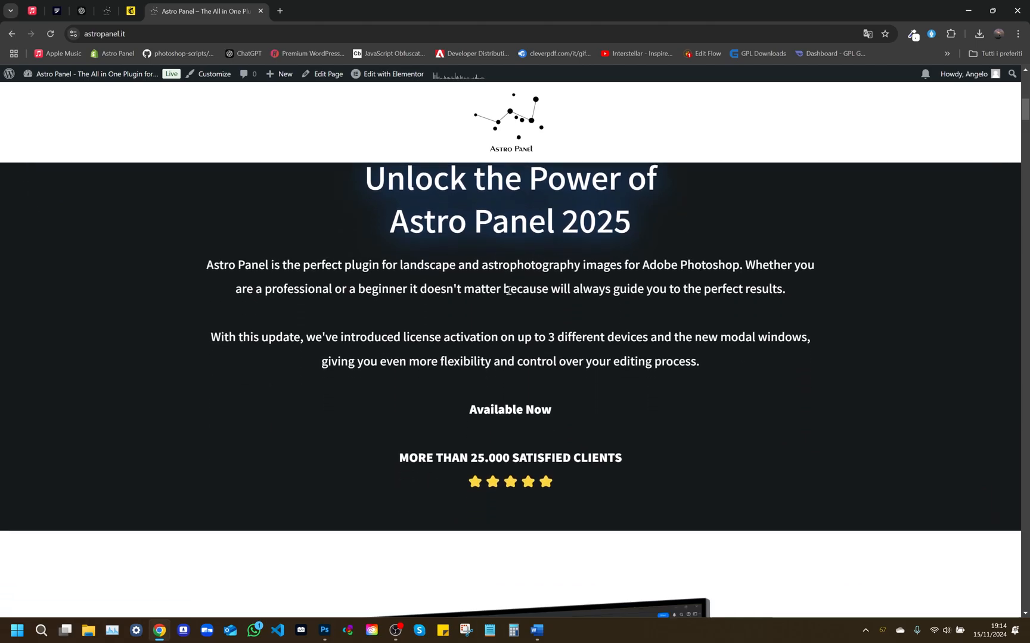
scroll("down", 3)
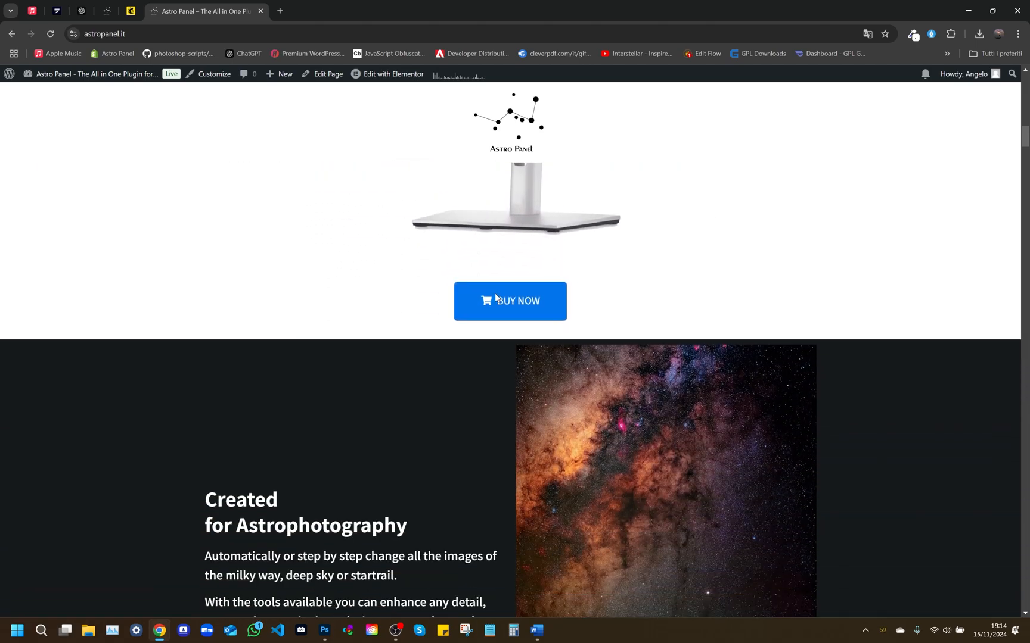
scroll("down", 3)
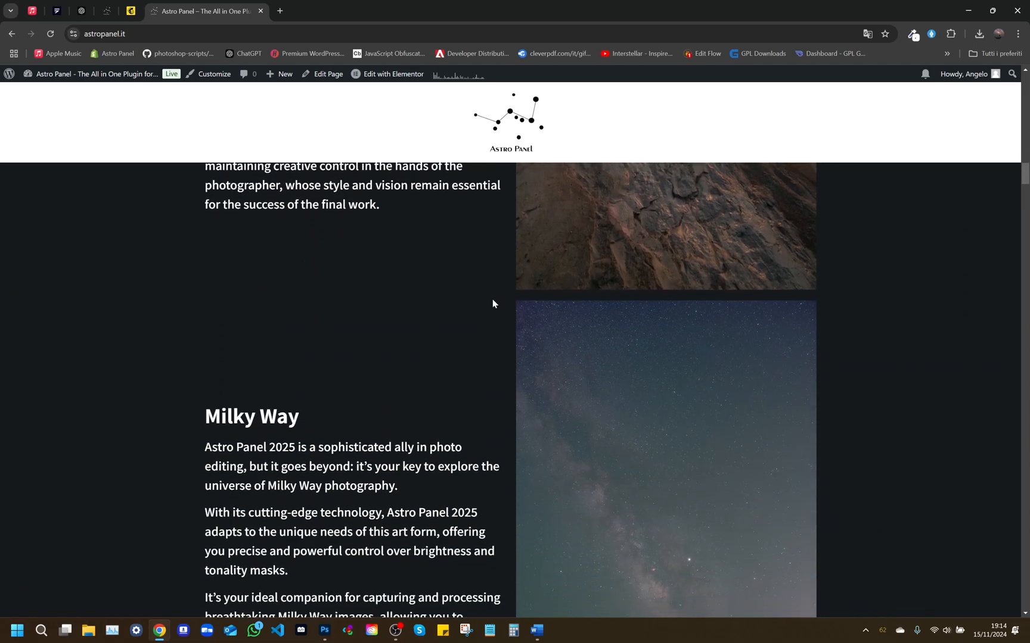
scroll("up", 3)
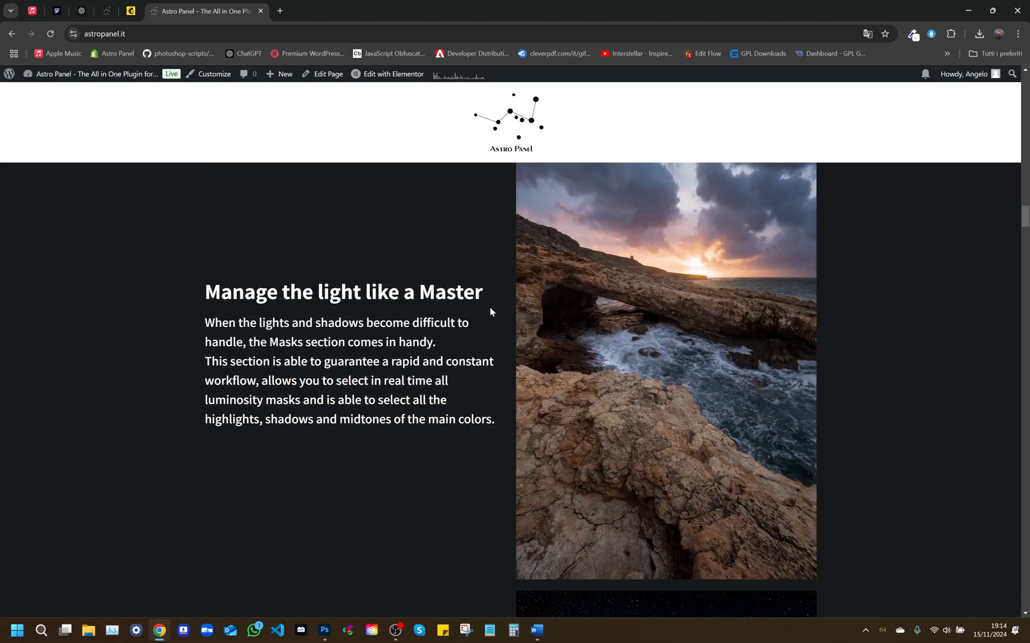
scroll("down", 3)
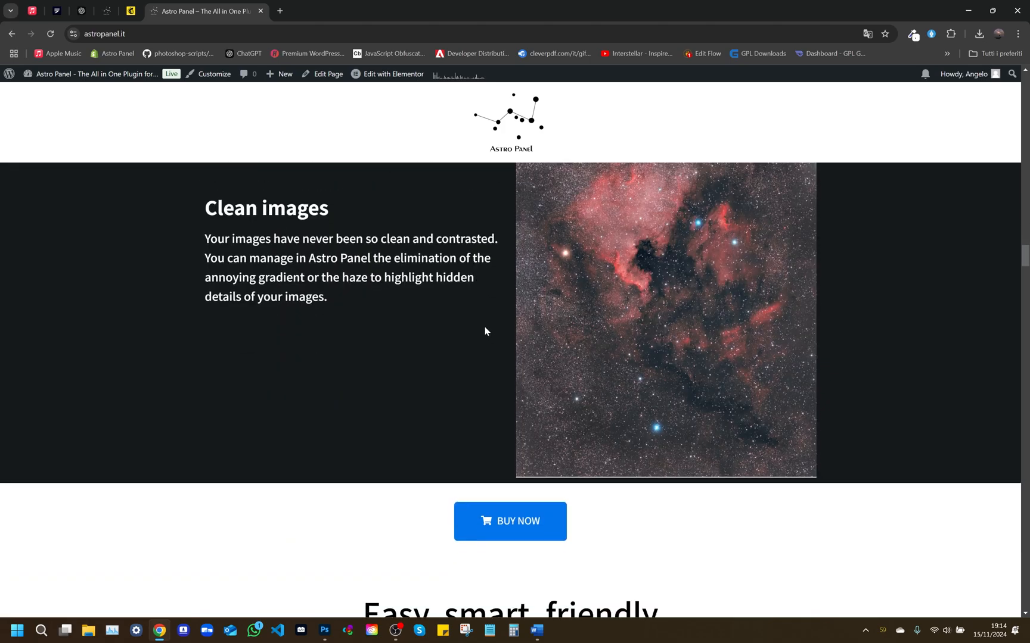
scroll("down", 3)
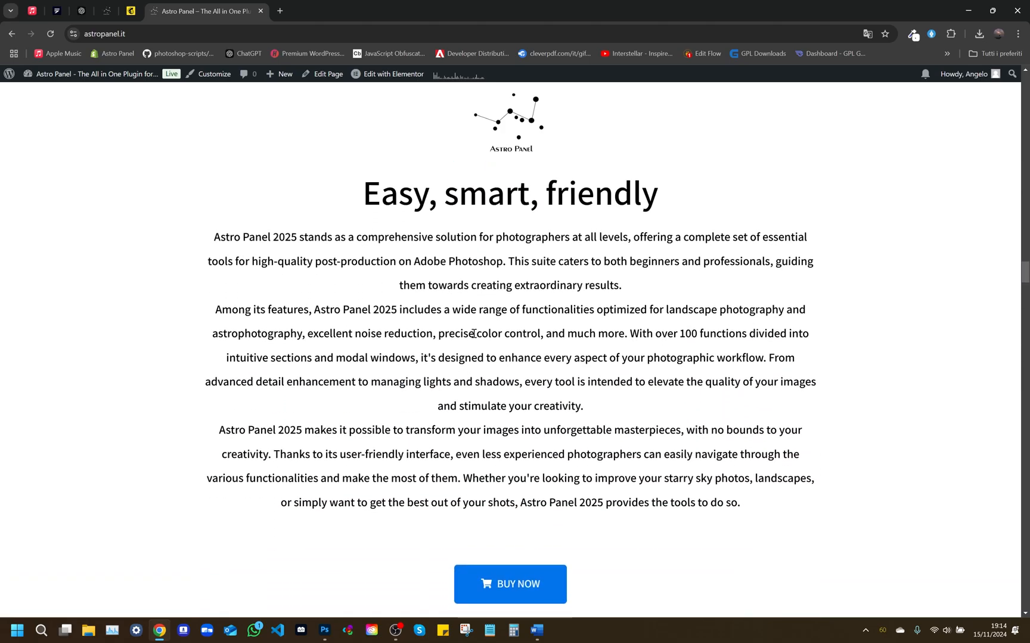
scroll("down", 3)
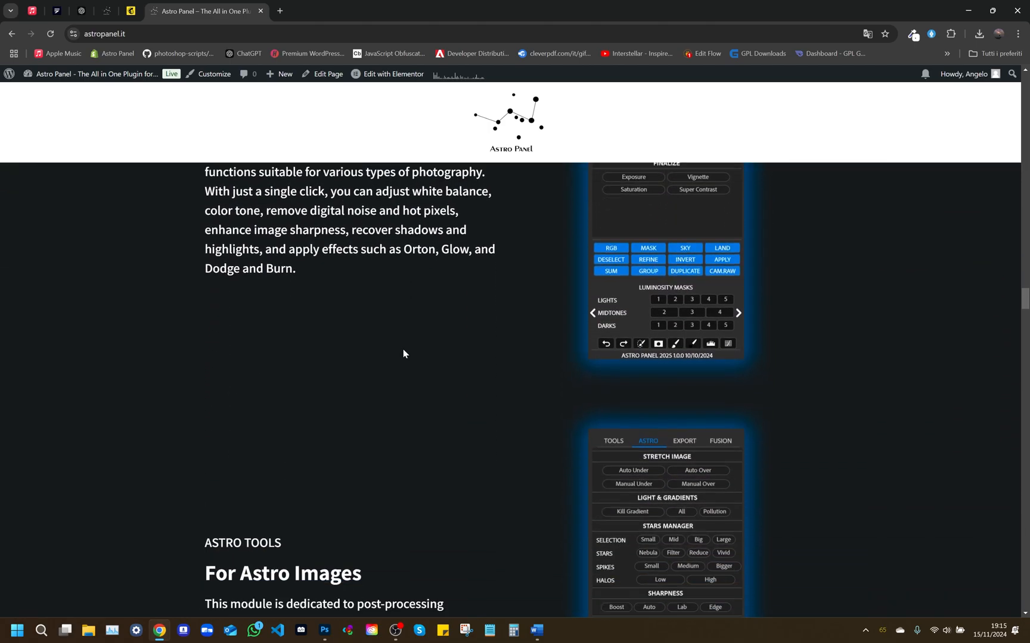
scroll("down", 3)
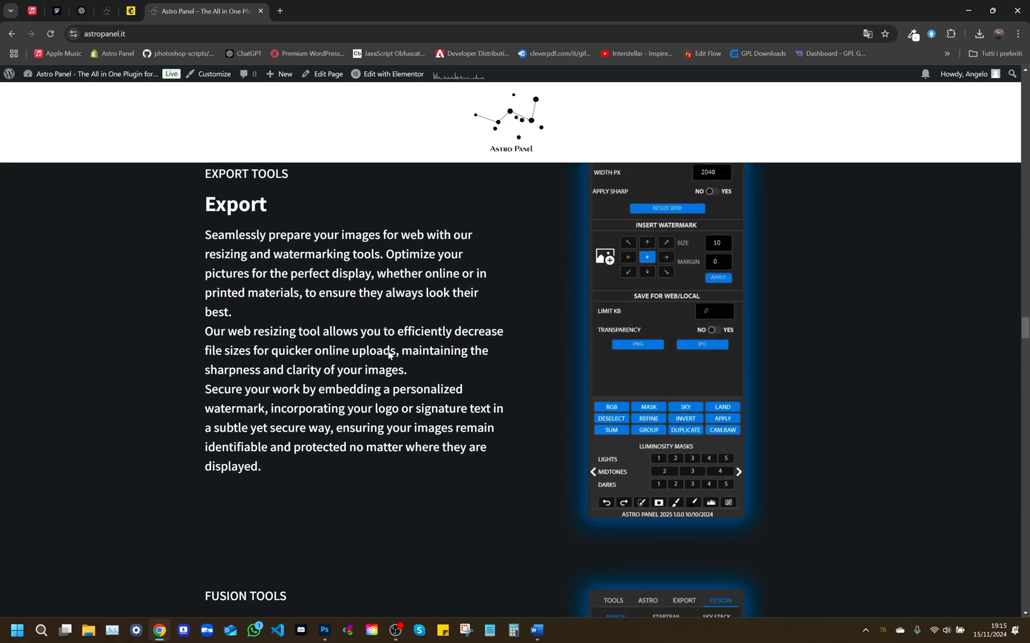
scroll("down", 3)
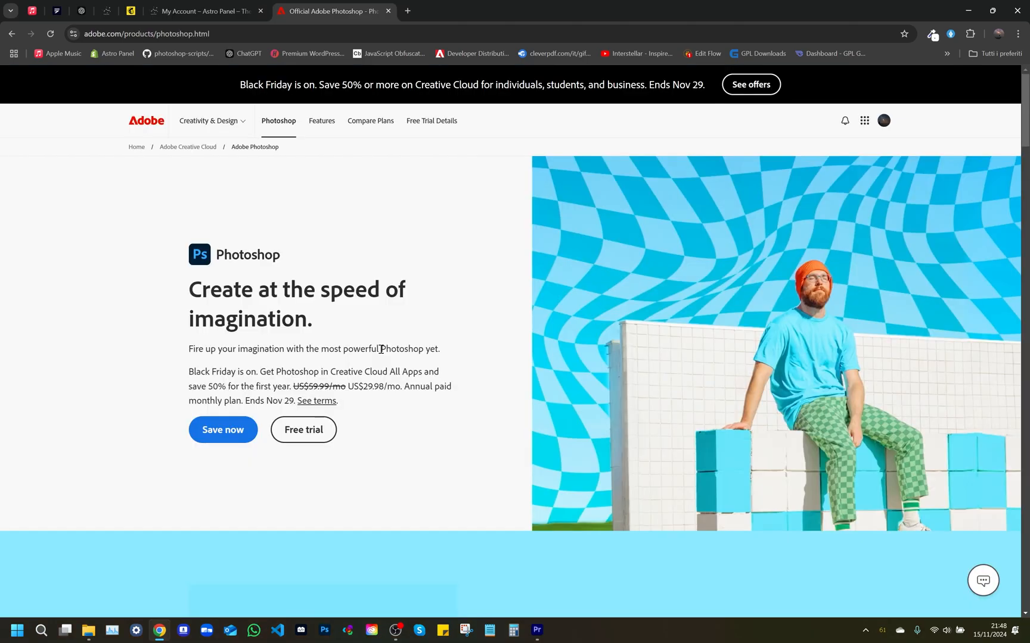
Scroll through the feature sections of Adobe's Photoshop product page
scroll("down", 3)
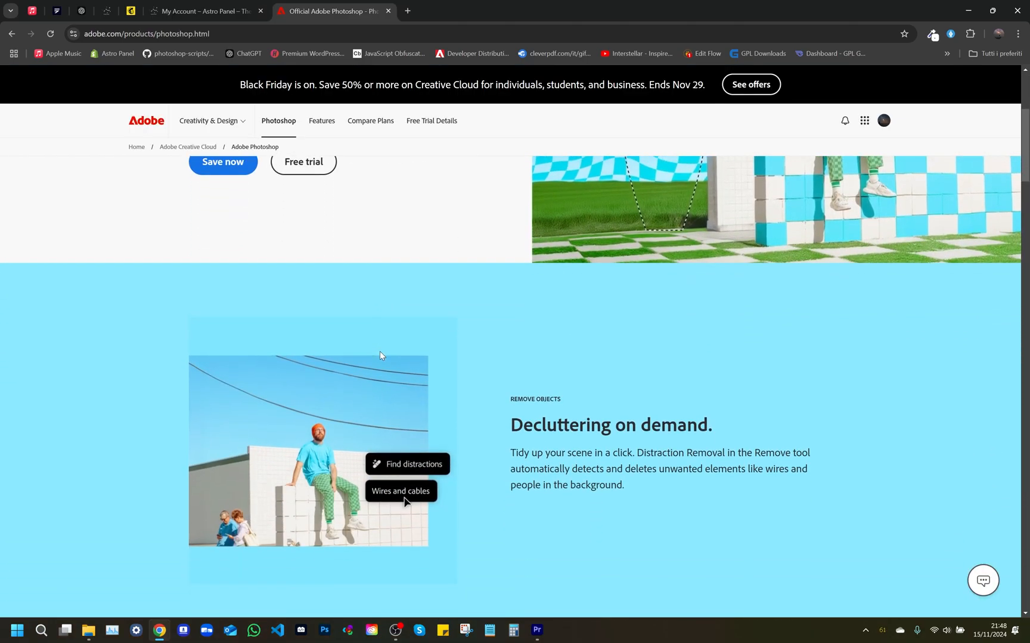
scroll("down", 3)
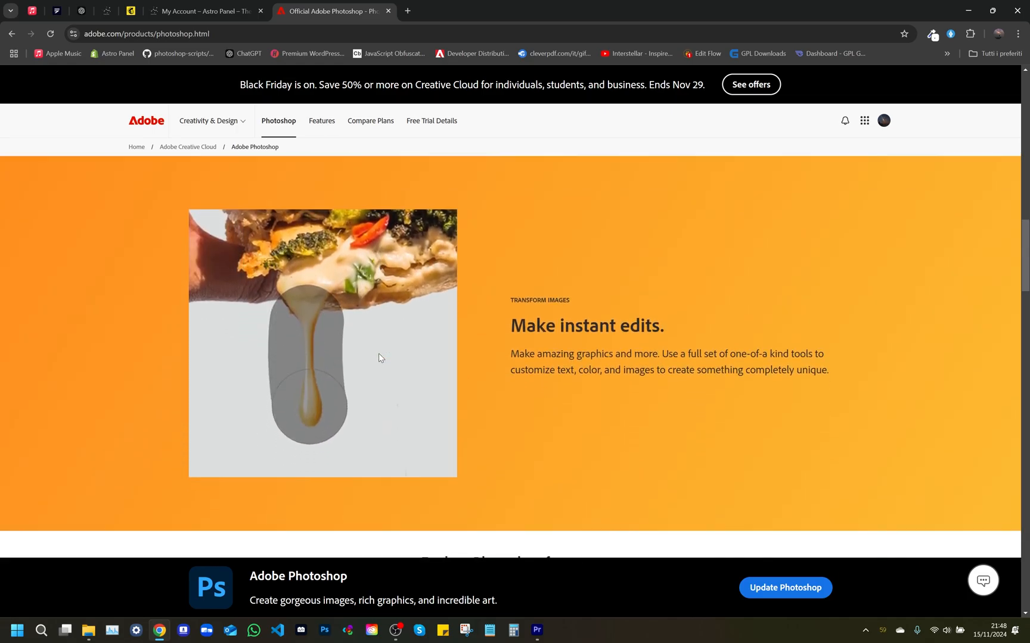
scroll("down", 3)
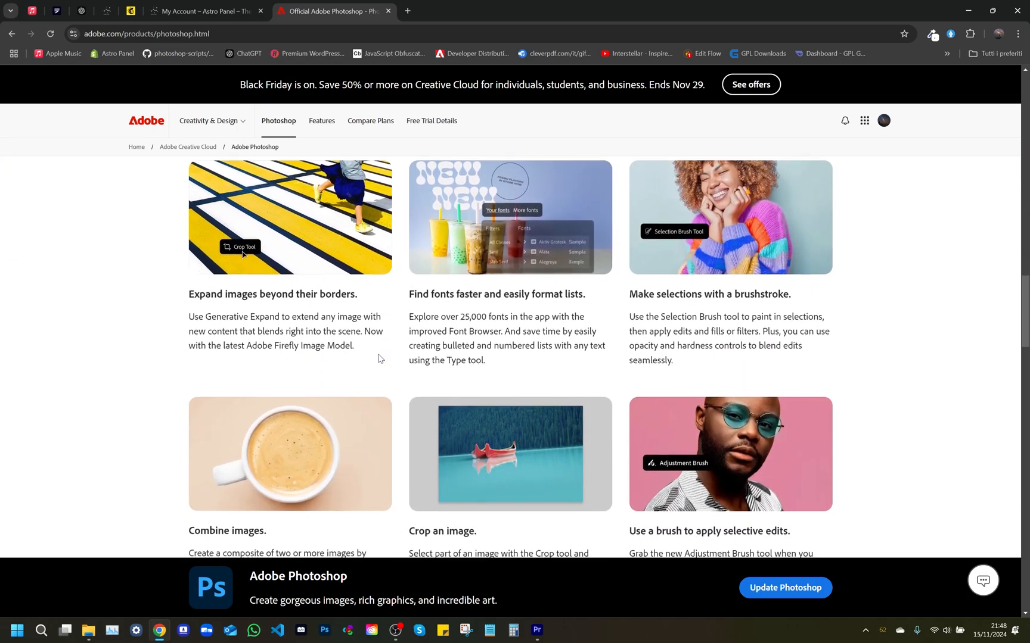
left_click(334, 12)
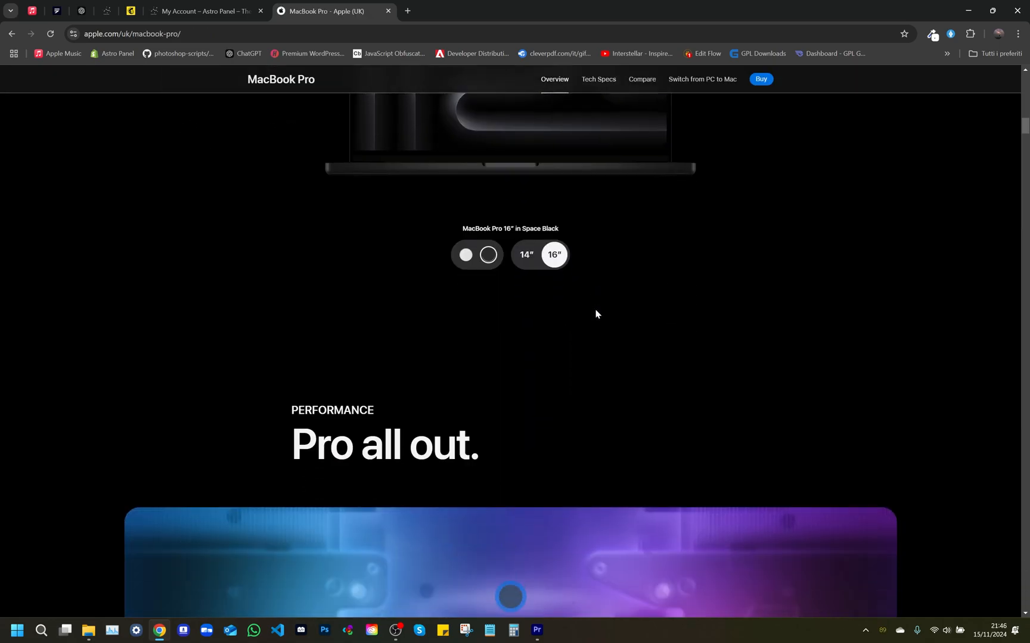
scroll("down", 3)
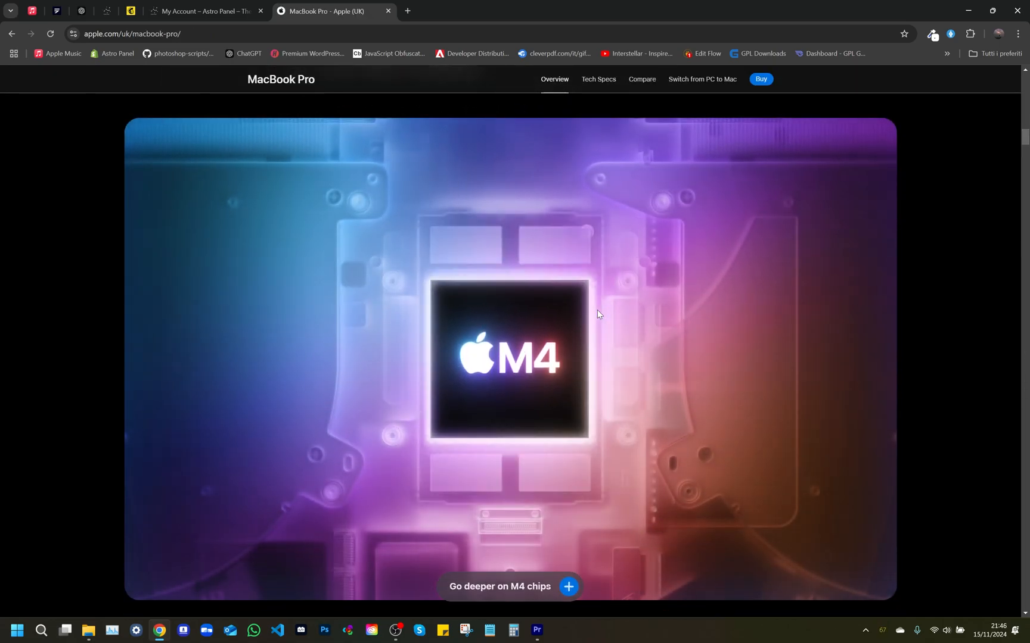
scroll("down", 3)
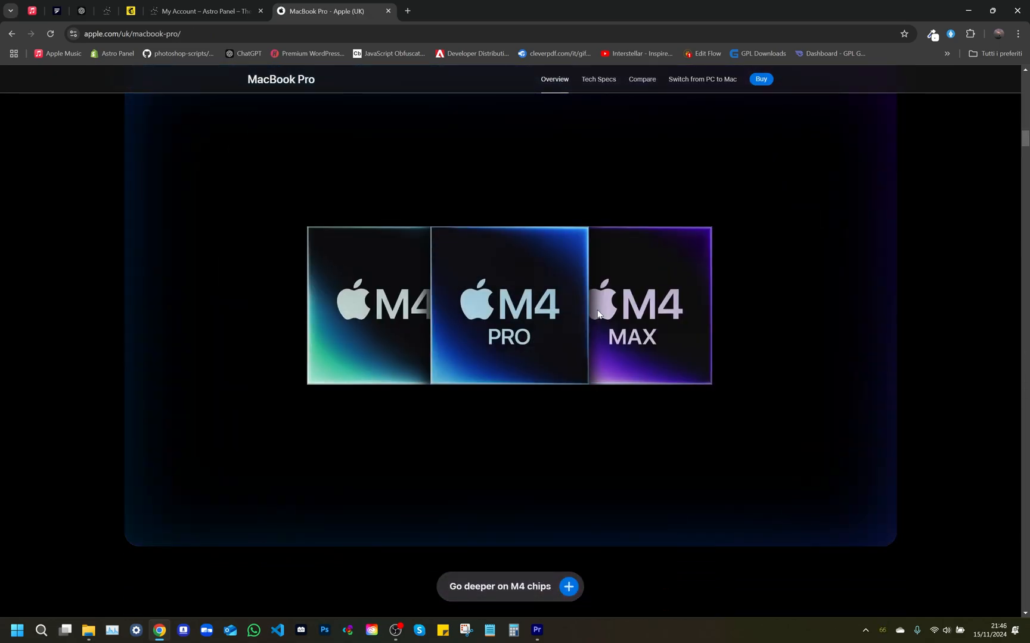
Download Astro Panel 2025 Release 1.3.0 from My Account's Applications and open the archive
left_click(201, 11)
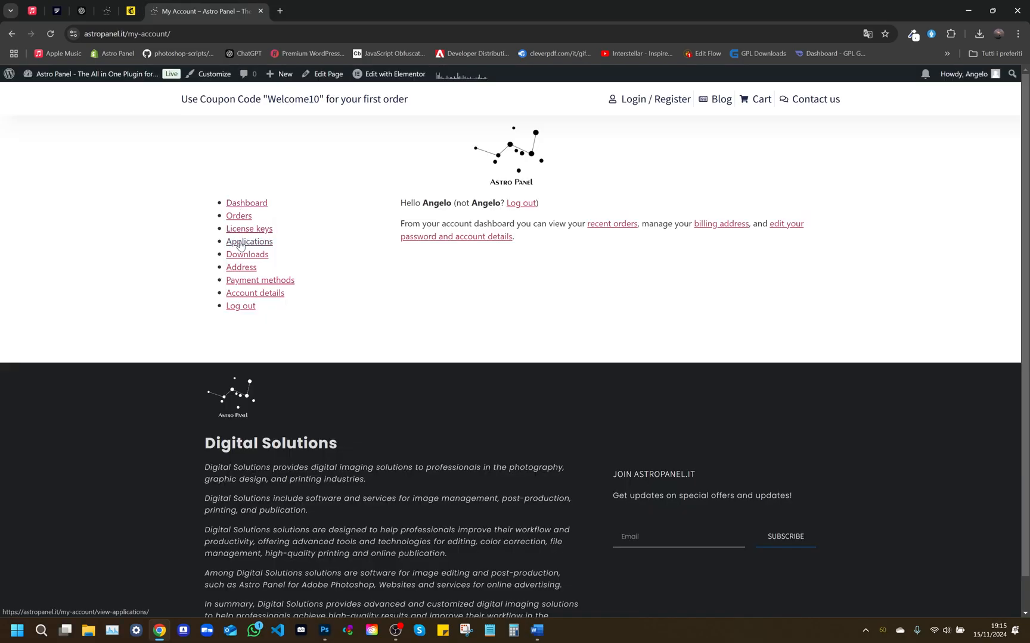
left_click(249, 242)
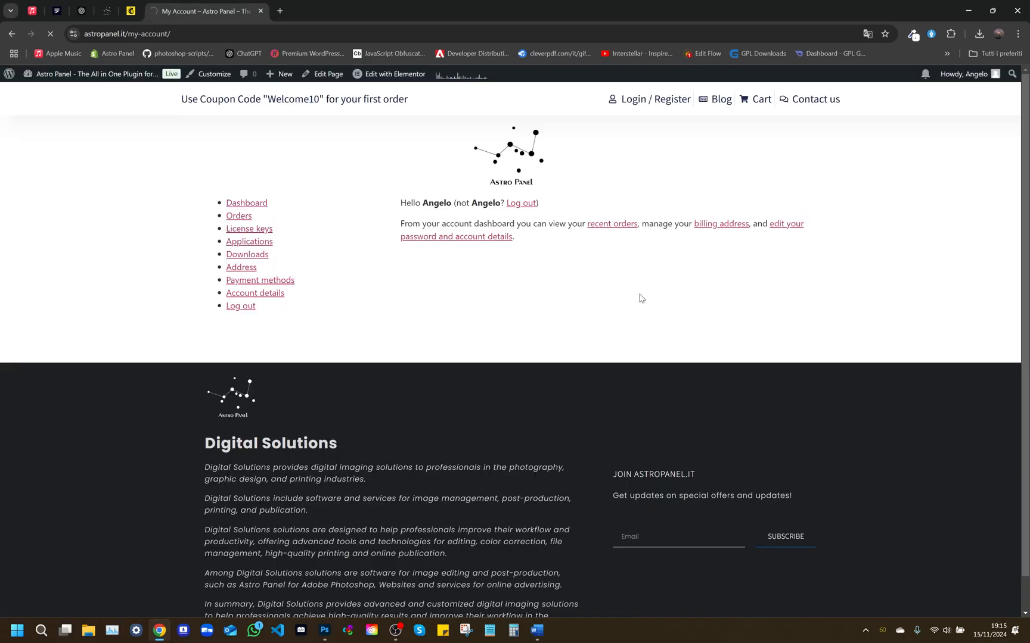
left_click(249, 241)
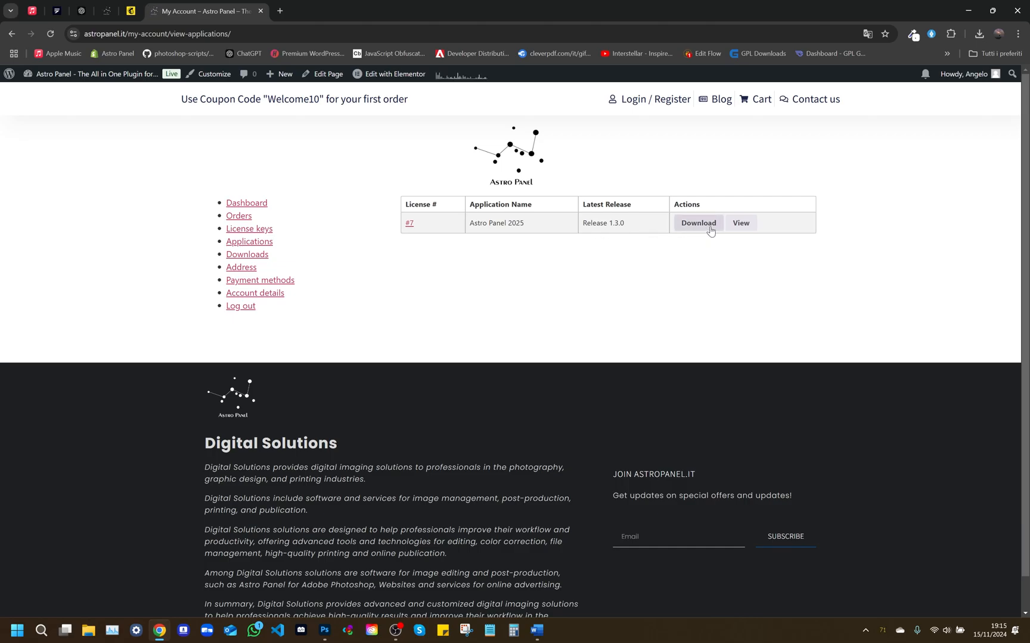
mouse_move(698, 224)
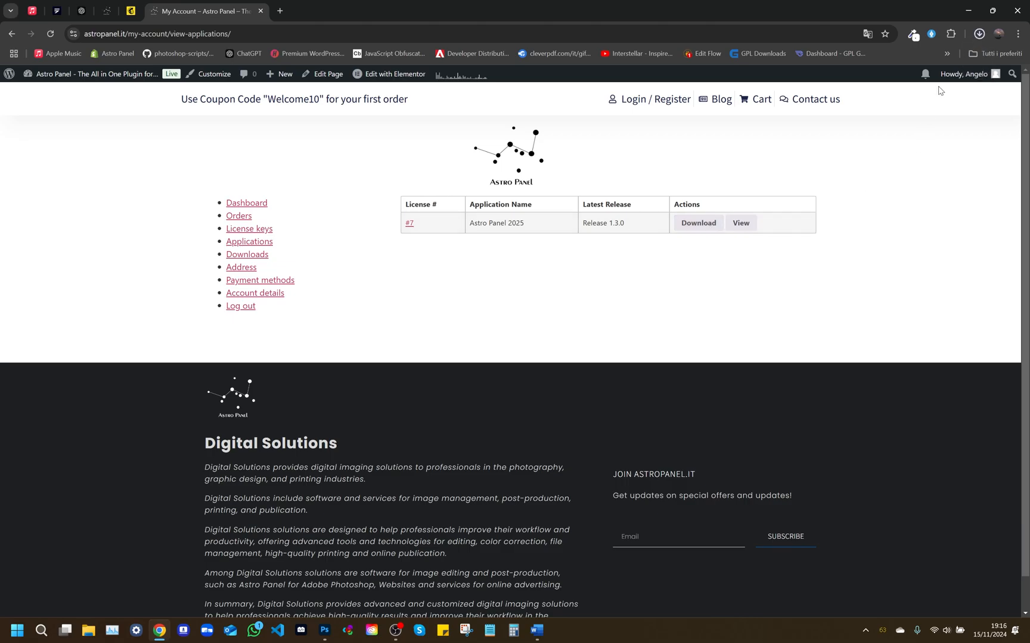
left_click(697, 223)
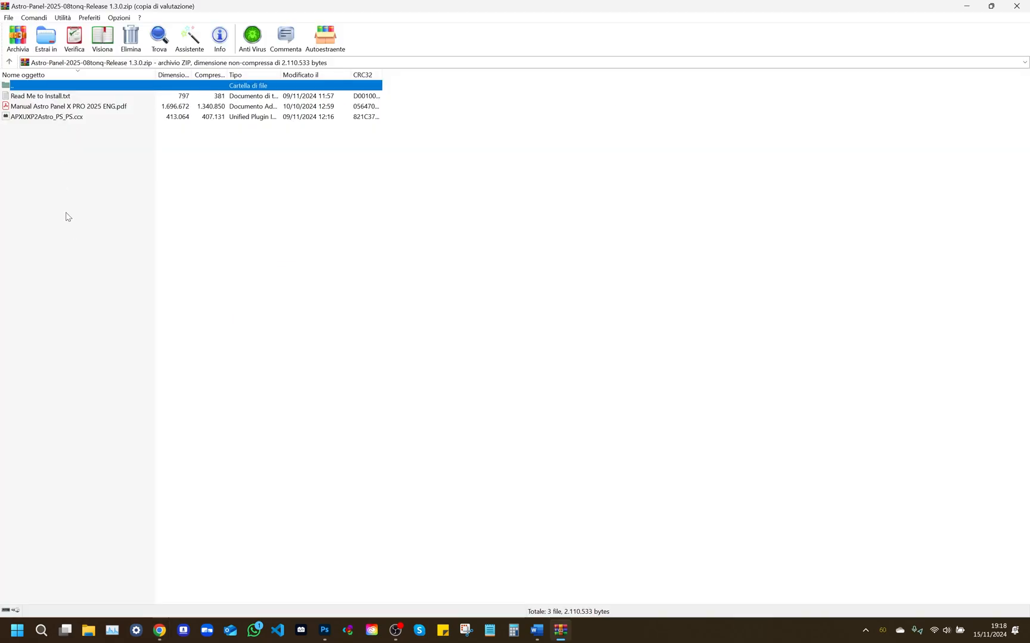
mouse_move(71, 212)
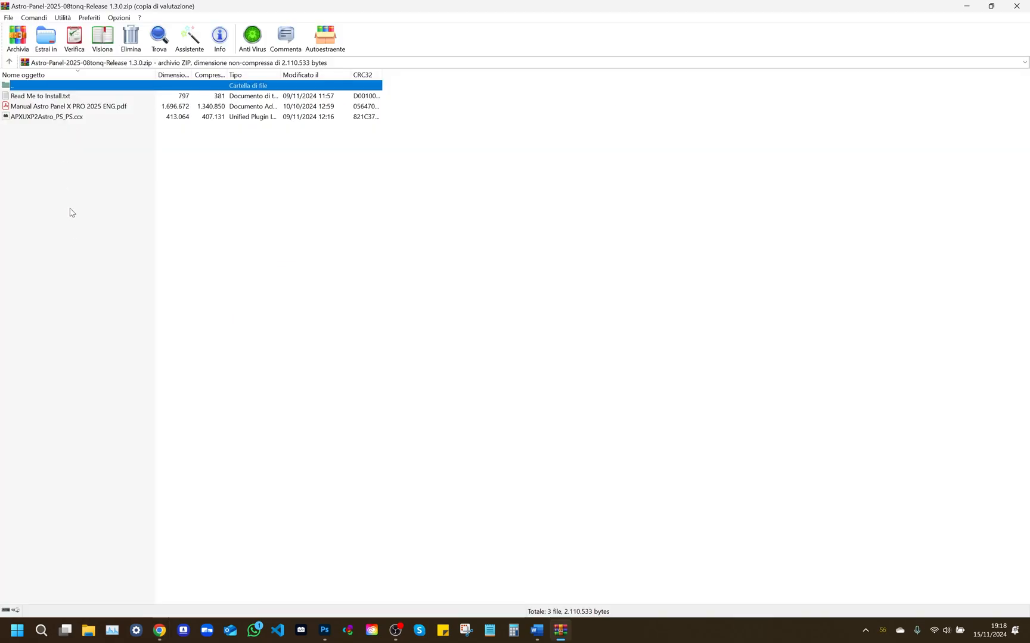
mouse_move(55, 192)
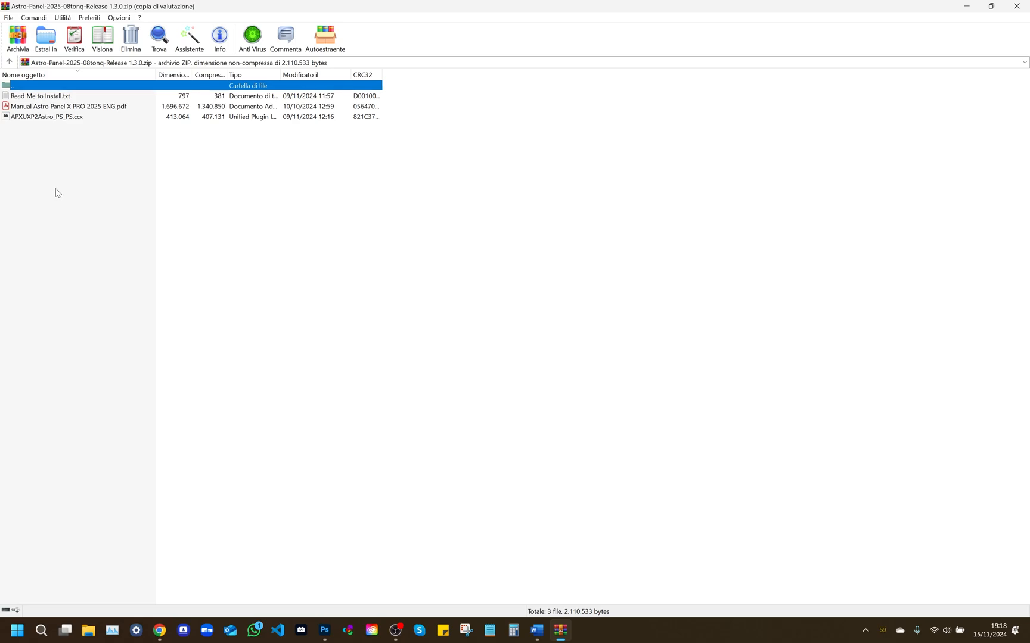
mouse_move(69, 201)
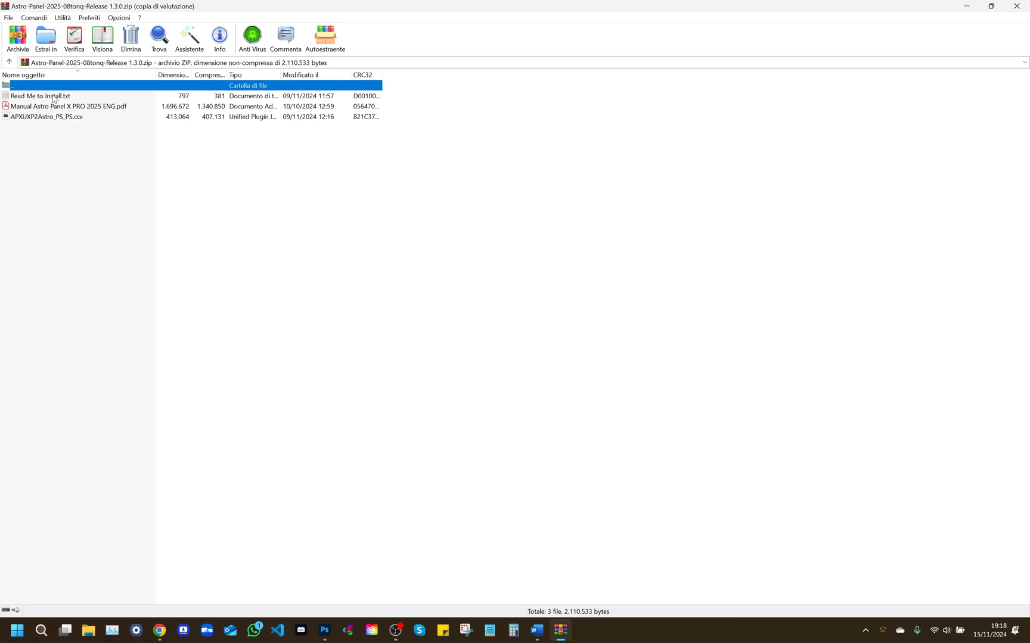
Read the archive's 'Read Me to Install.txt' in Notepad, then close it
double_click(39, 96)
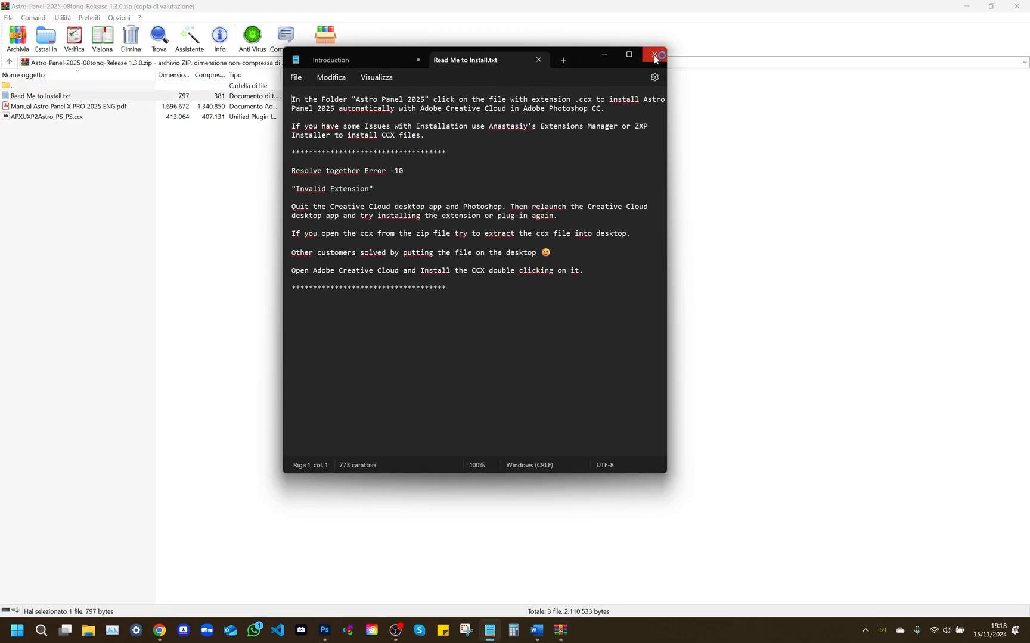
left_click(655, 55)
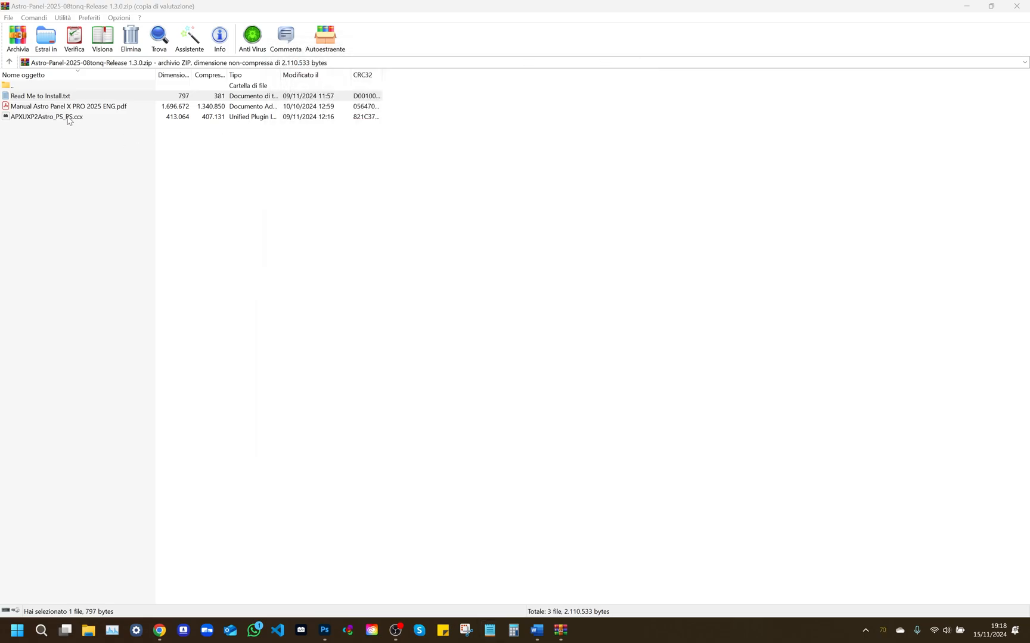
mouse_move(77, 122)
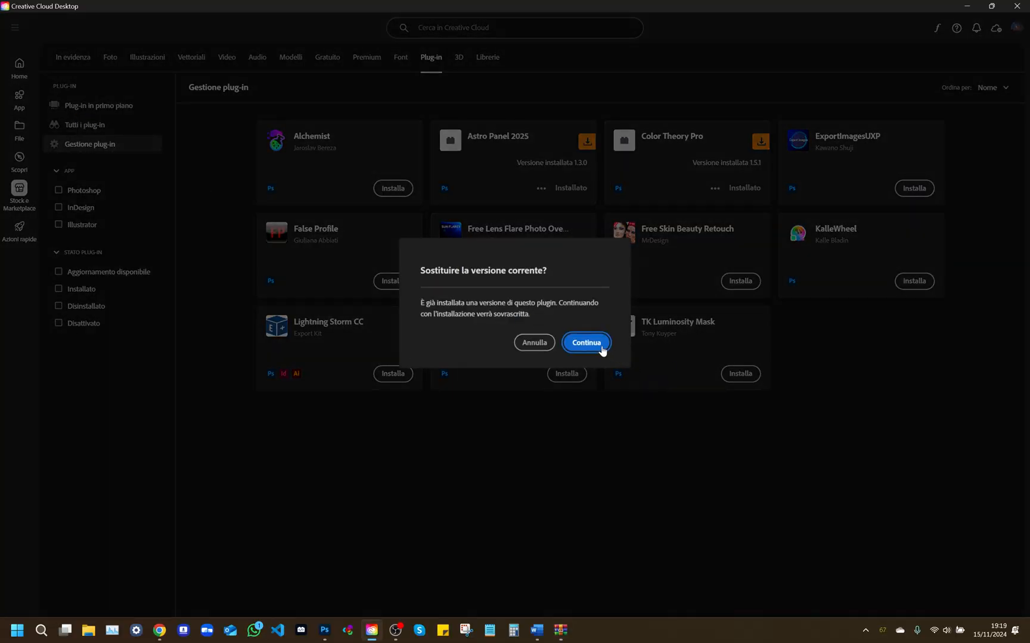
Confirm replacing the old version, approve the Astro Panel 2025 install, and launch Photoshop
left_click(585, 342)
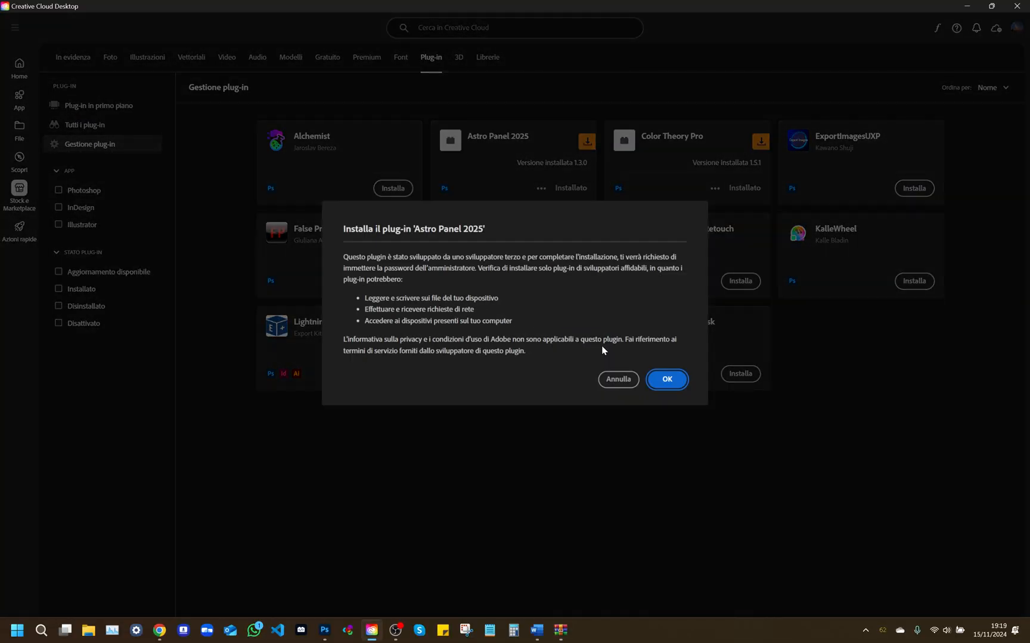
left_click(664, 379)
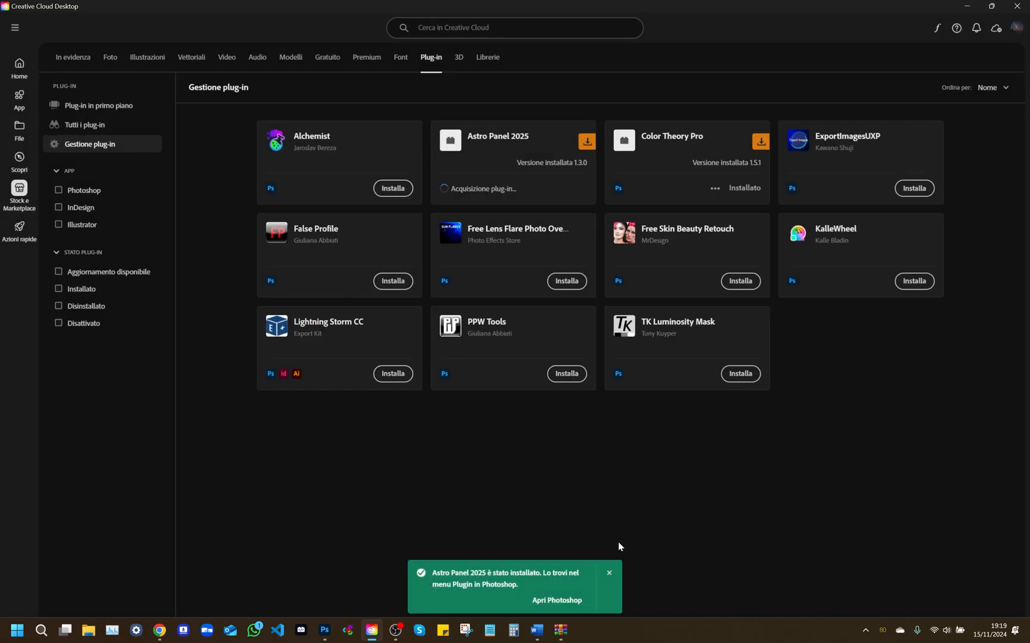
left_click(556, 600)
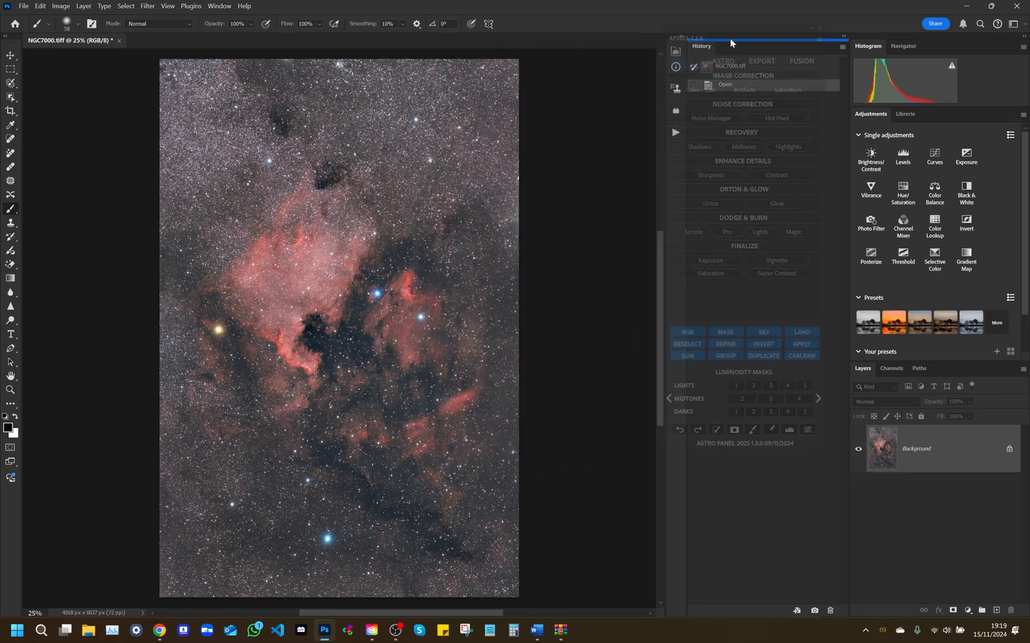
left_click(191, 6)
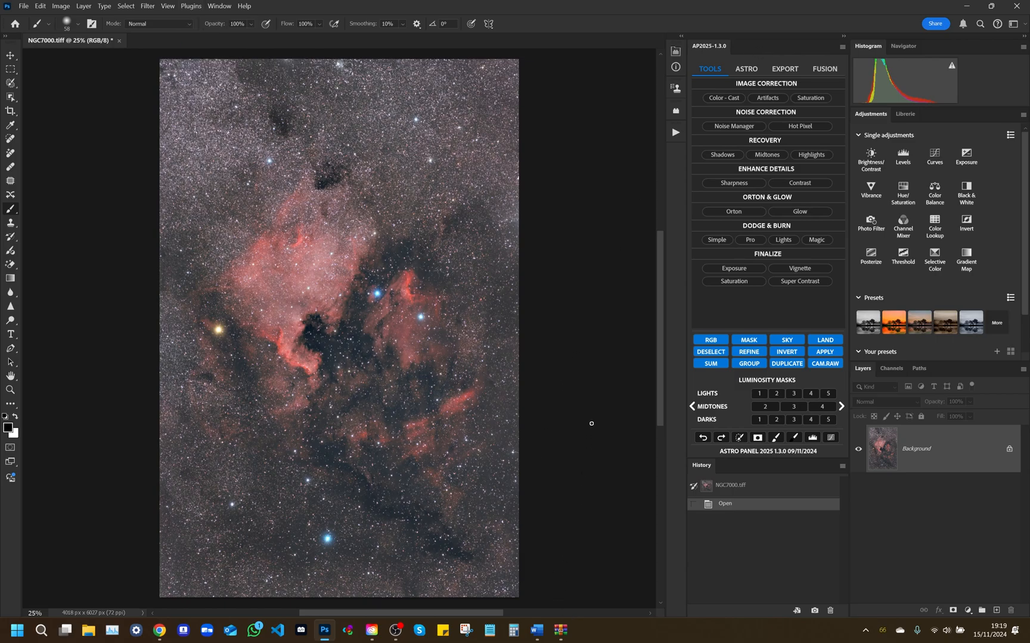
mouse_move(622, 121)
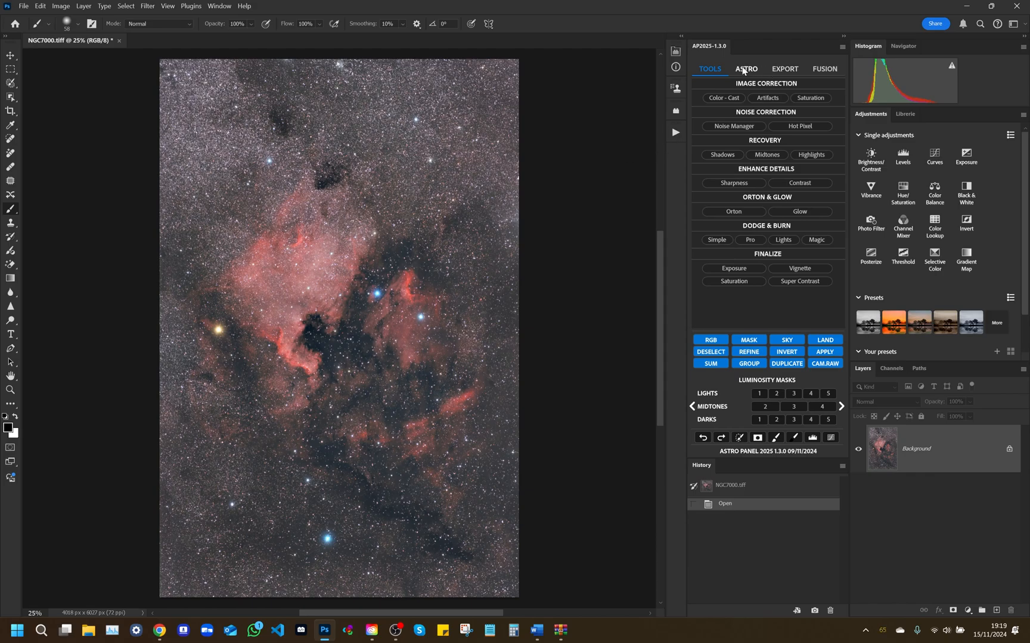
left_click(823, 68)
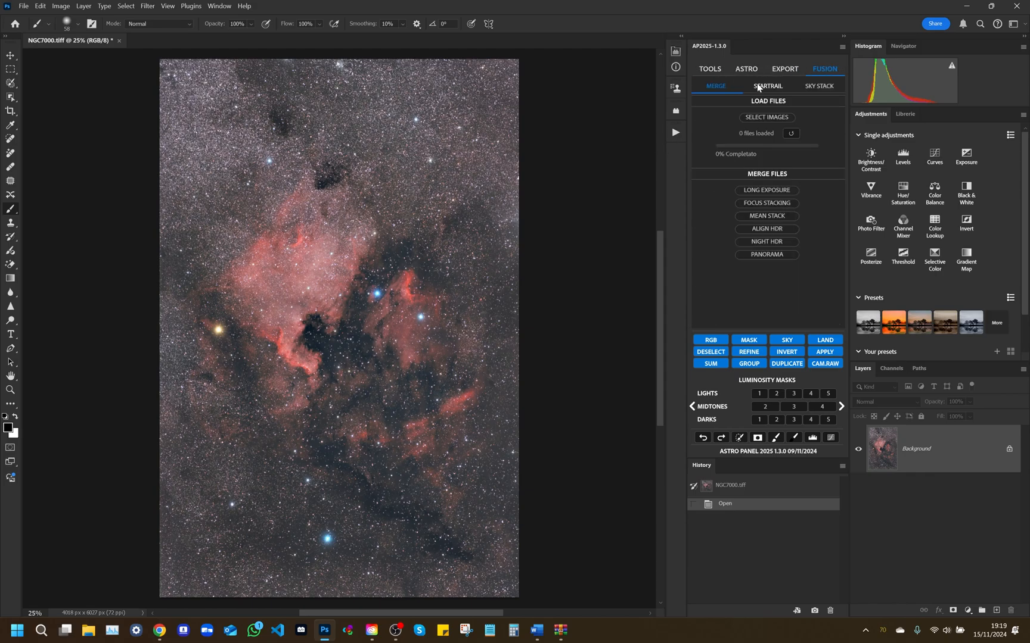
left_click(818, 86)
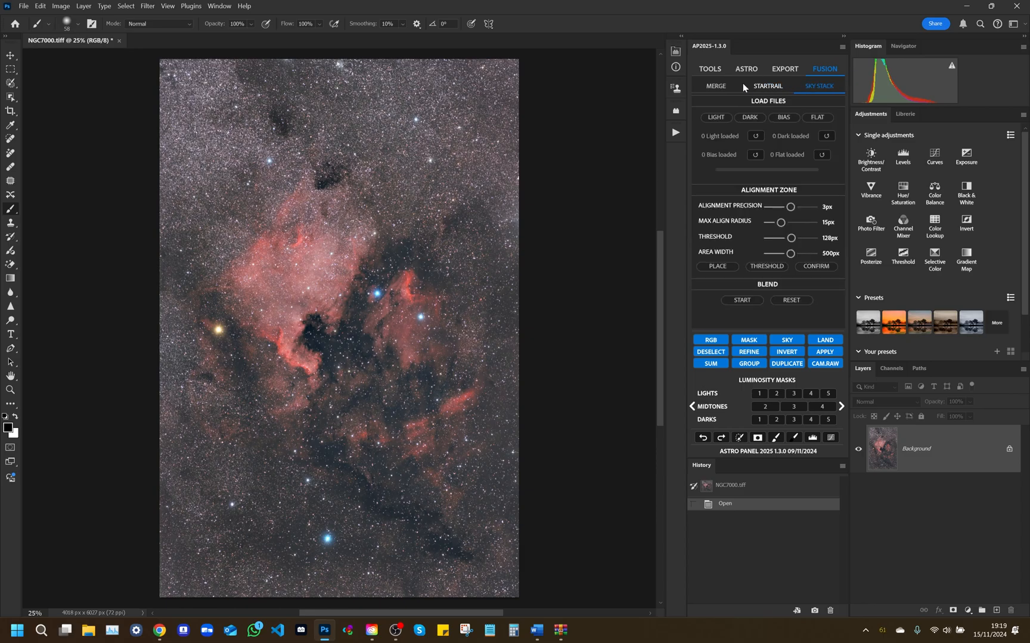
left_click(708, 69)
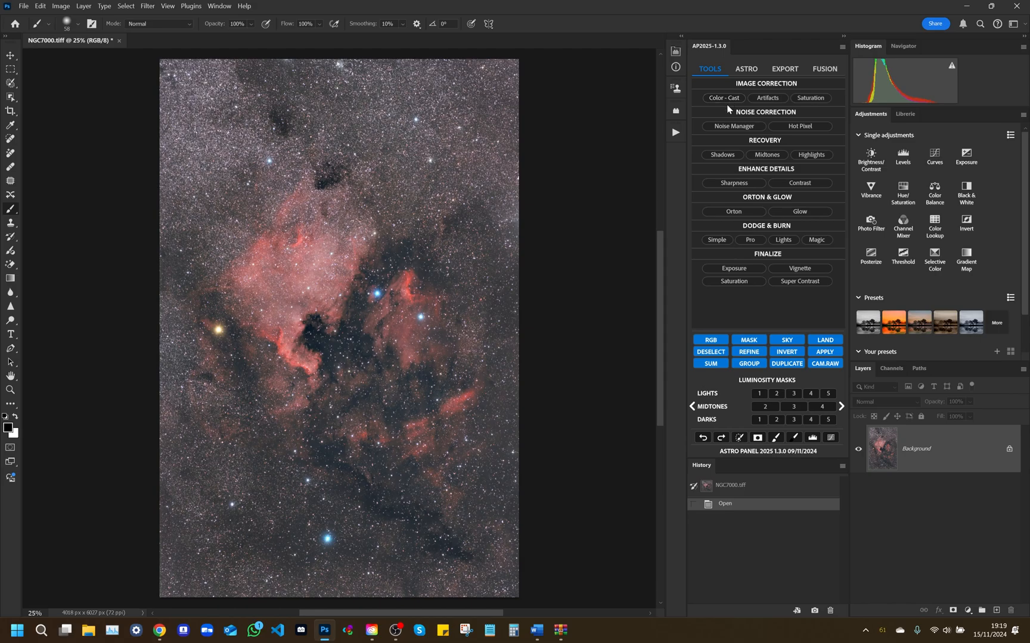
left_click(842, 407)
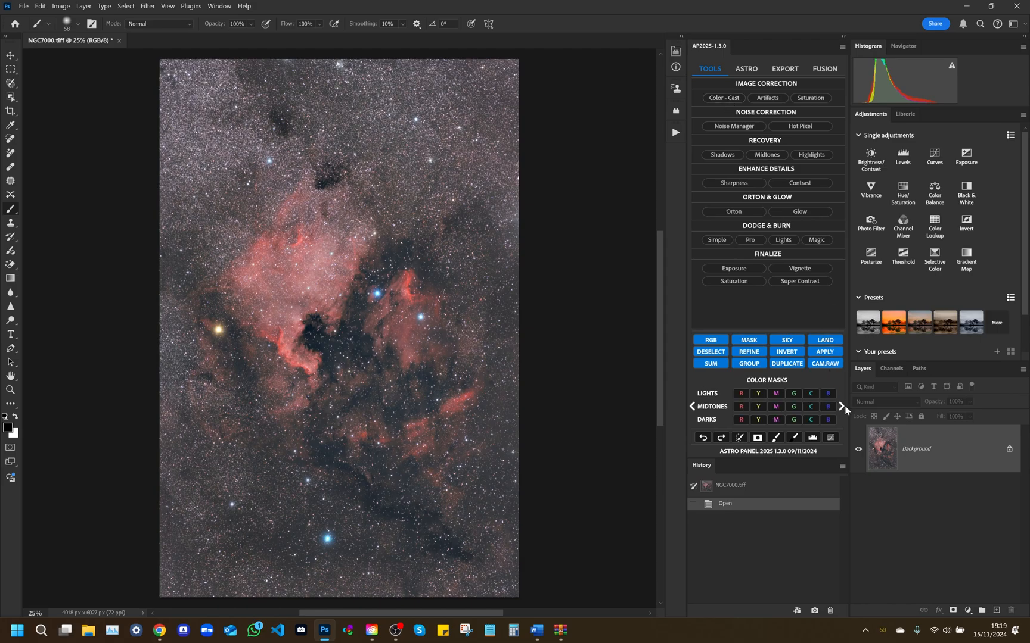
left_click(842, 406)
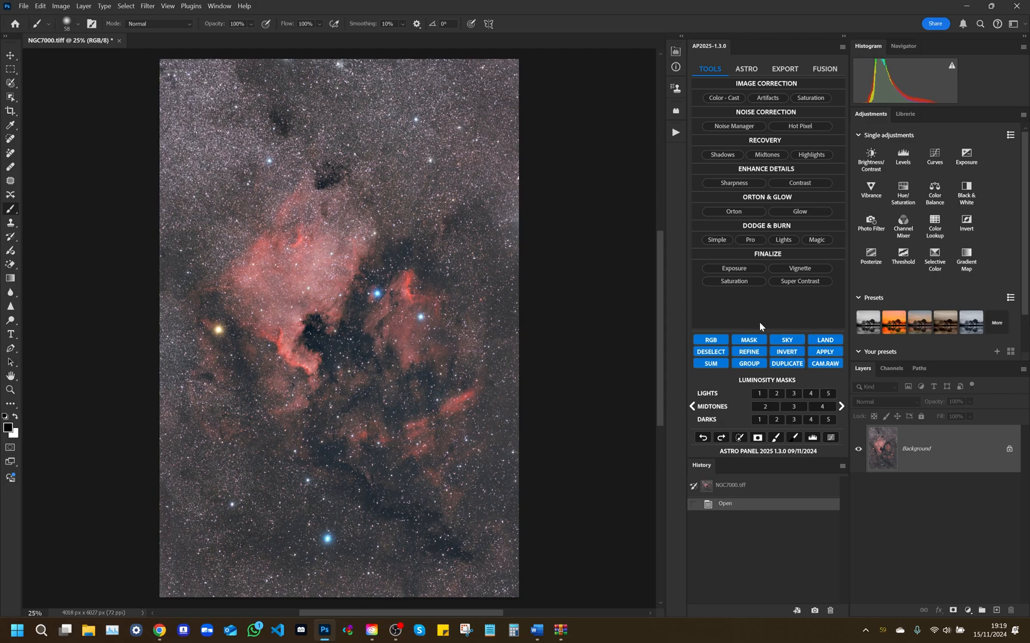
mouse_move(758, 315)
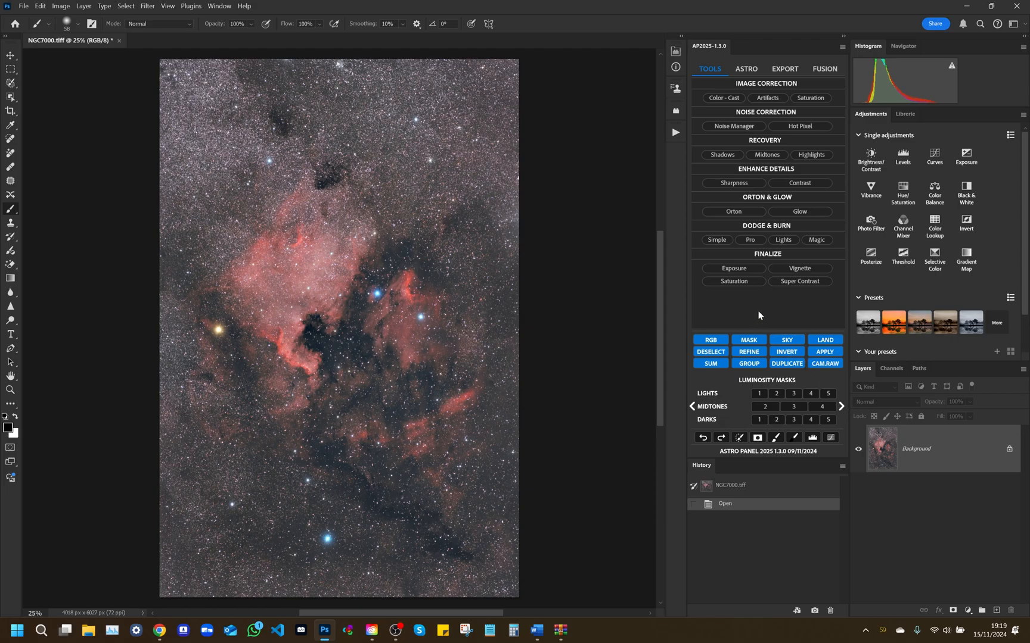
mouse_move(722, 111)
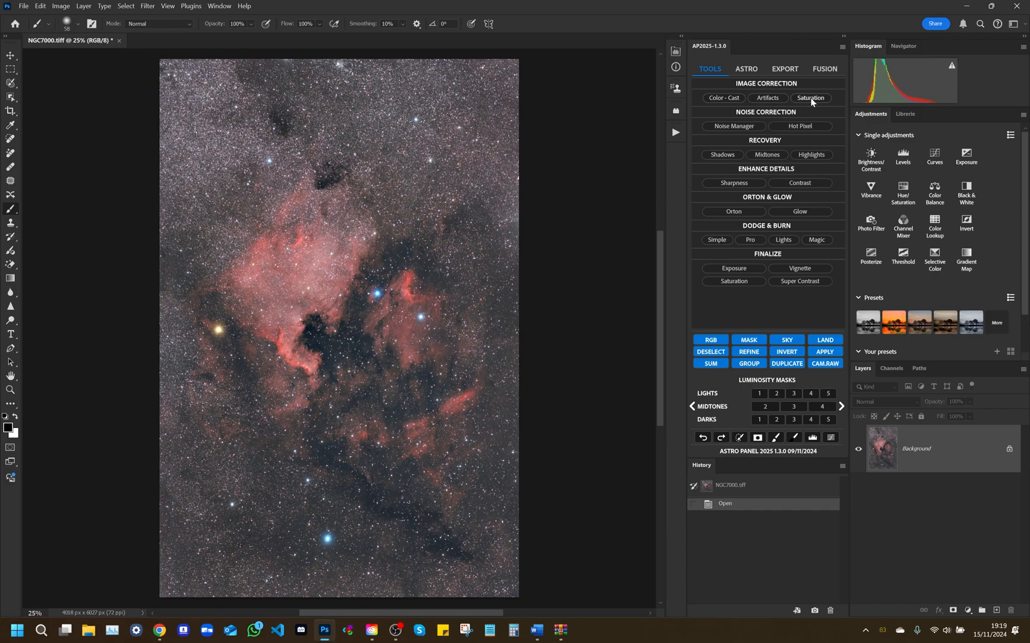
mouse_move(792, 131)
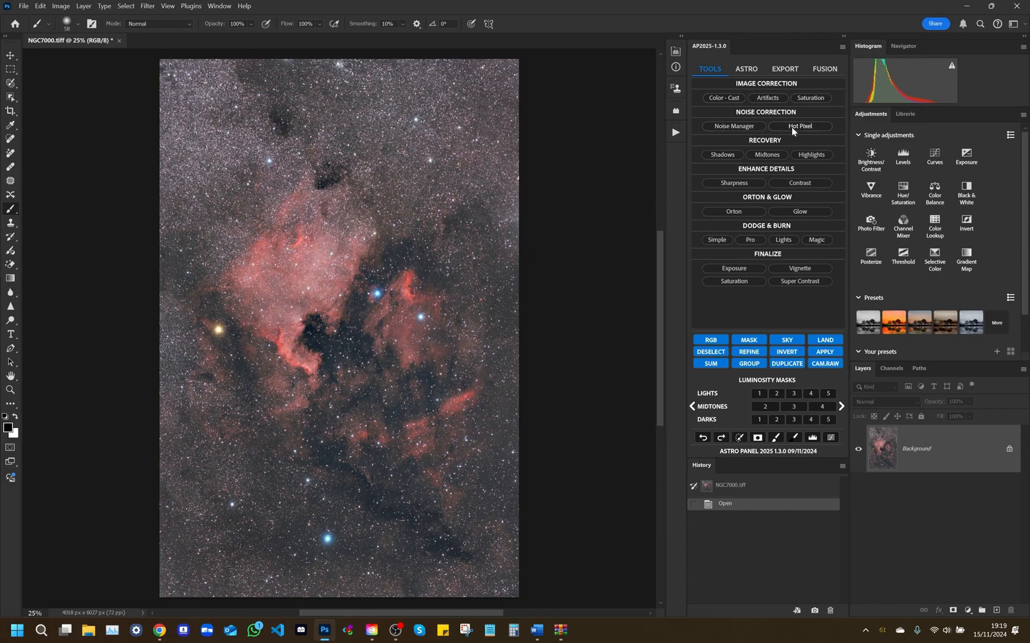
mouse_move(784, 160)
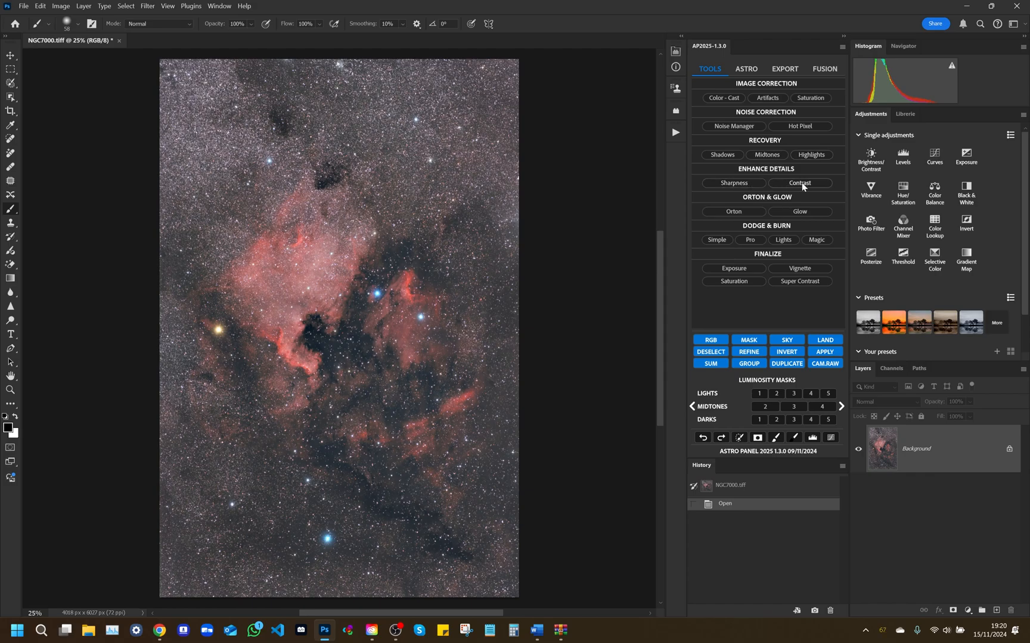
mouse_move(728, 235)
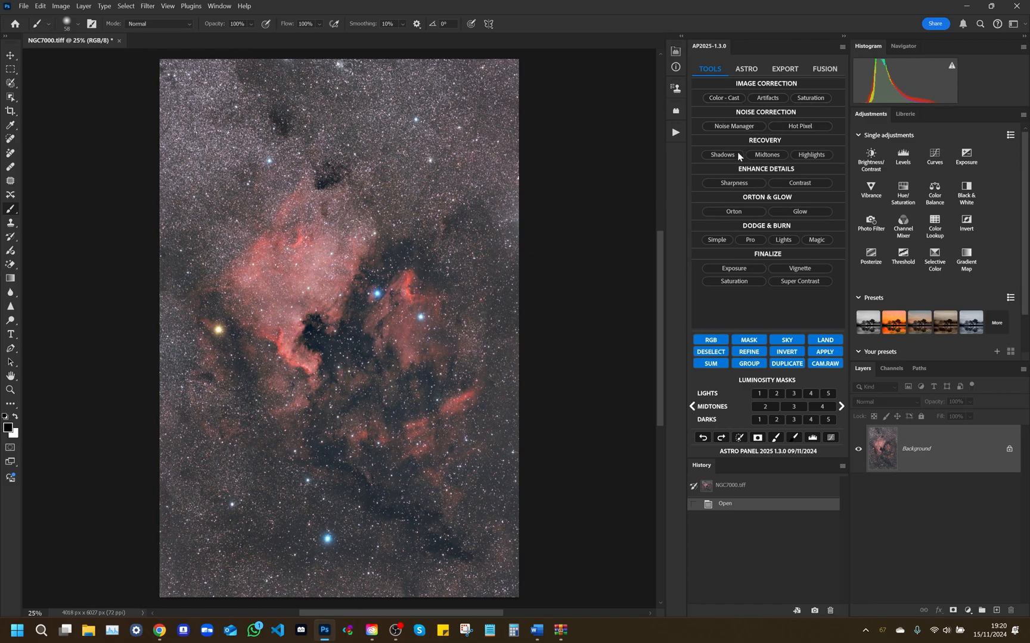
mouse_move(733, 183)
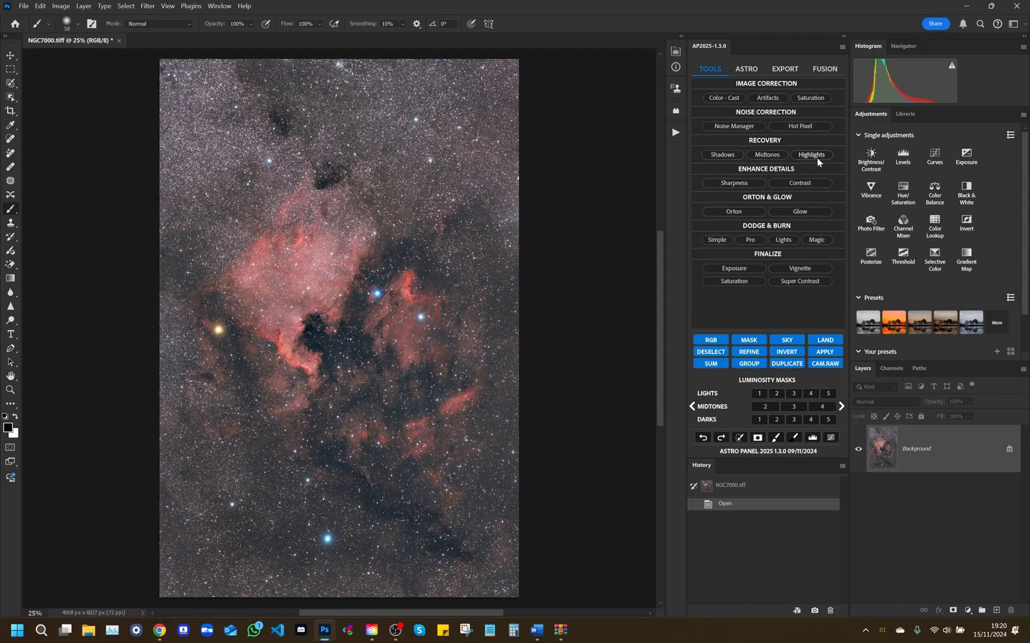
mouse_move(733, 211)
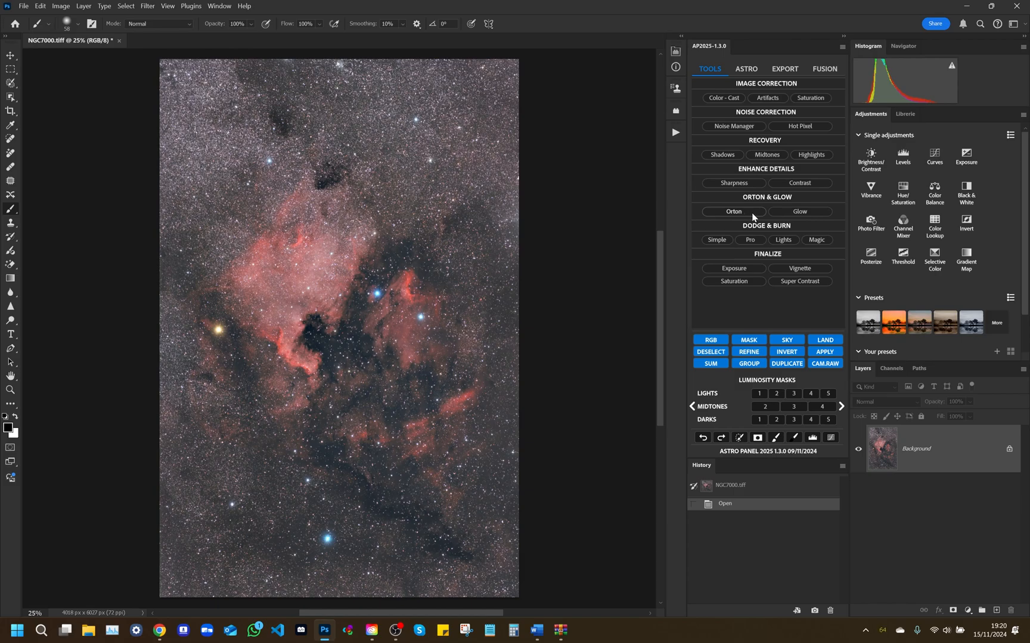
mouse_move(809, 217)
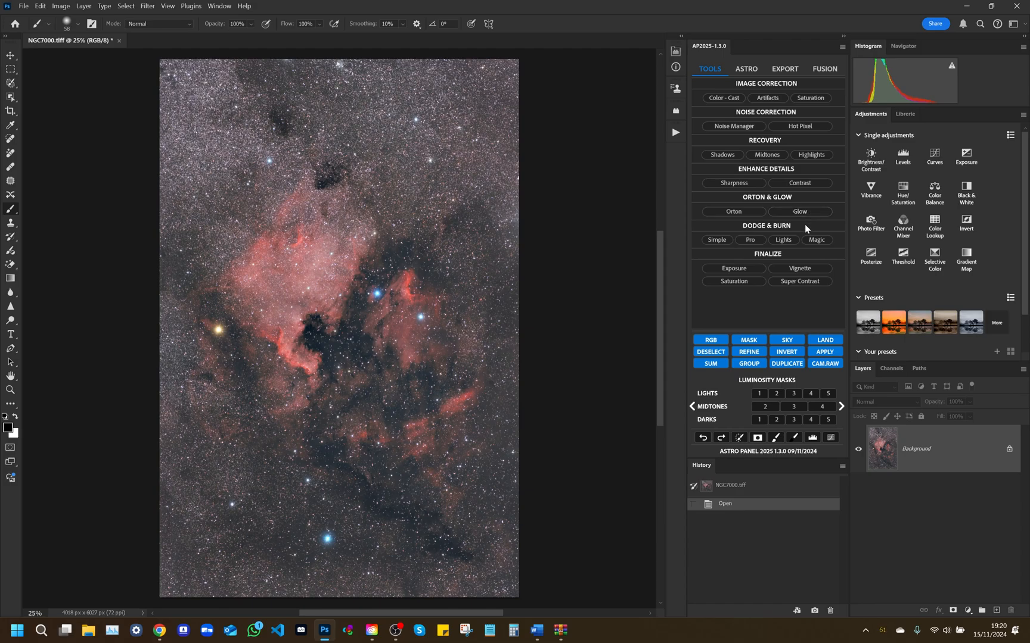
mouse_move(716, 113)
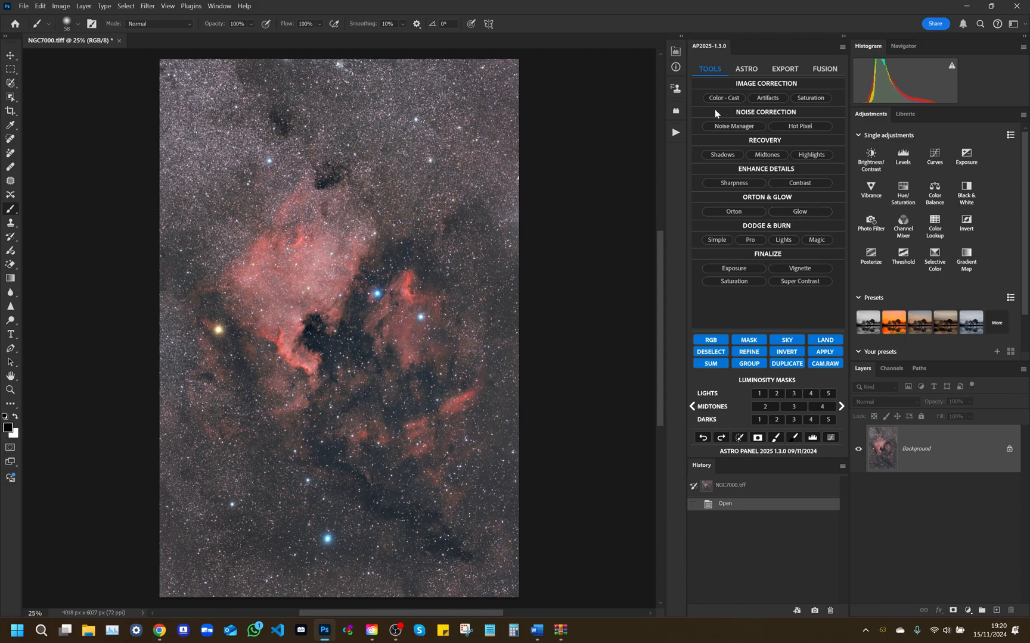
mouse_move(736, 130)
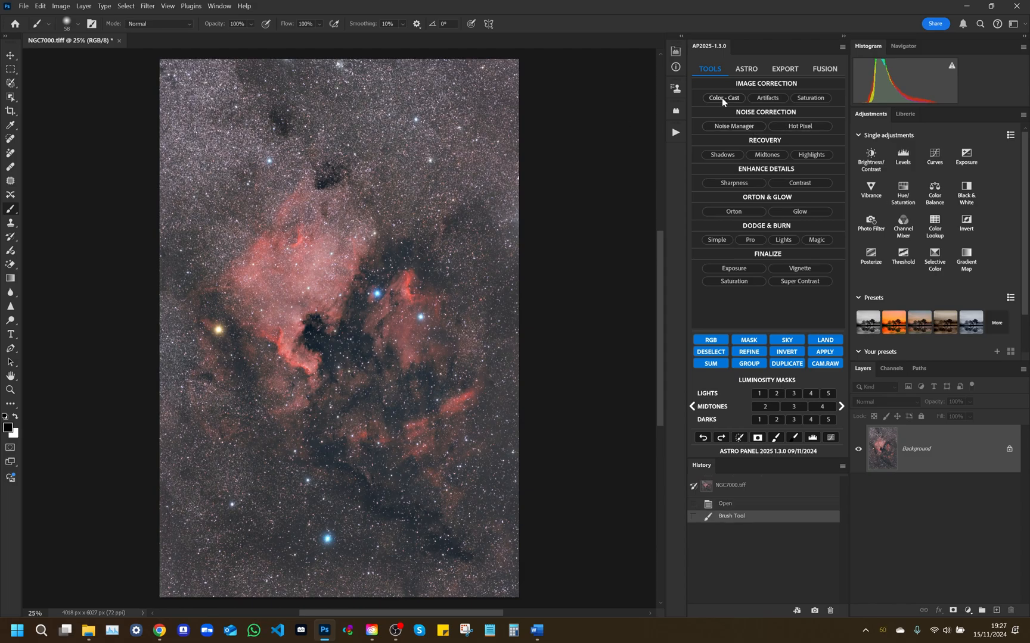
left_click(723, 98)
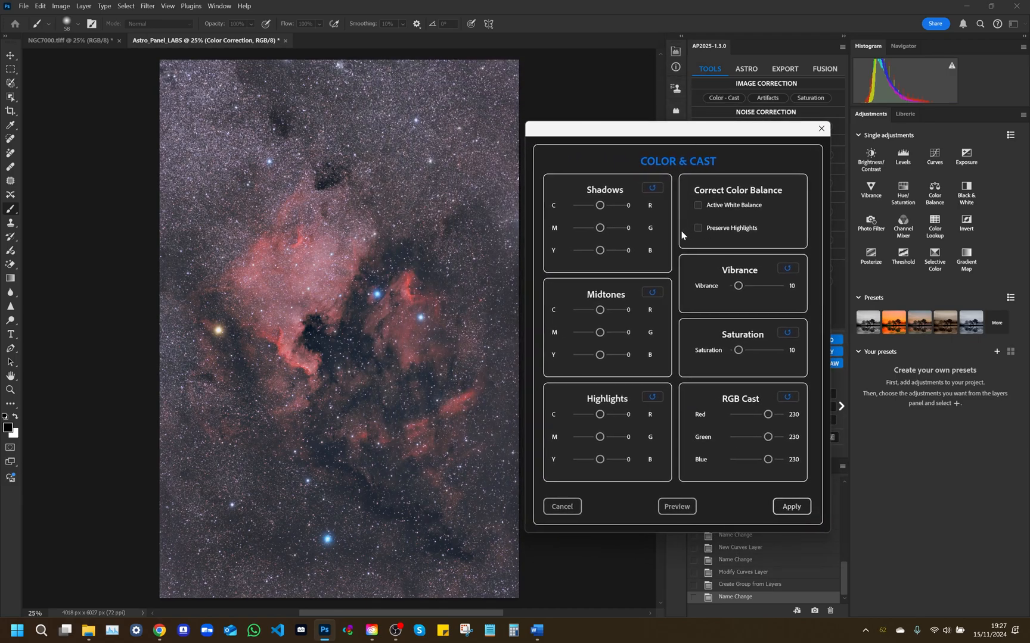
mouse_move(596, 334)
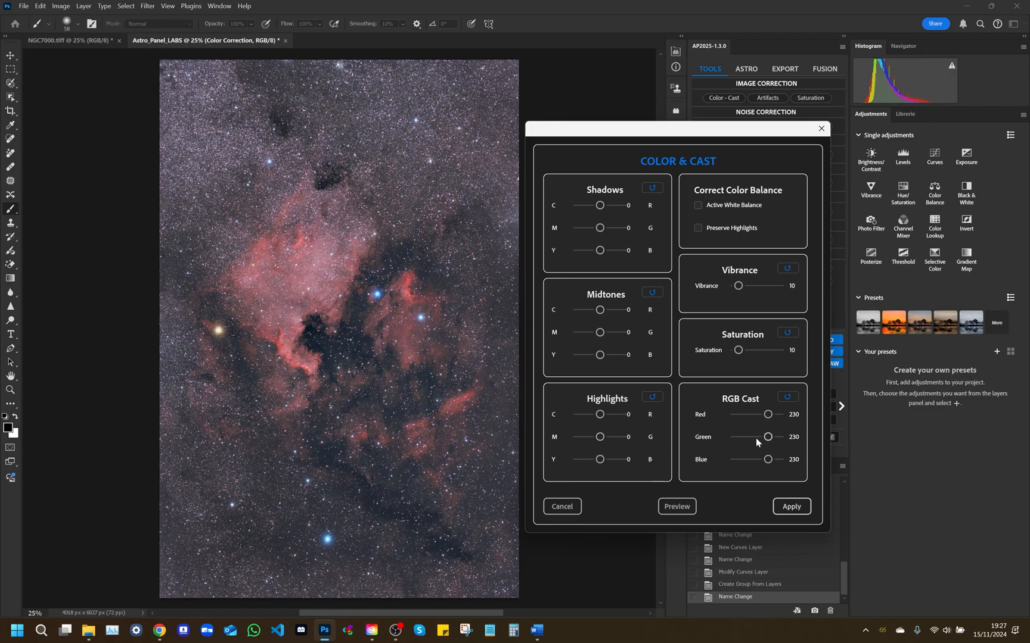
mouse_move(762, 240)
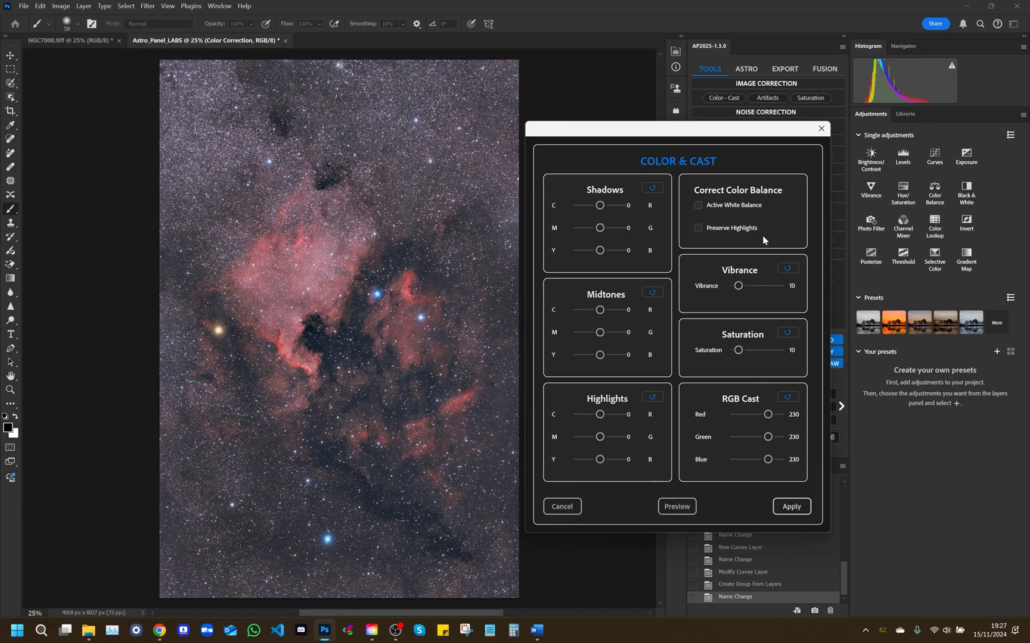
mouse_move(715, 274)
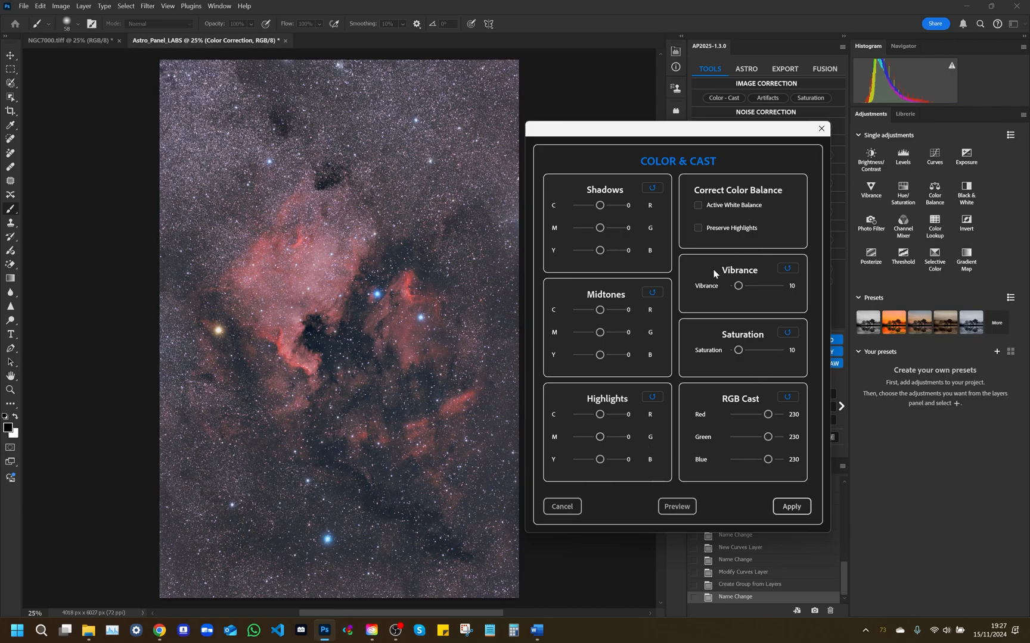
mouse_move(642, 322)
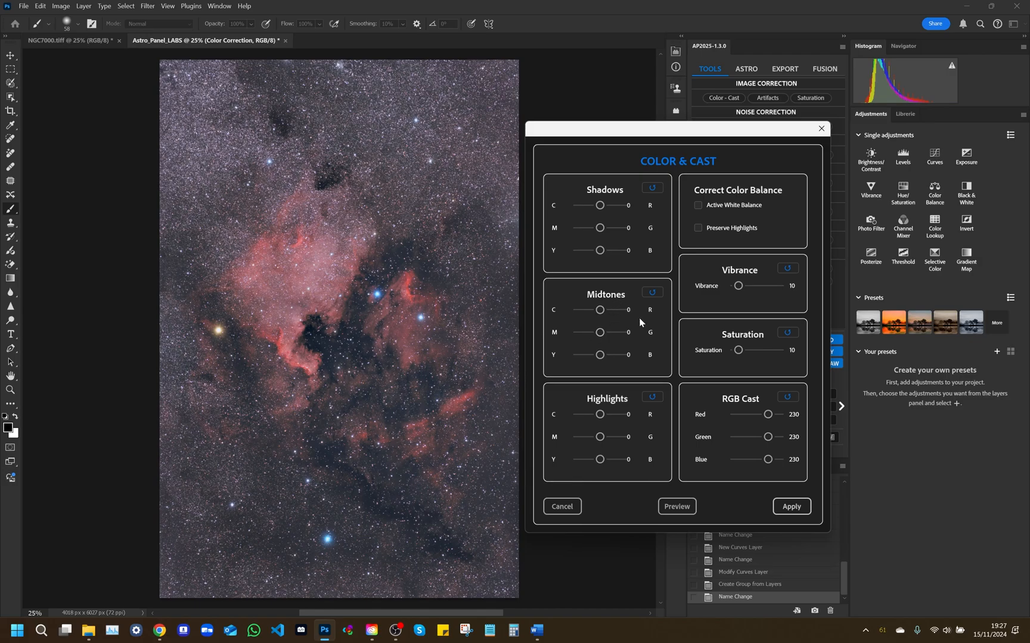
mouse_move(617, 206)
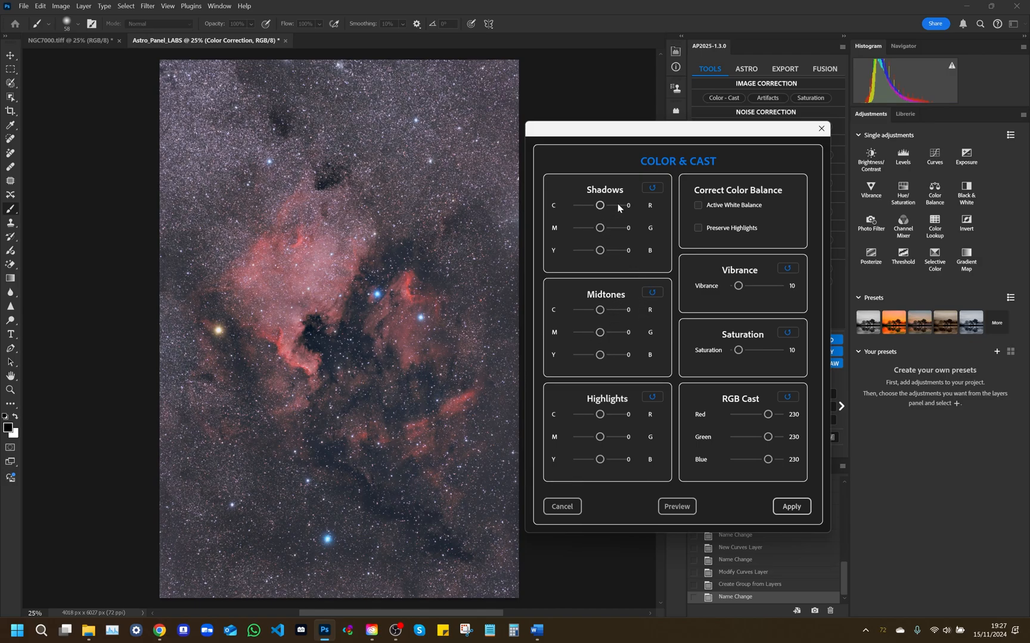
mouse_move(734, 209)
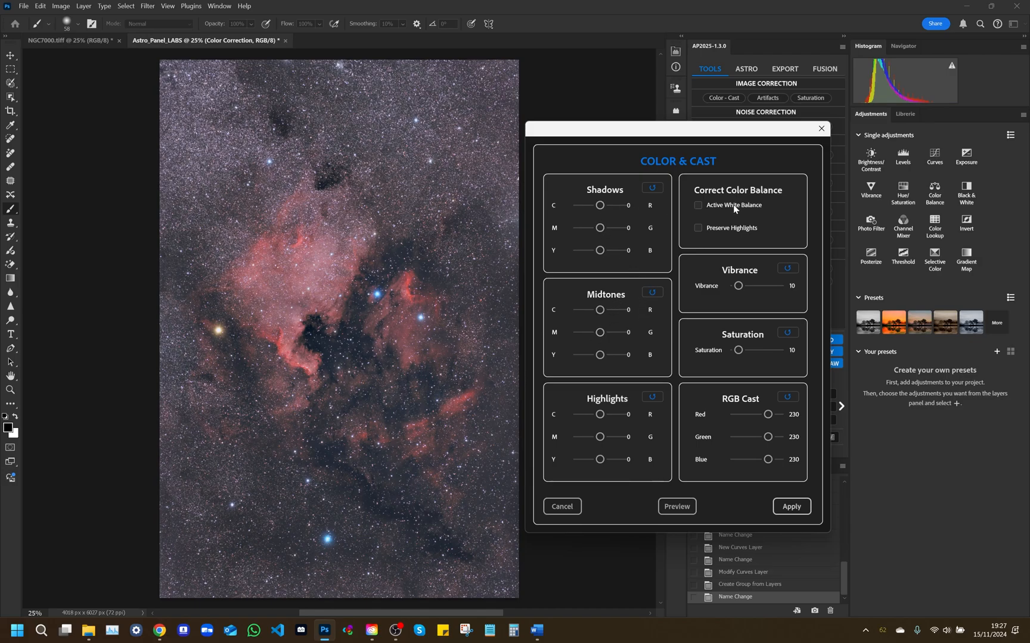
mouse_move(725, 232)
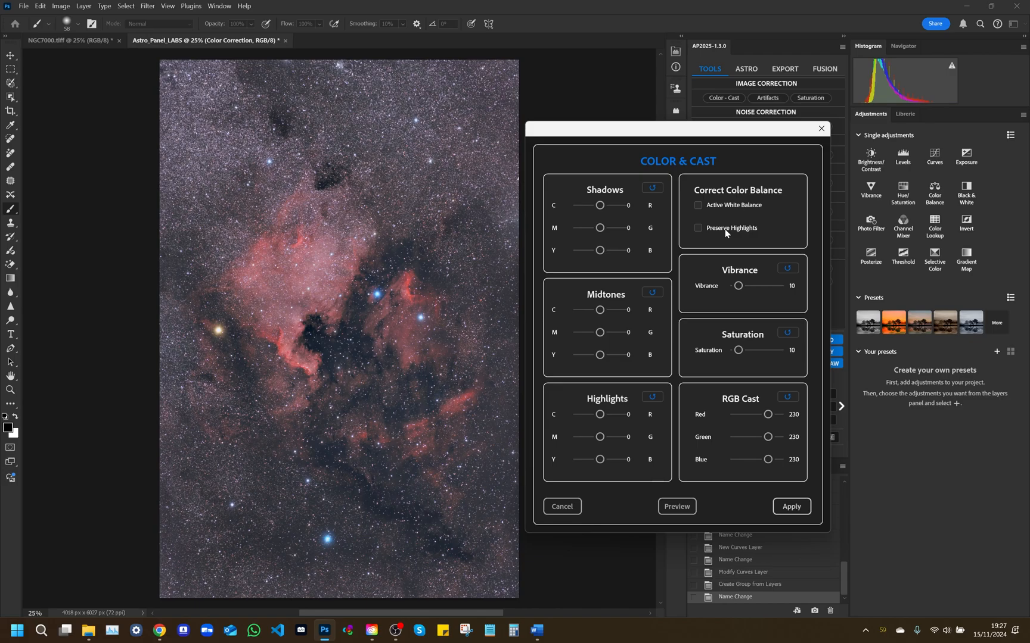
mouse_move(752, 289)
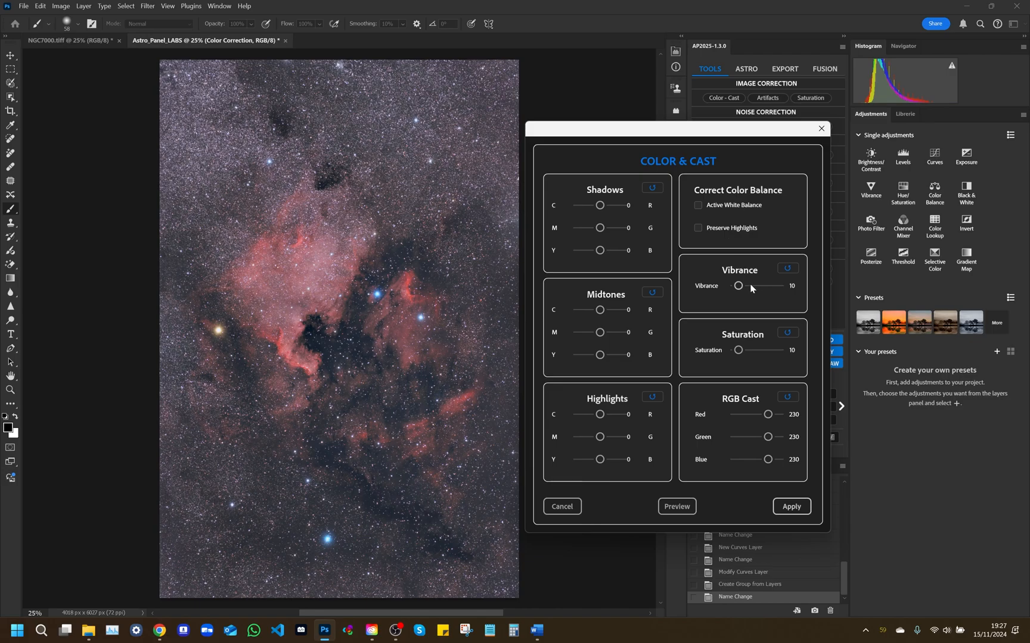
mouse_move(755, 379)
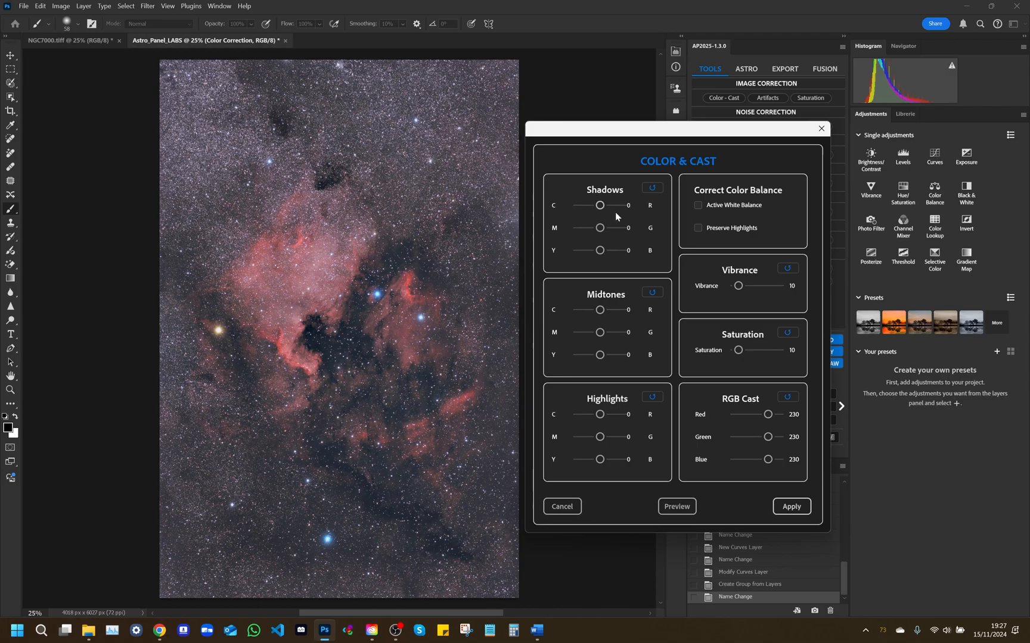
mouse_move(647, 227)
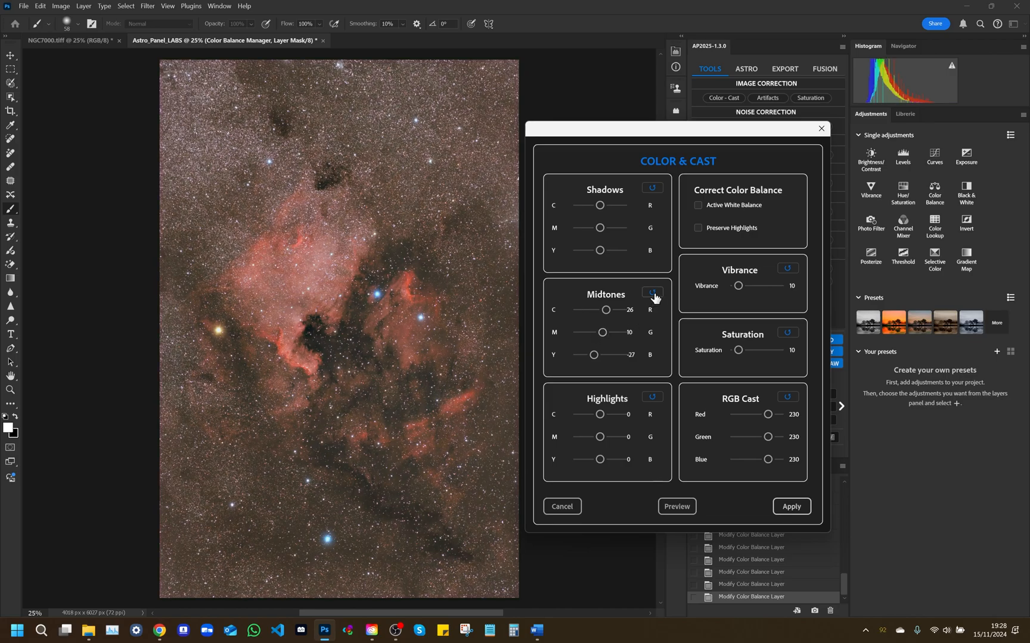
Reset the Color & Cast midtone colour sliders back to zero
left_click(652, 294)
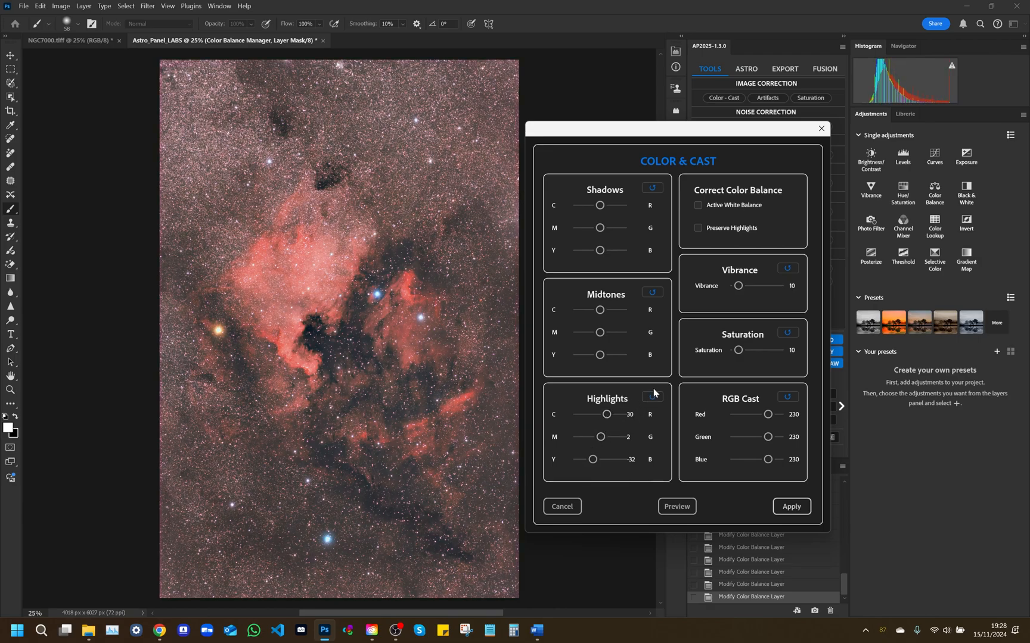
Reset the Highlights sliders and enable Active White Balance with Preserve Highlights
left_click(652, 398)
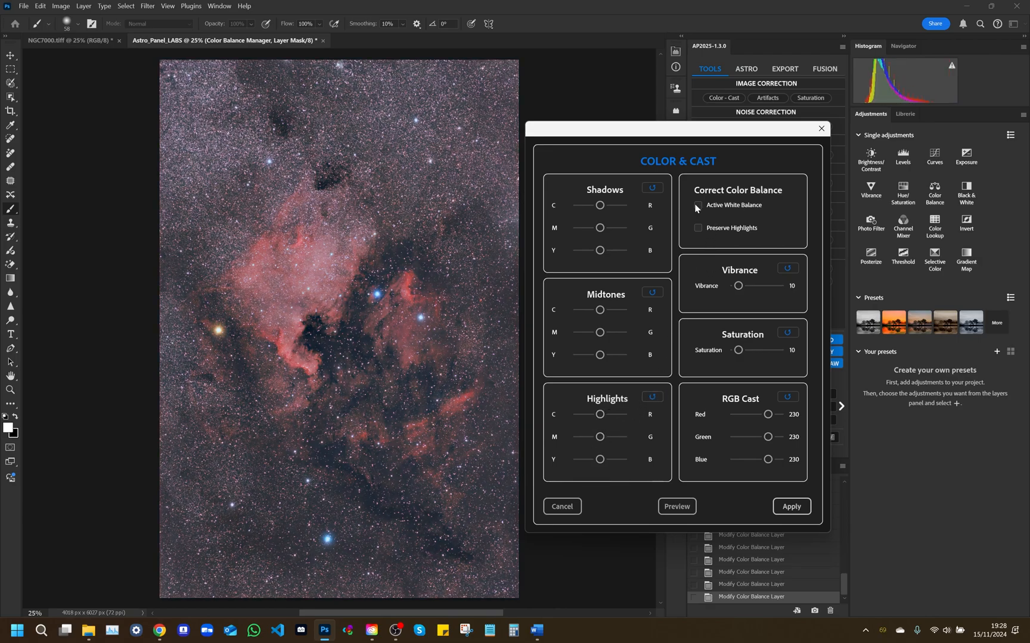
left_click(699, 205)
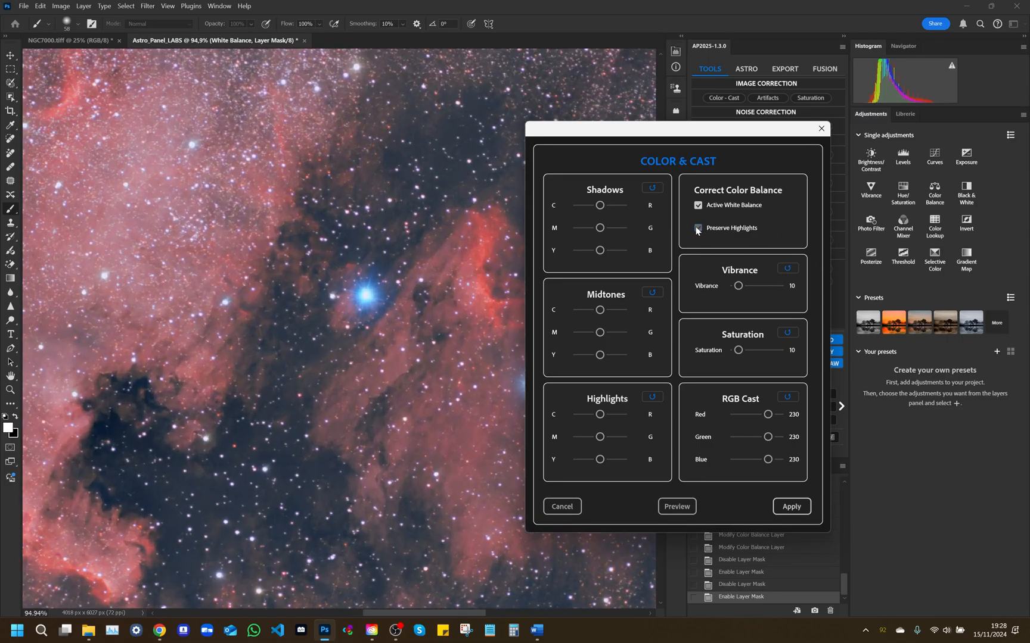
left_click(697, 227)
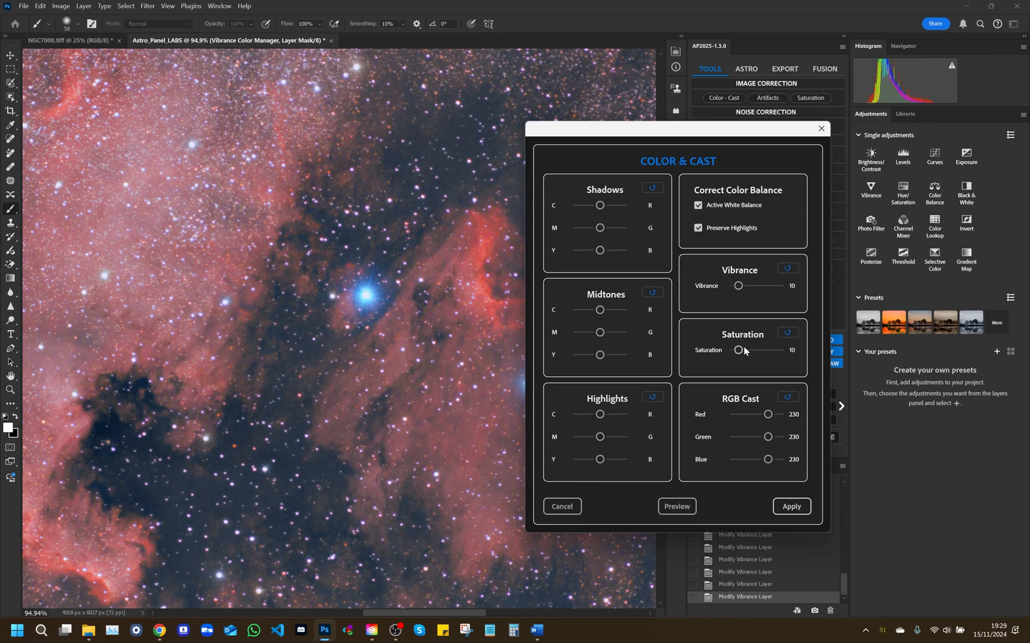
mouse_move(753, 352)
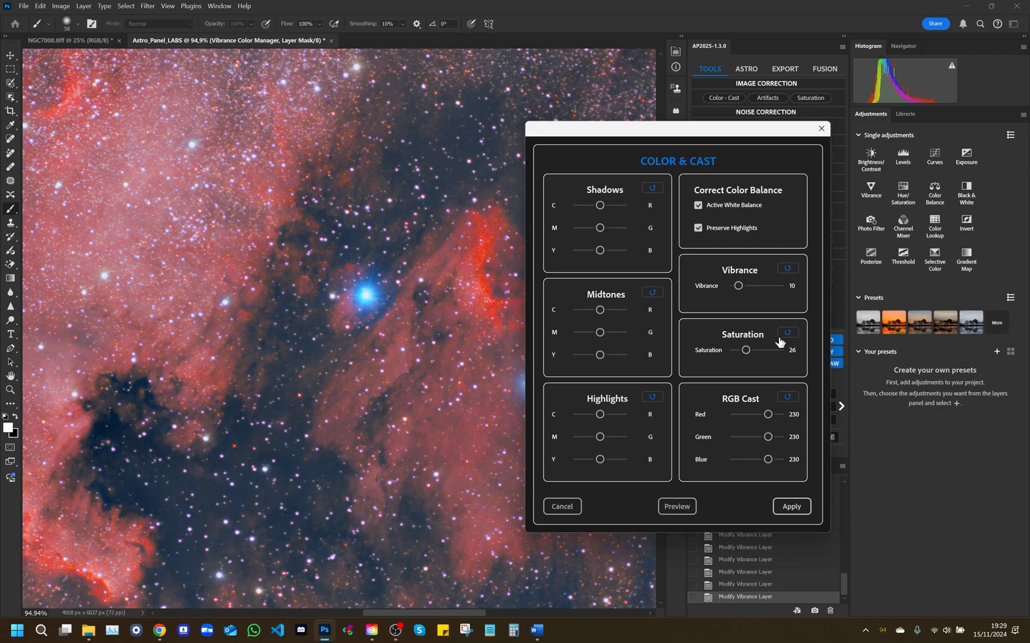
mouse_move(783, 341)
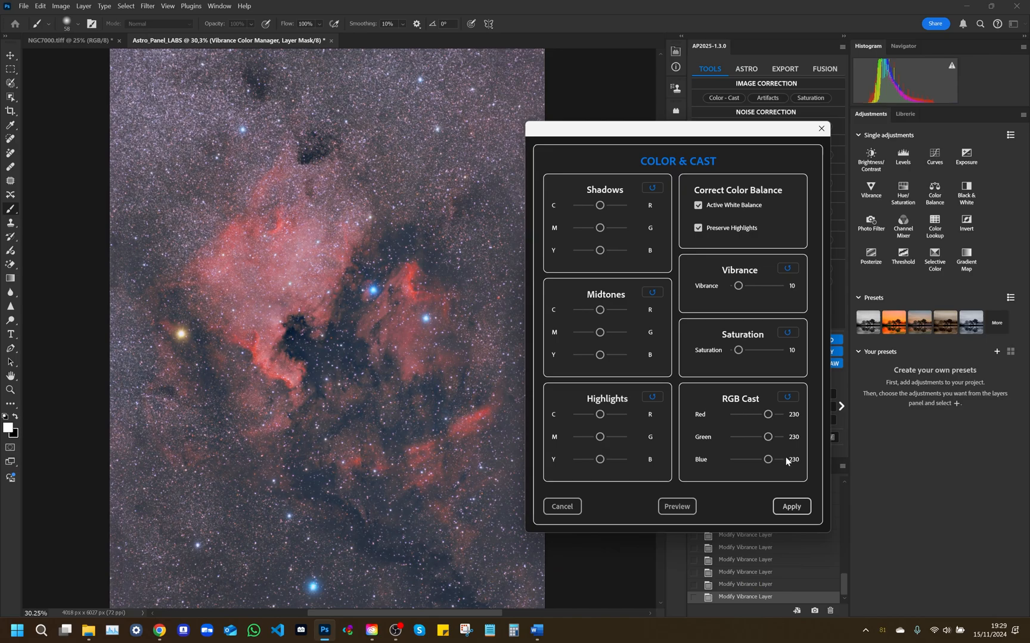
mouse_move(789, 481)
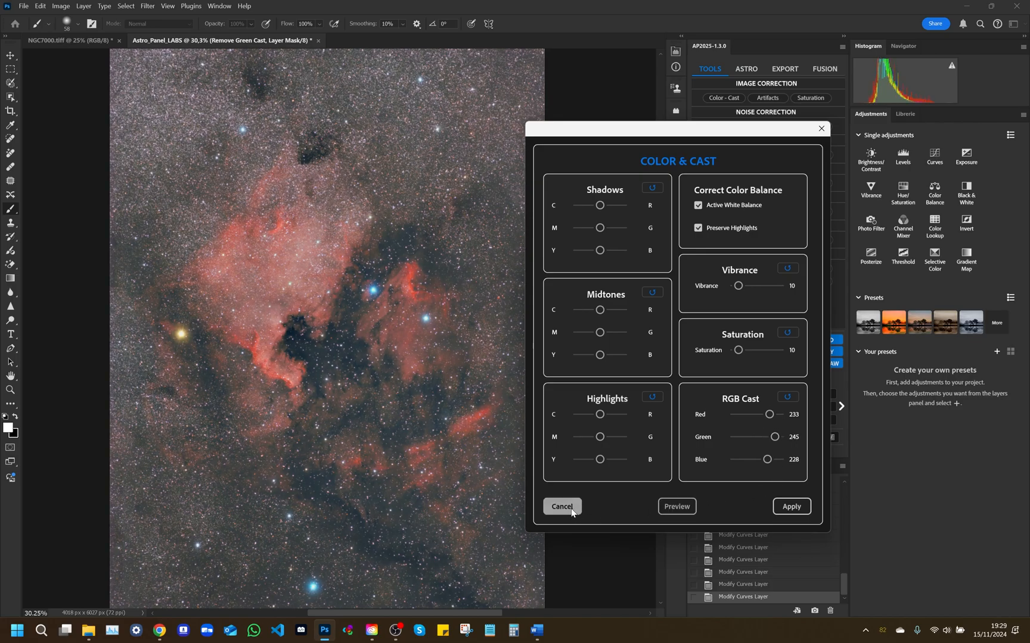
Cancel the RGB Cast tweaks and apply Color & Cast to add its layer
left_click(787, 397)
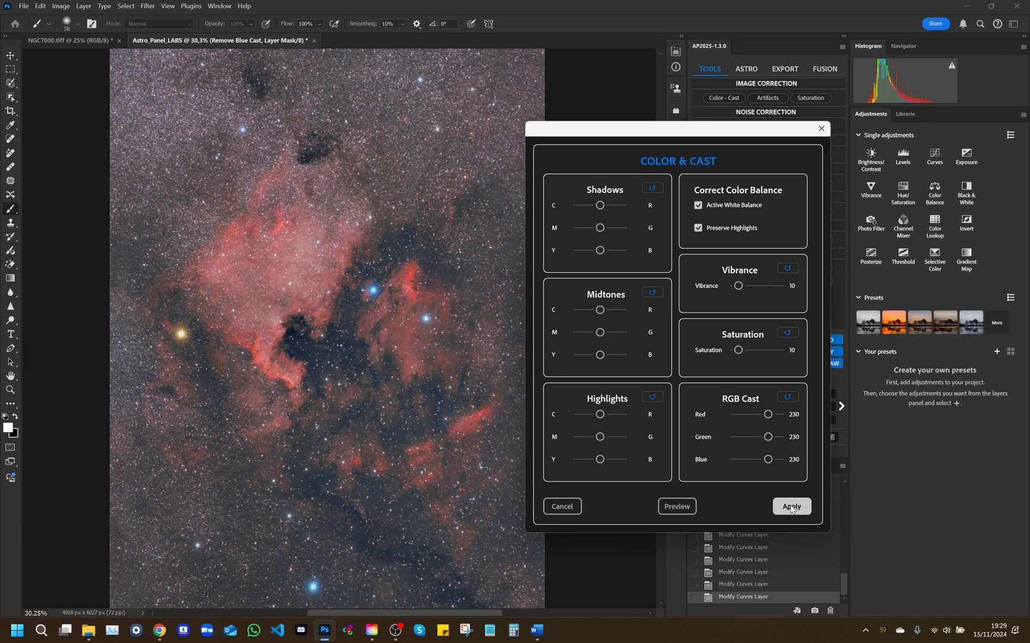
left_click(791, 507)
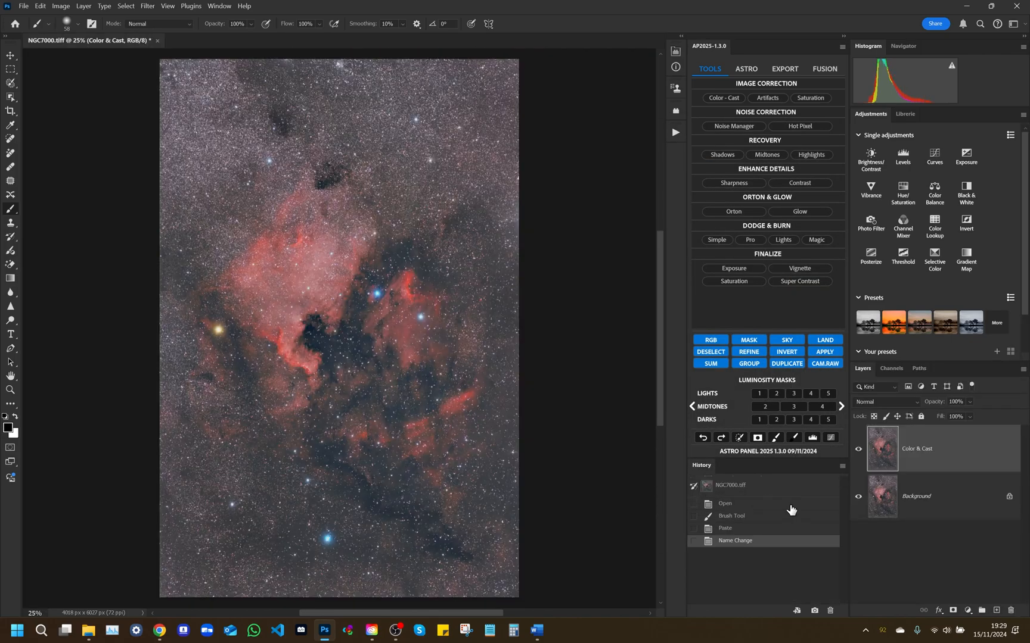
Open Artifacts, set Haze 52 and Aberration about 7, and toggle Preview to compare
left_click(766, 97)
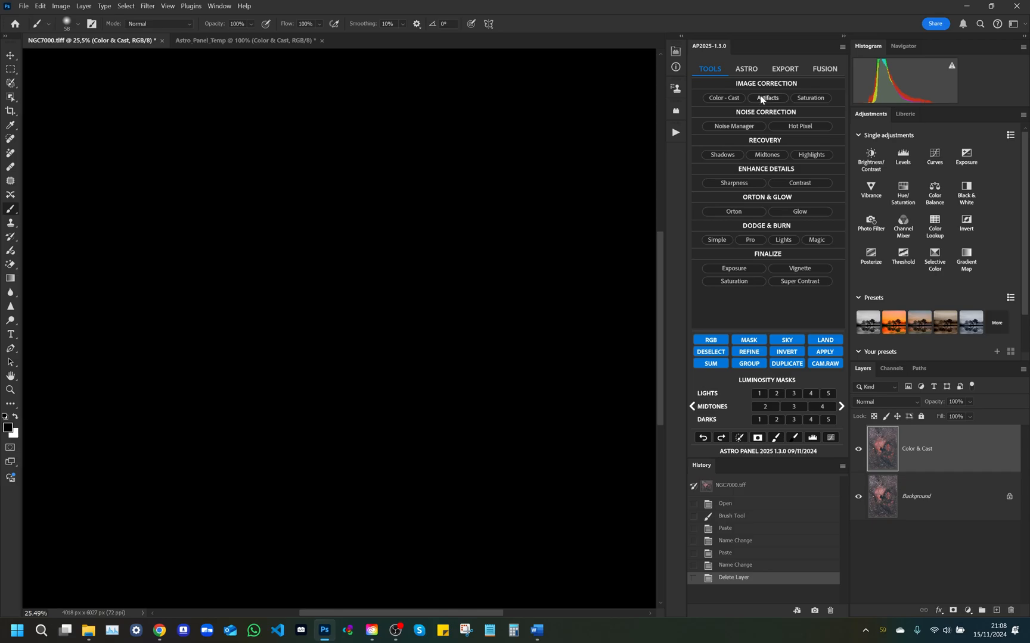
left_click(766, 97)
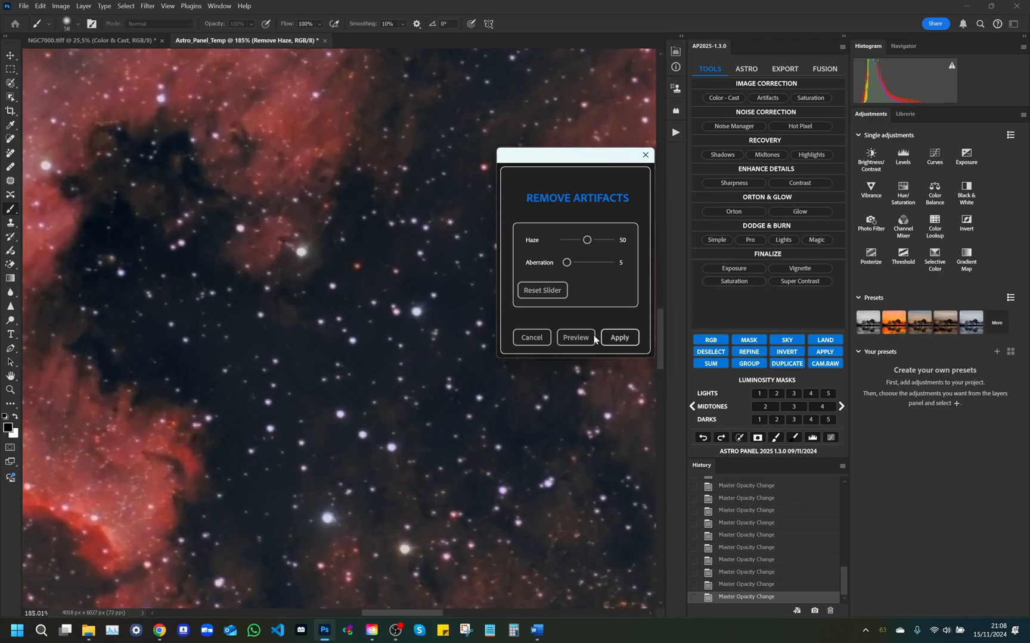
left_click(575, 337)
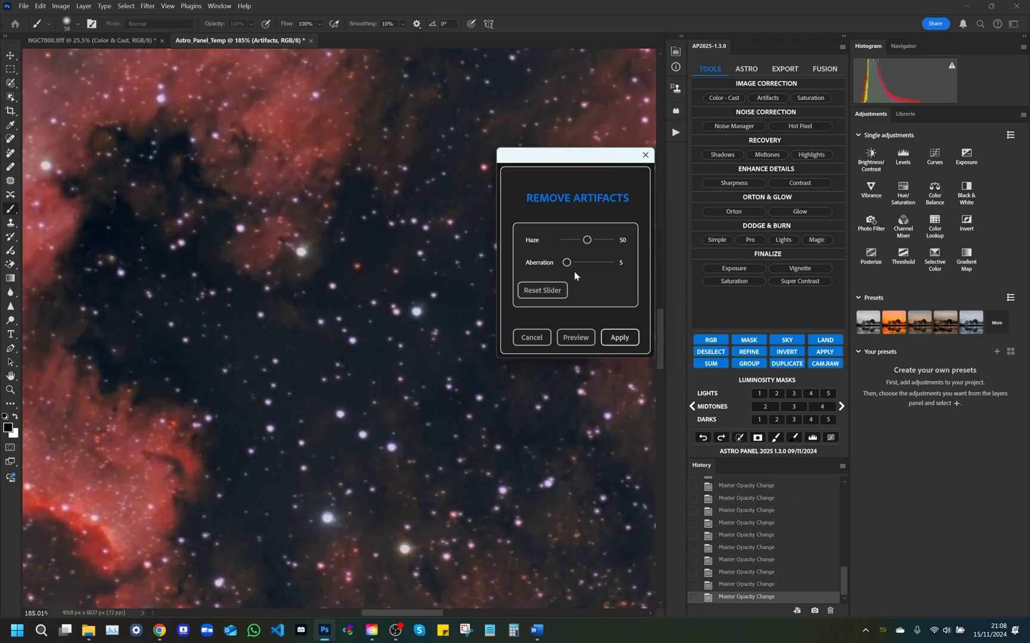
left_click(574, 337)
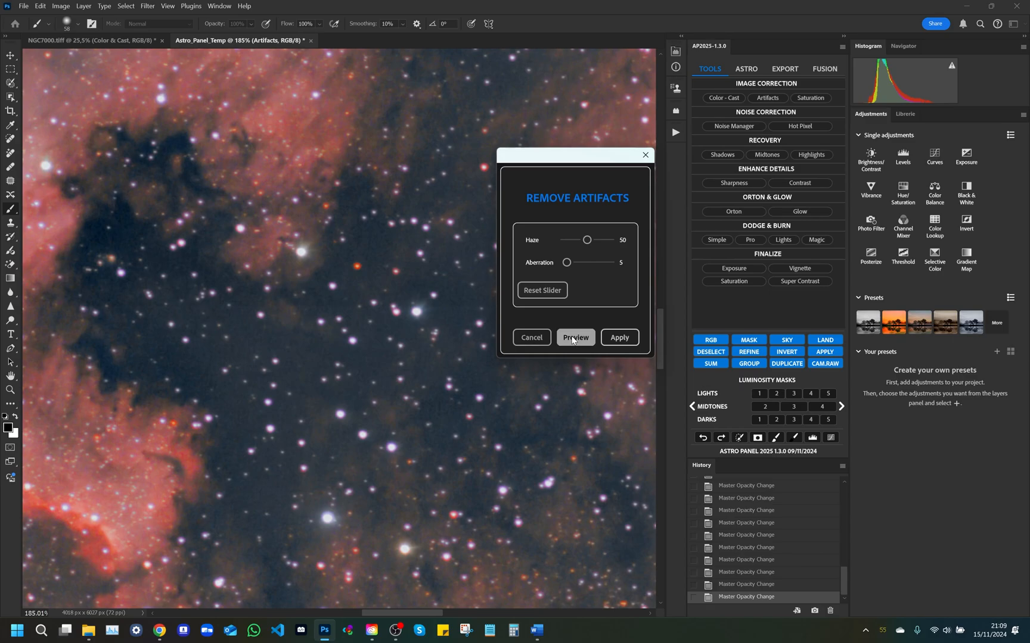
left_click(574, 337)
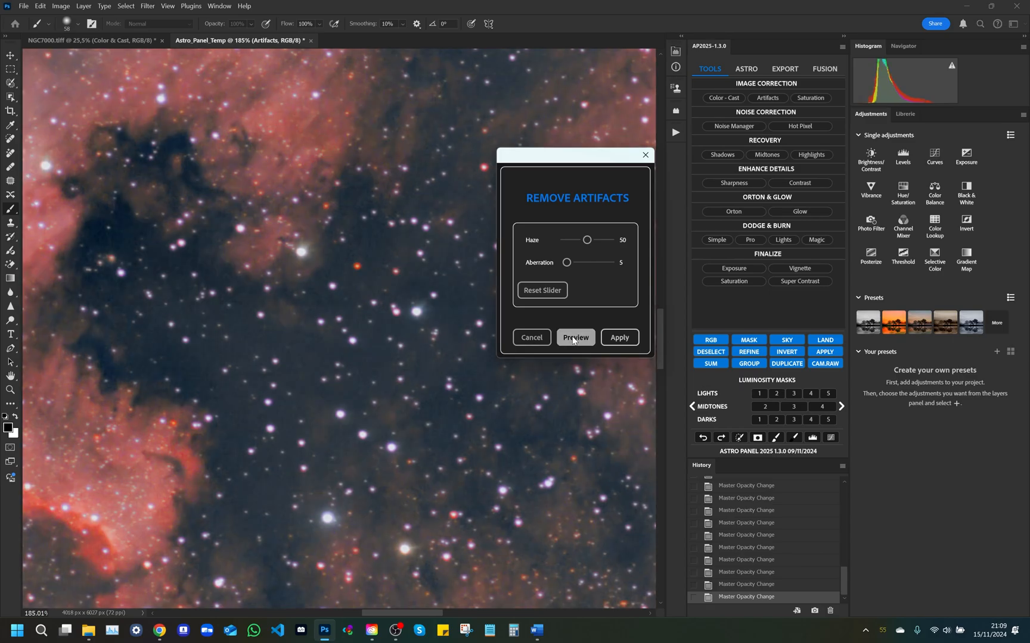
left_click(574, 336)
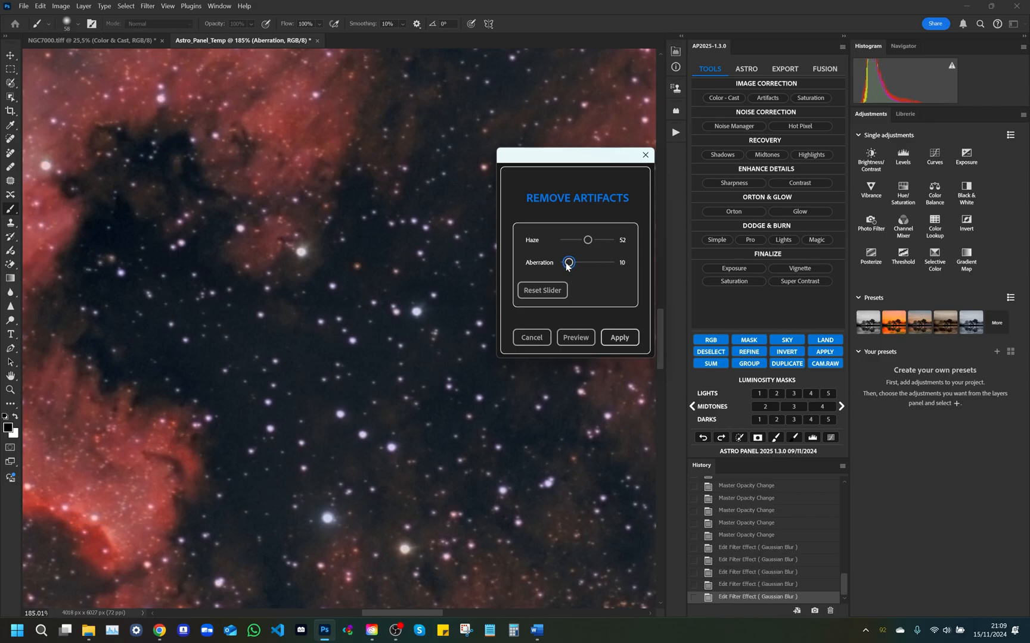
Compare the stronger correction with the original, then apply it as the Artifacts layer
left_click(574, 336)
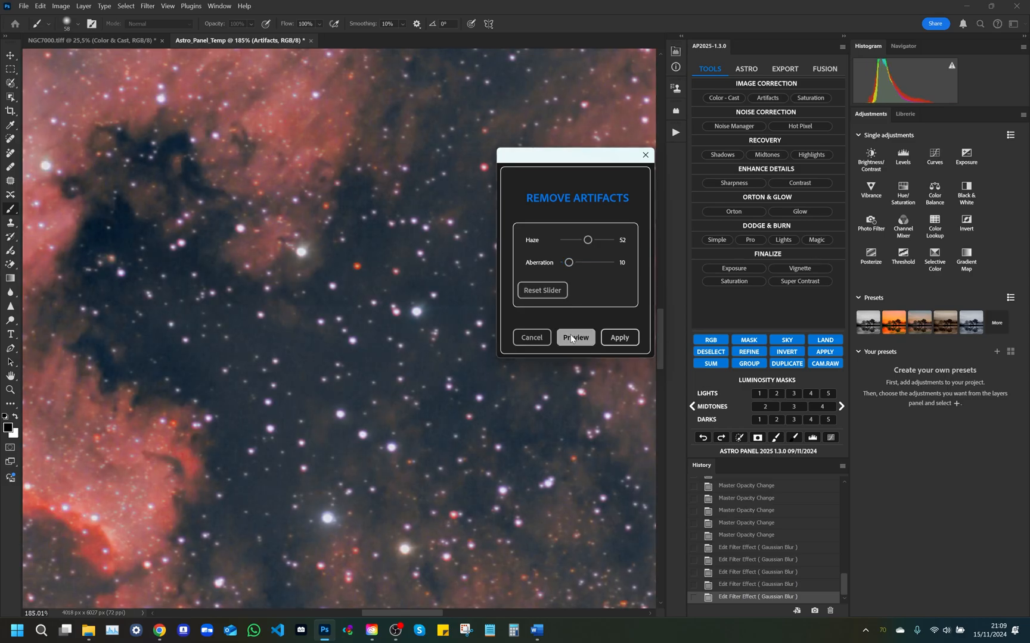
left_click(575, 338)
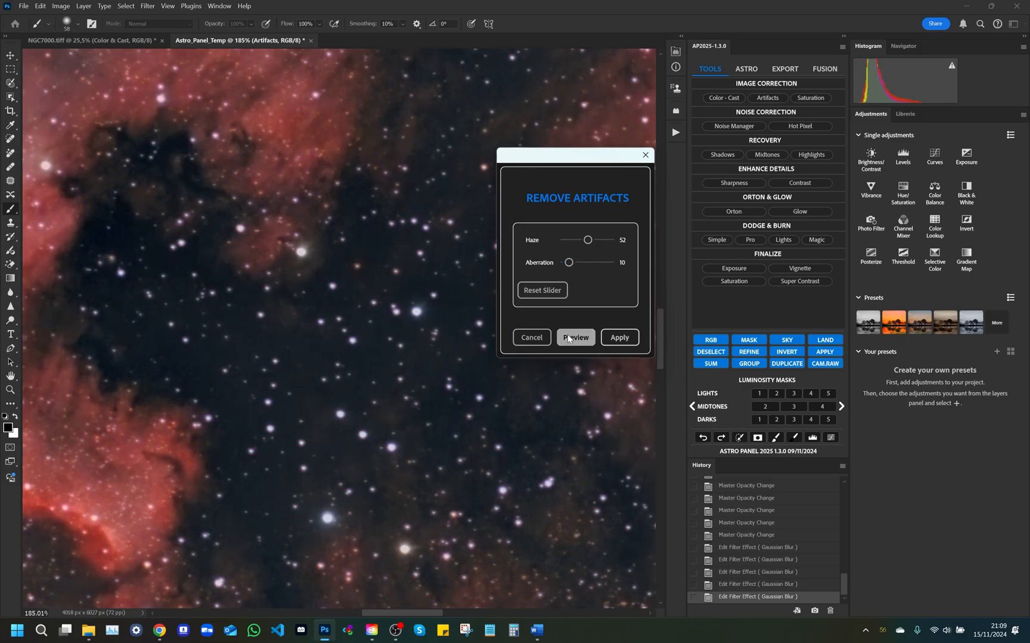
left_click(574, 337)
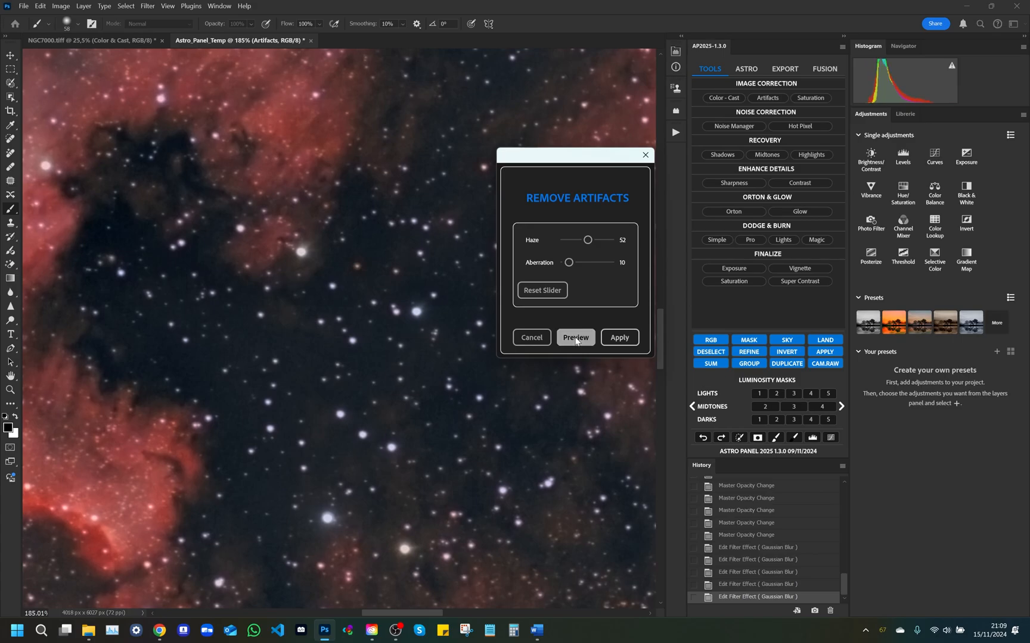
left_click(574, 337)
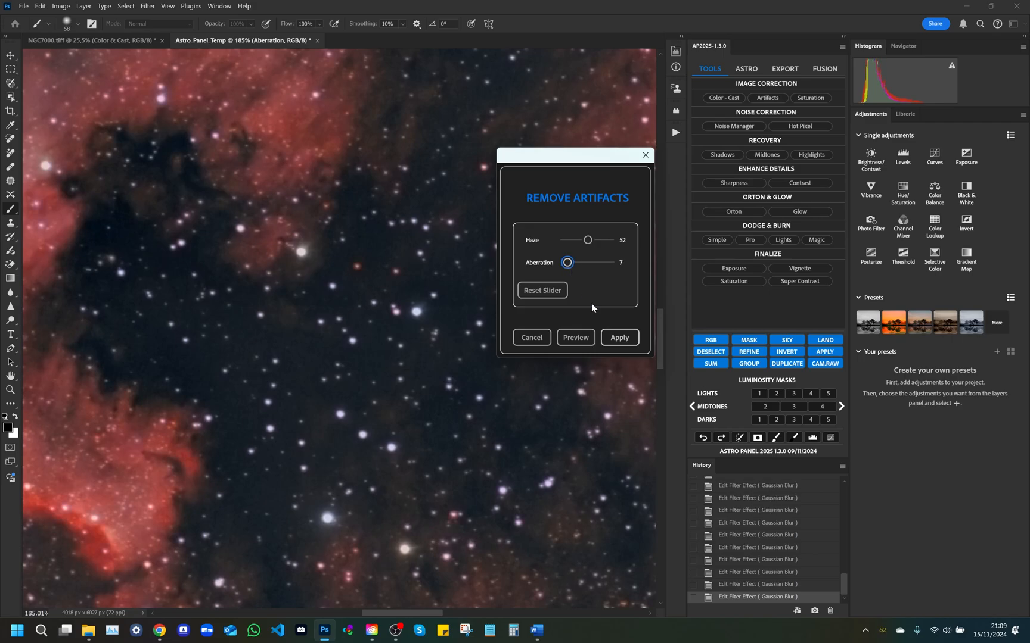
left_click(618, 338)
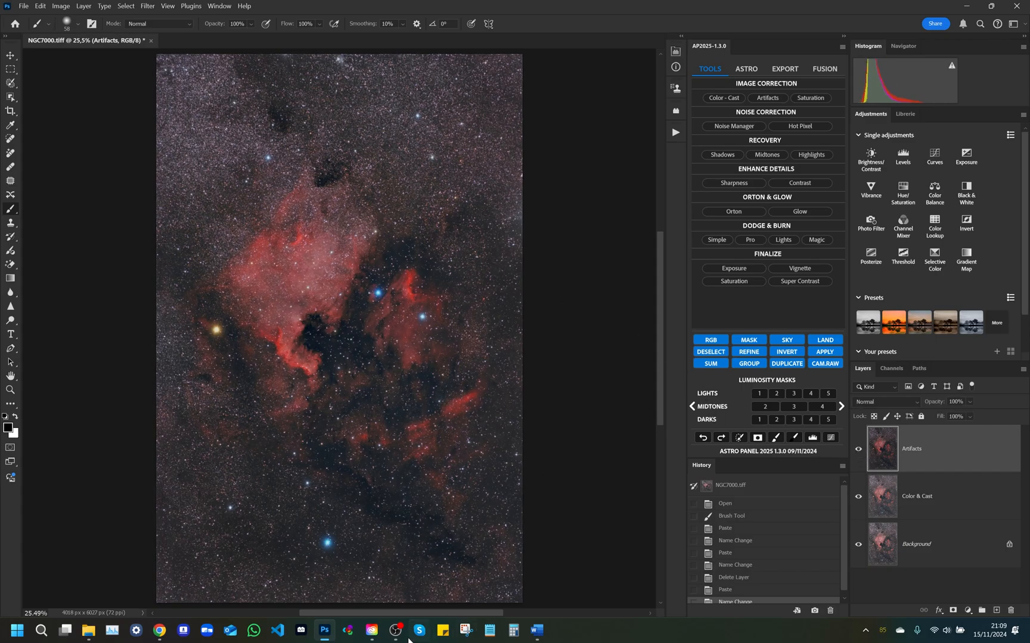
Open Astro Panel's Saturation Masks dialog from the Image Correction section
left_click(810, 97)
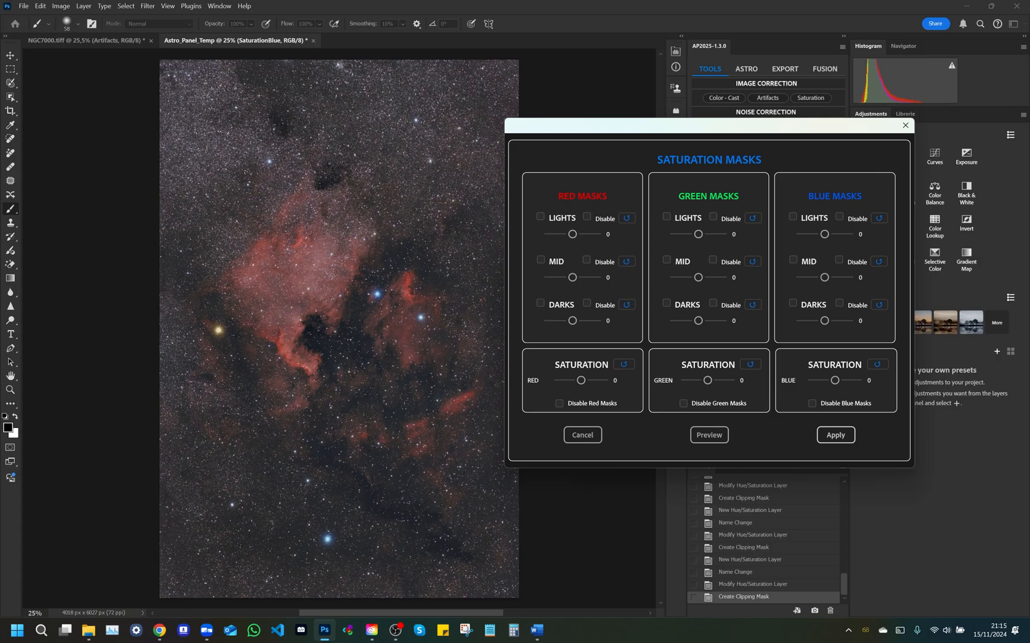
mouse_move(605, 178)
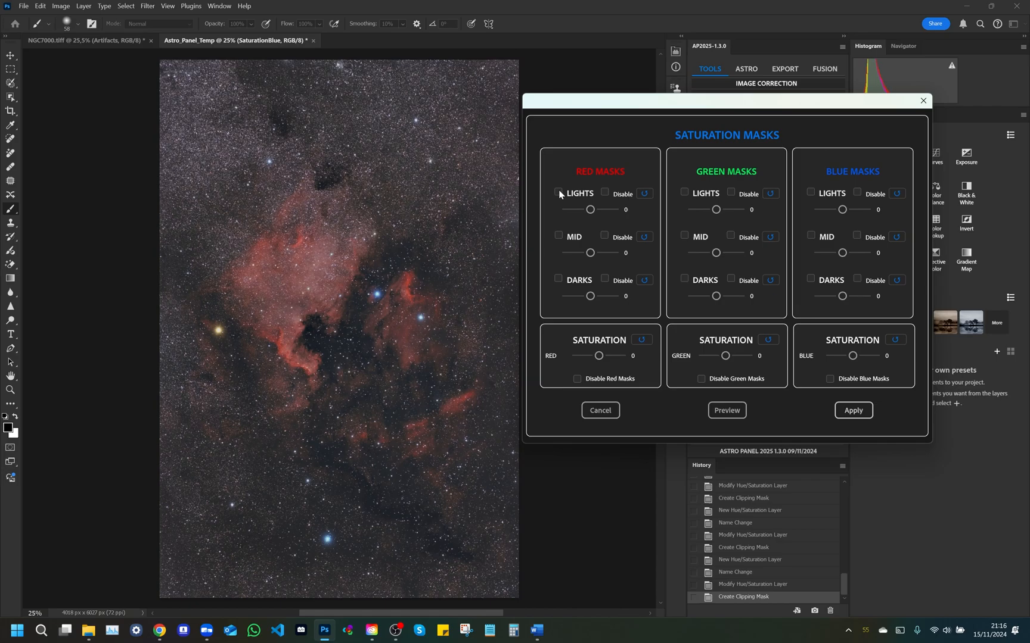
Preview red lights and darks masks, then set red lights 34, midtones -30, darks 42
left_click(558, 192)
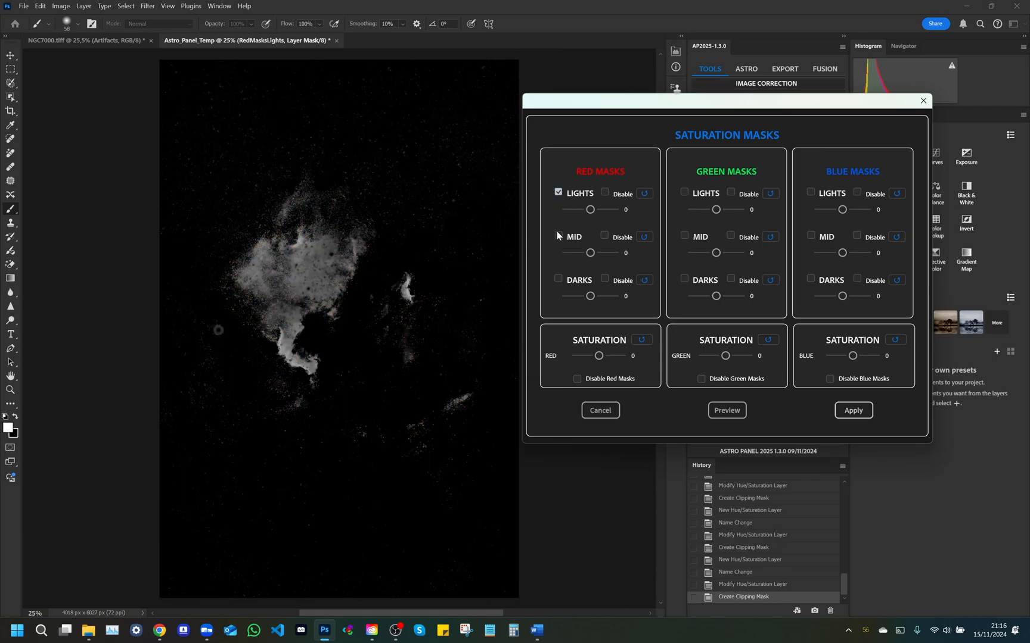
left_click(558, 278)
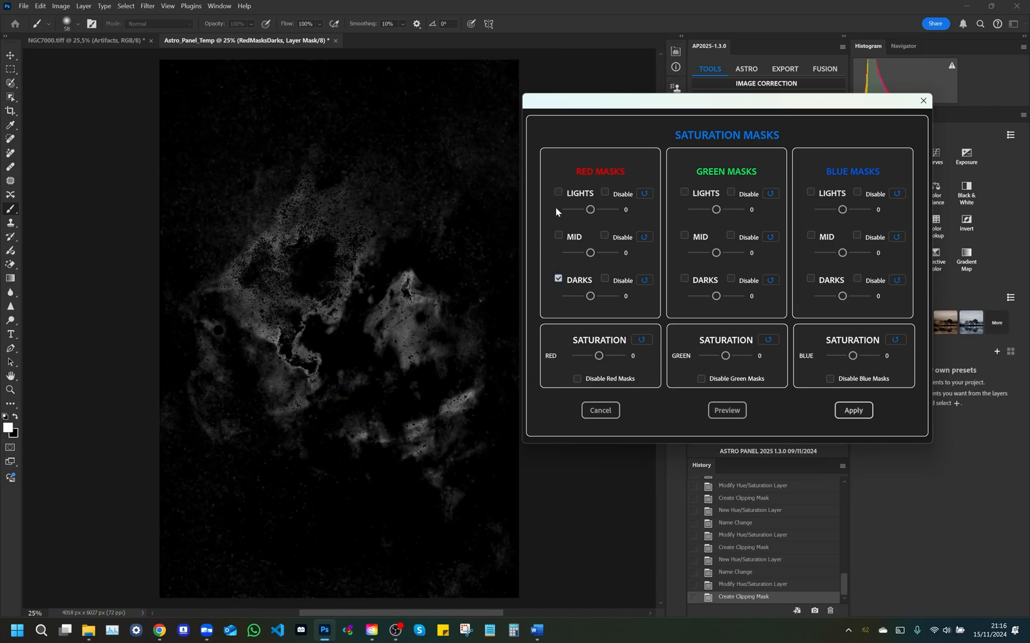
left_click(558, 193)
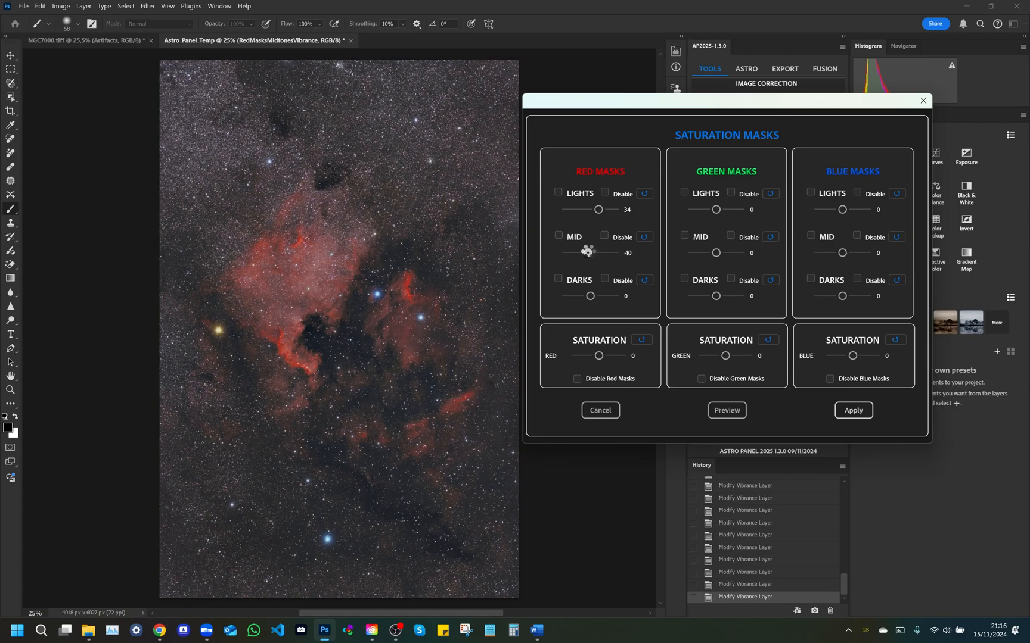
left_click(558, 237)
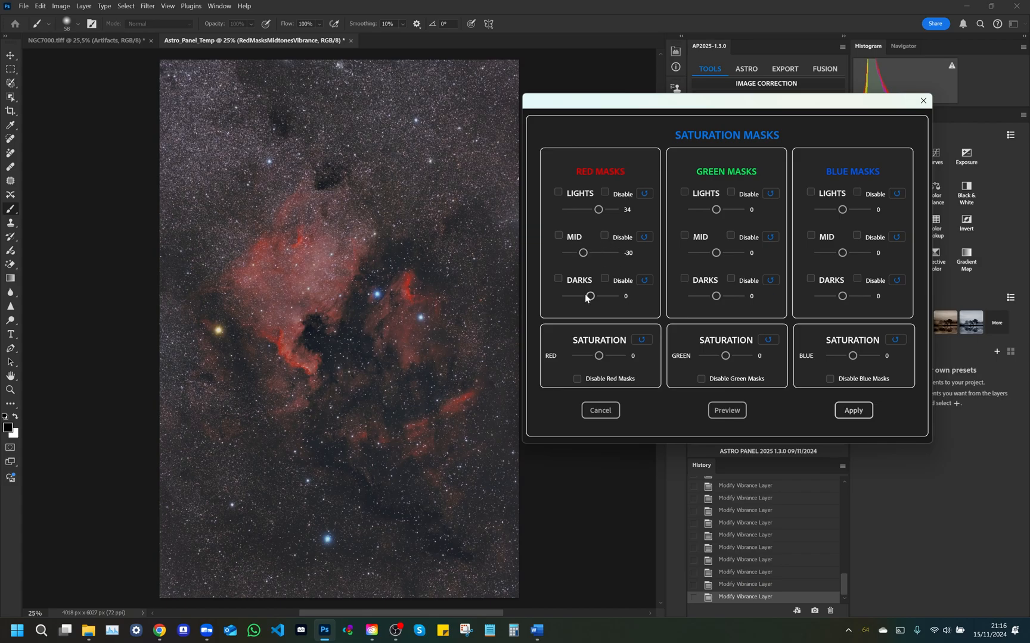
left_click(559, 236)
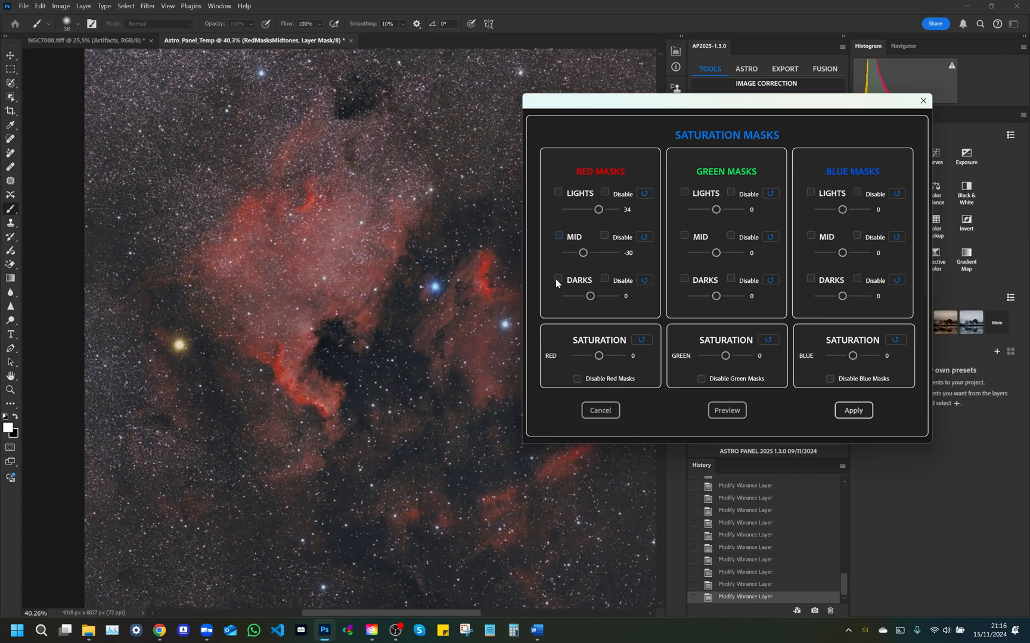
left_click(558, 278)
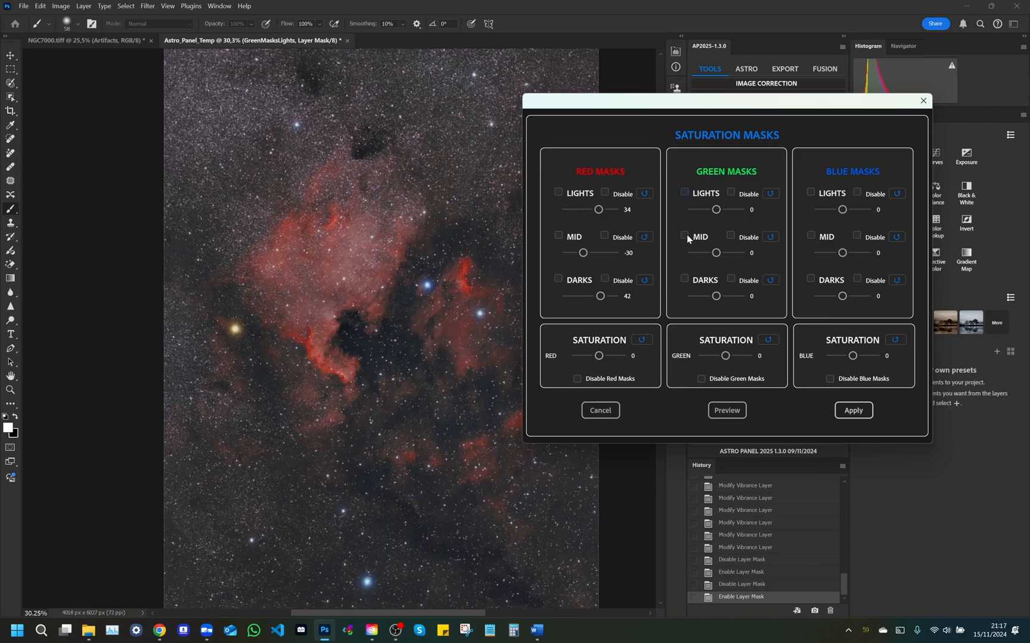
left_click(684, 237)
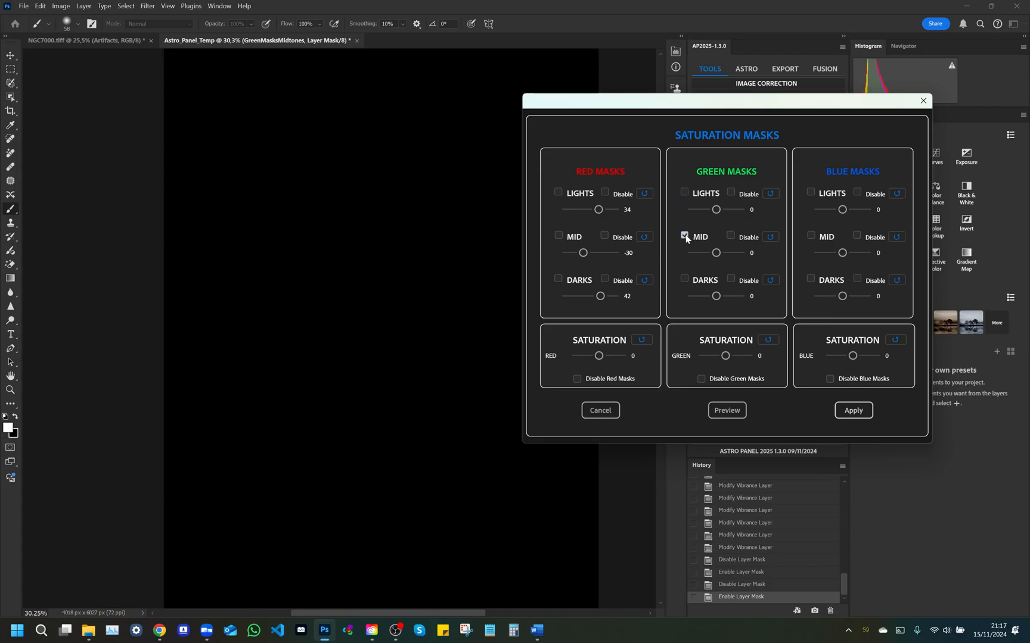
left_click(684, 278)
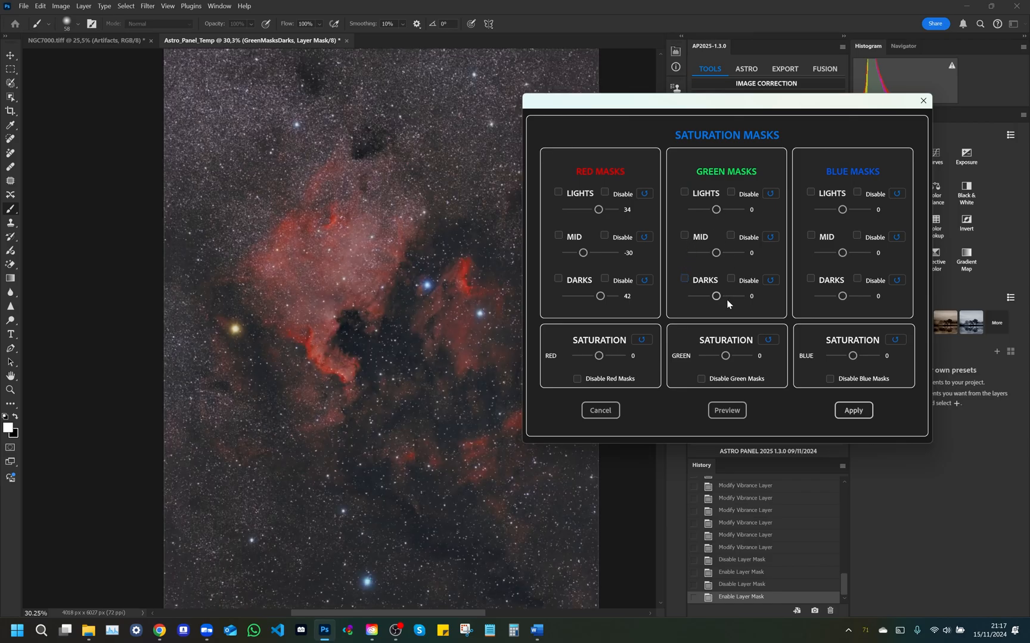
mouse_move(721, 332)
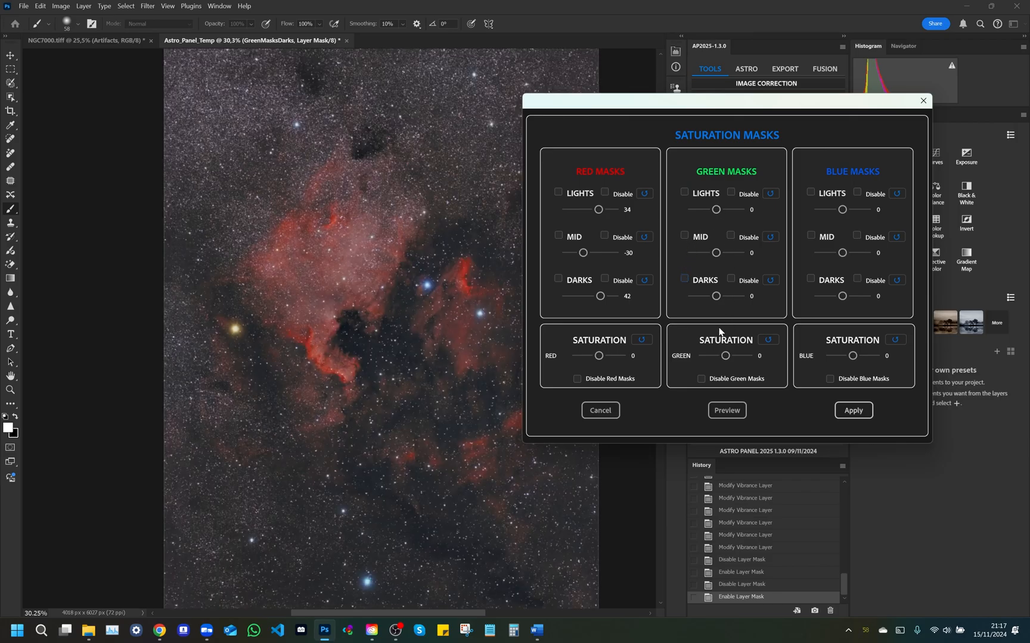
mouse_move(729, 238)
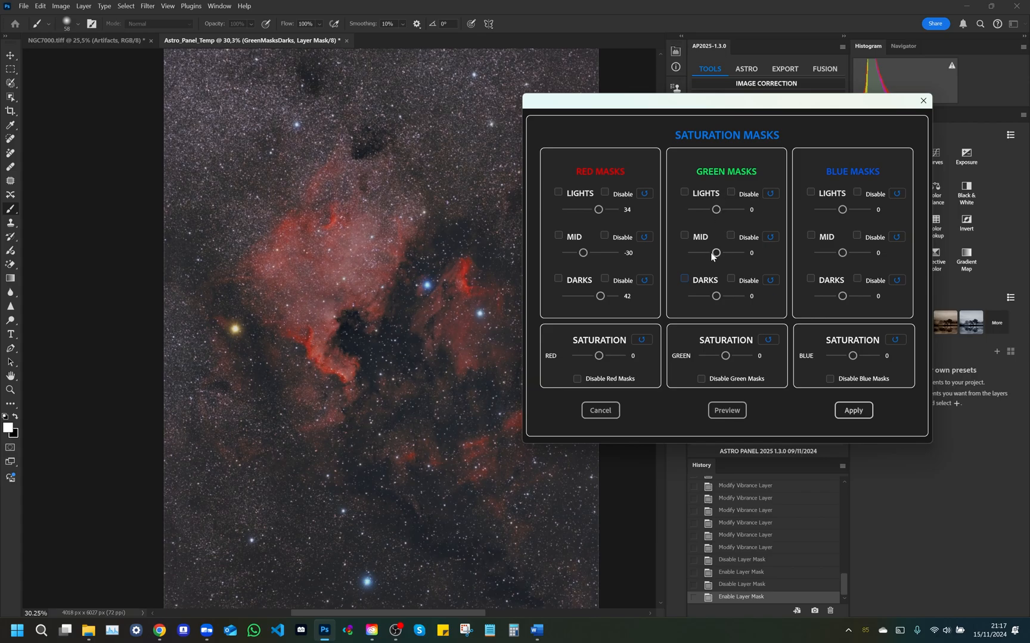
left_click(684, 279)
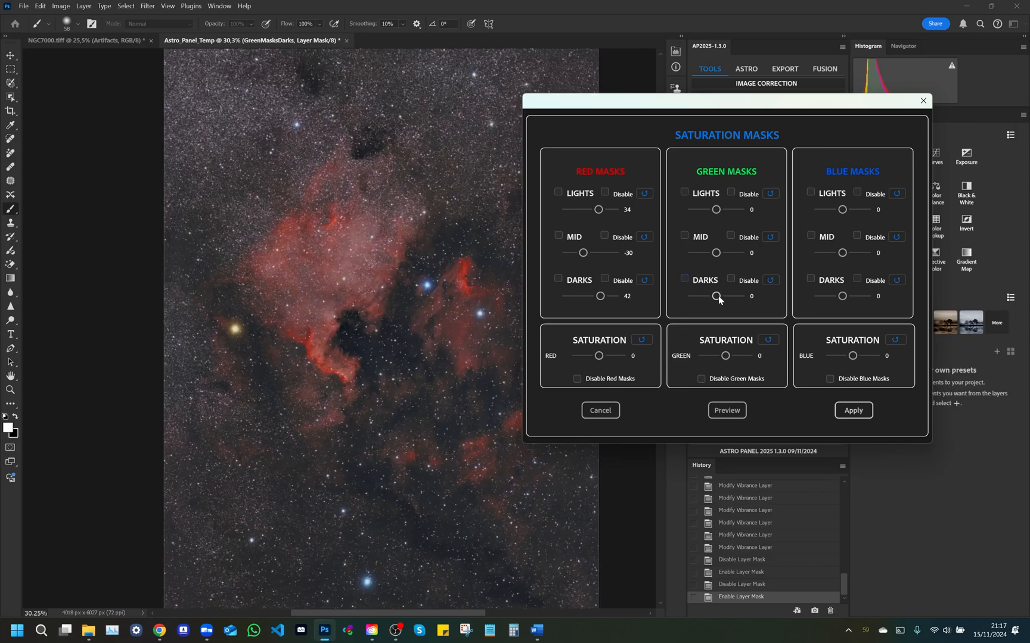
mouse_move(732, 294)
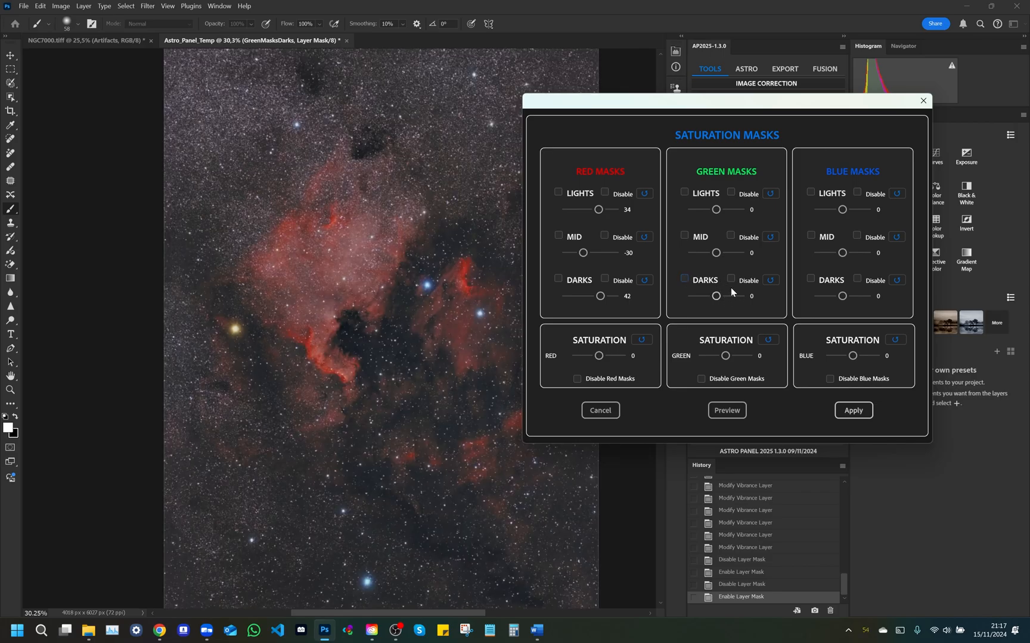
mouse_move(816, 197)
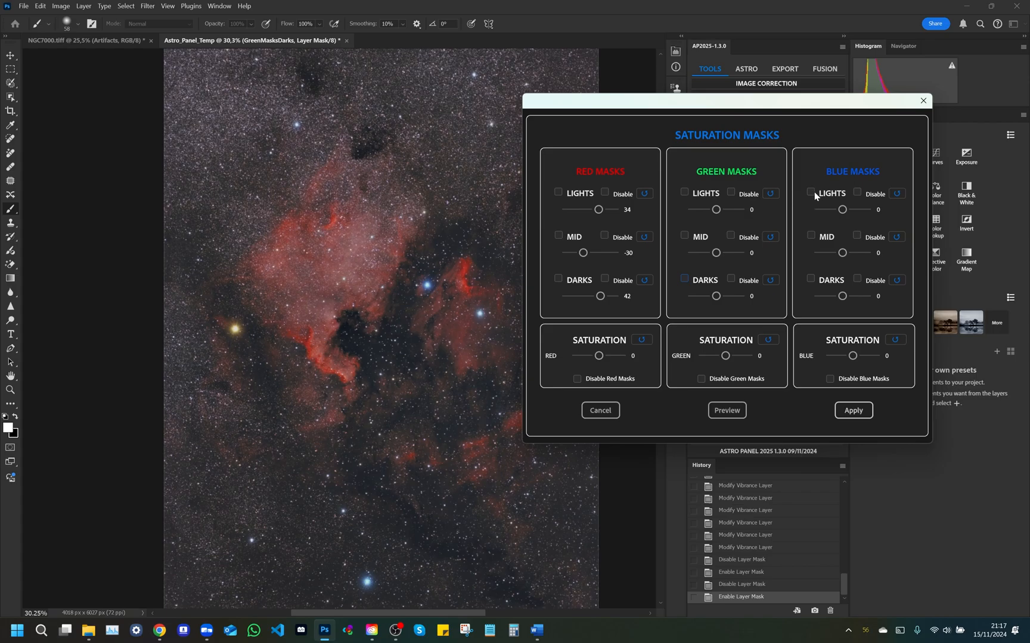
Set blue saturation to lights 28, midtones 37, darks -42, toggling the midtones mask to compare
left_click(811, 192)
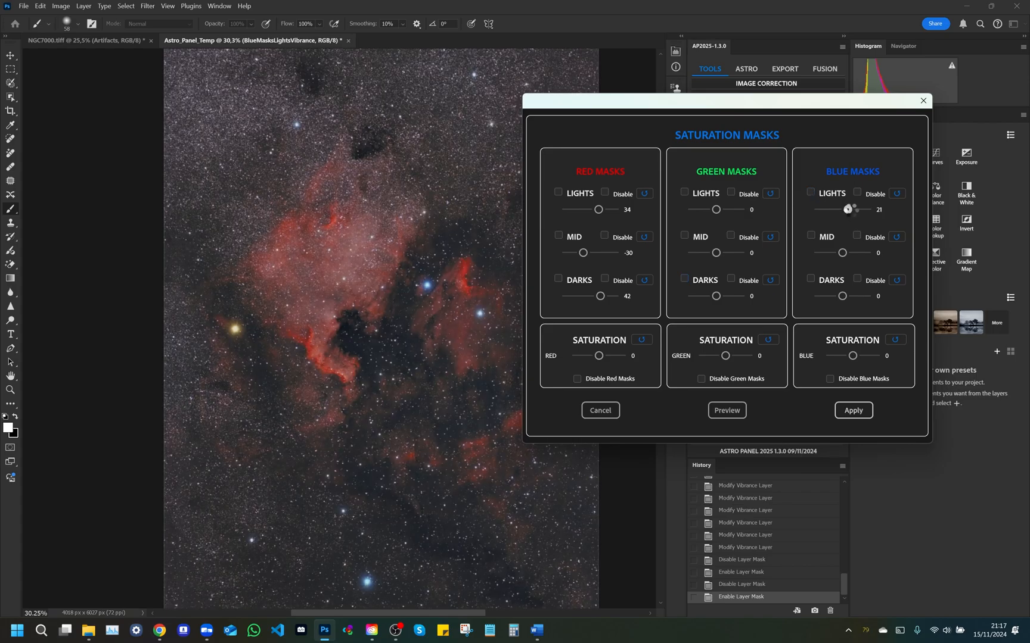
left_click(810, 194)
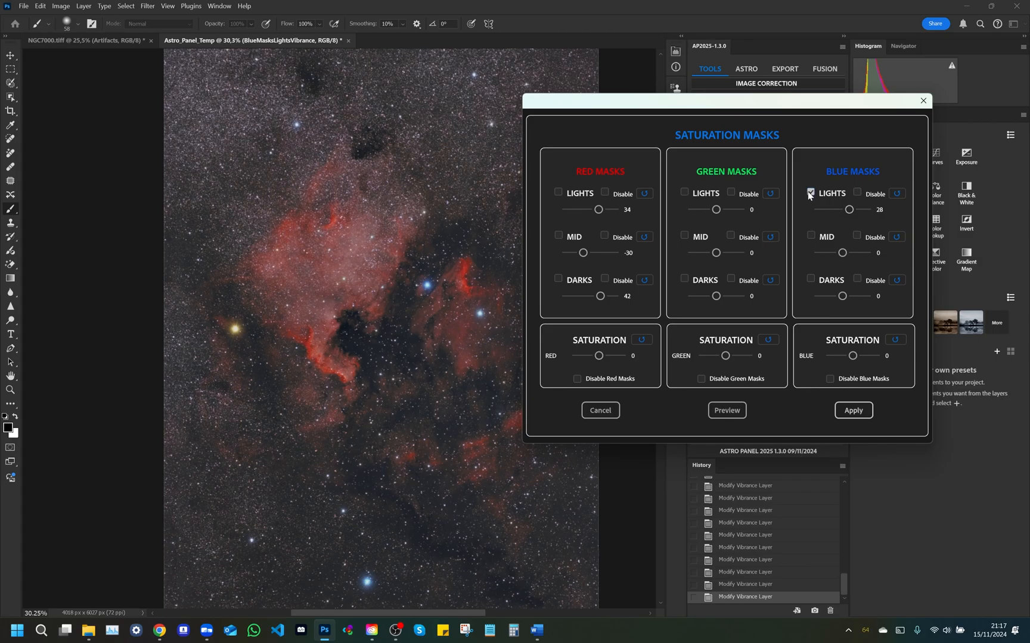
left_click(810, 193)
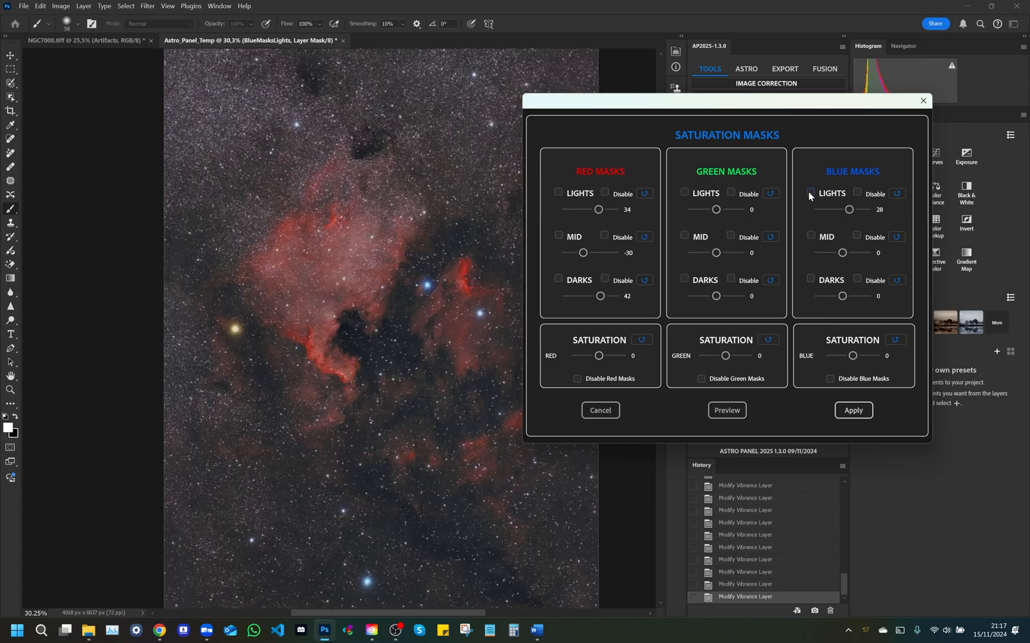
left_click(810, 234)
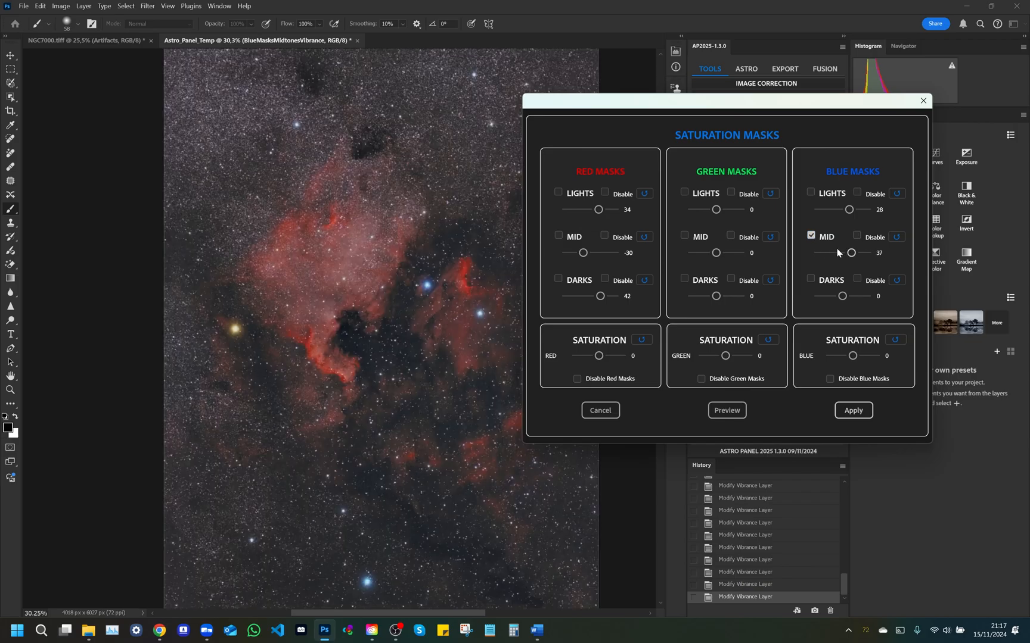
left_click(856, 236)
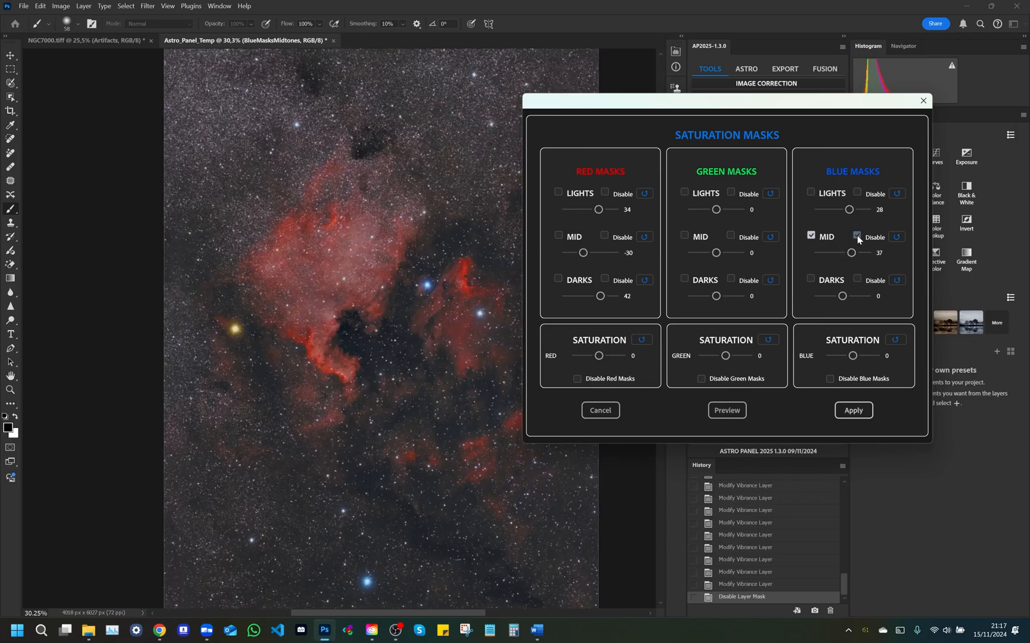
left_click(857, 237)
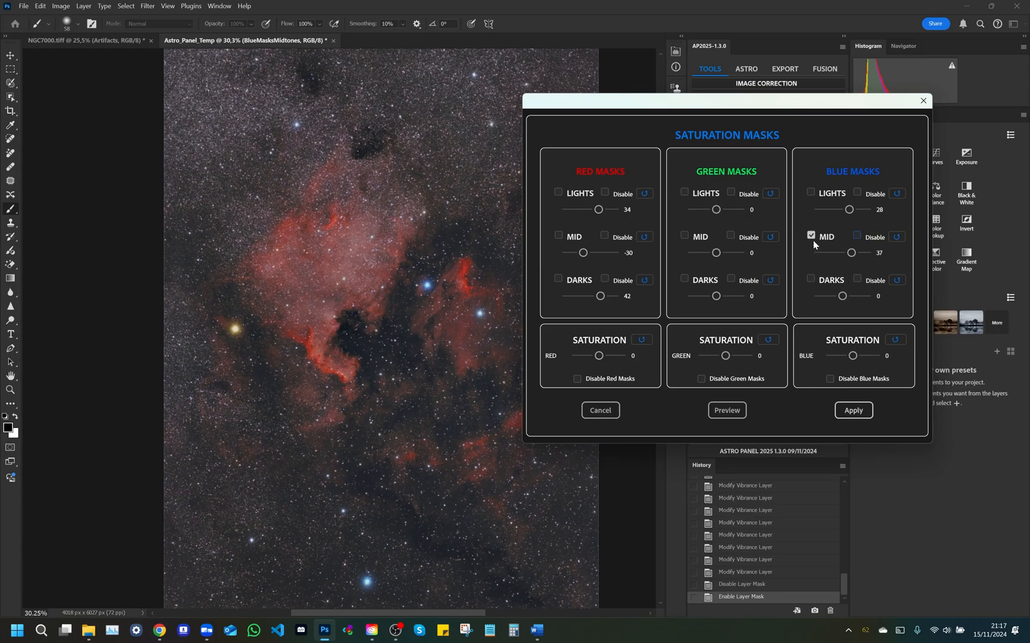
left_click(810, 279)
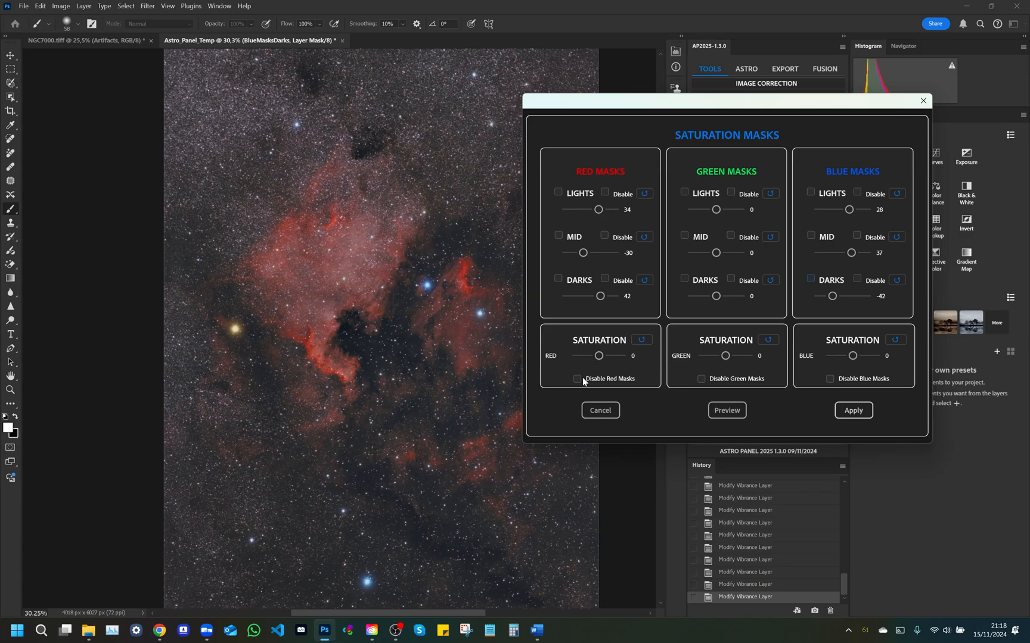
mouse_move(579, 384)
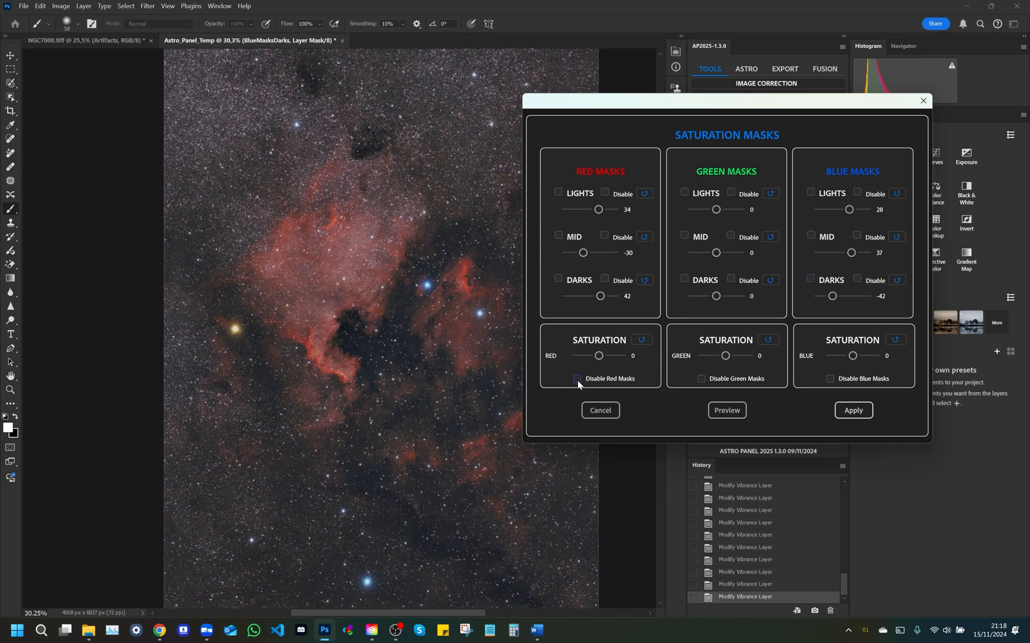
Compare without green and blue masks, set red saturation to 29, and apply the Saturation Masks
left_click(700, 379)
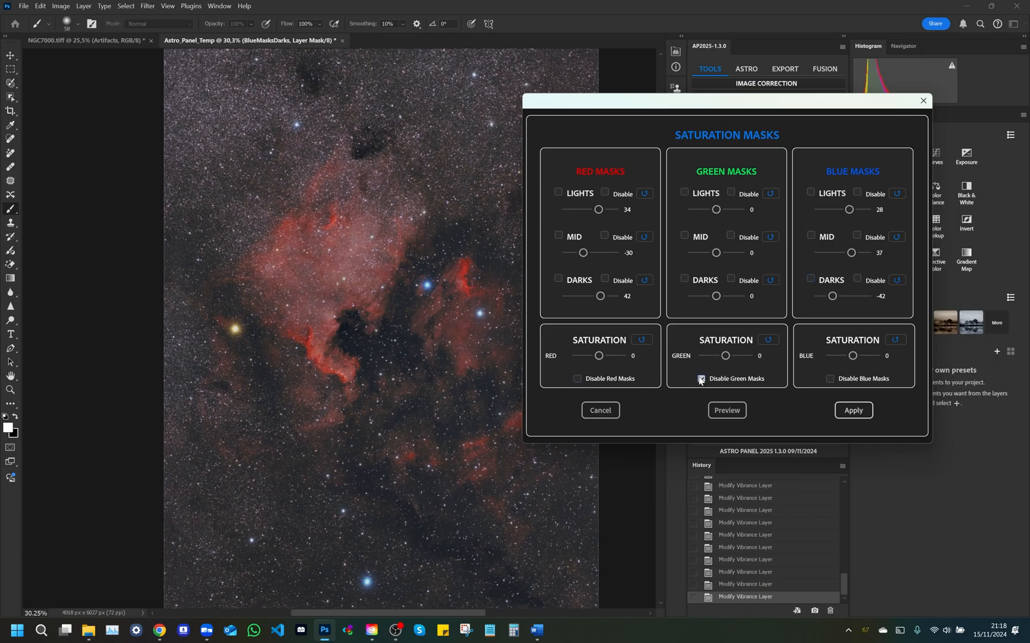
left_click(830, 380)
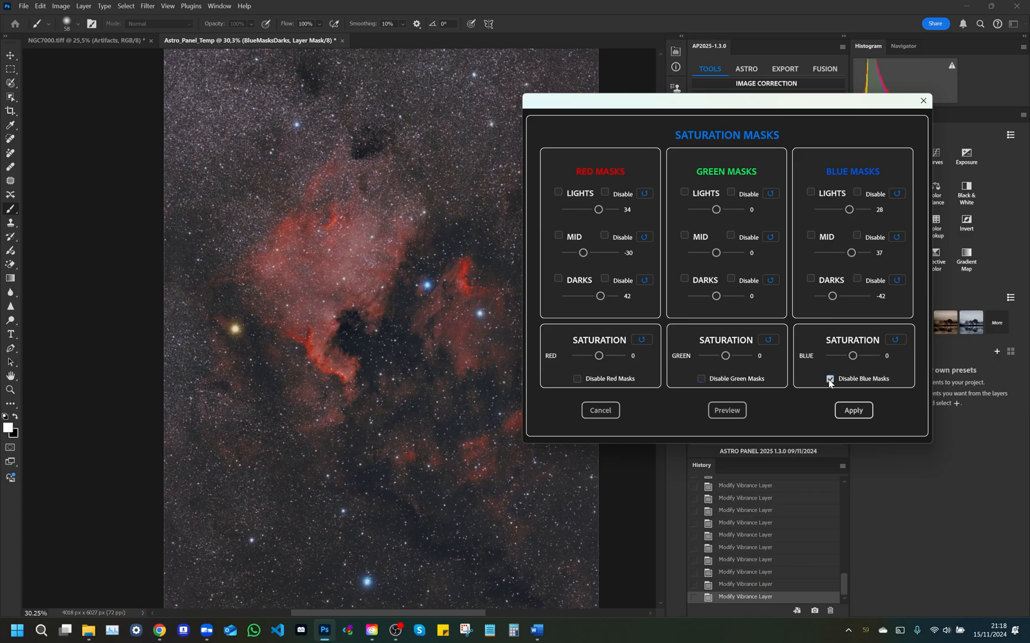
left_click(830, 379)
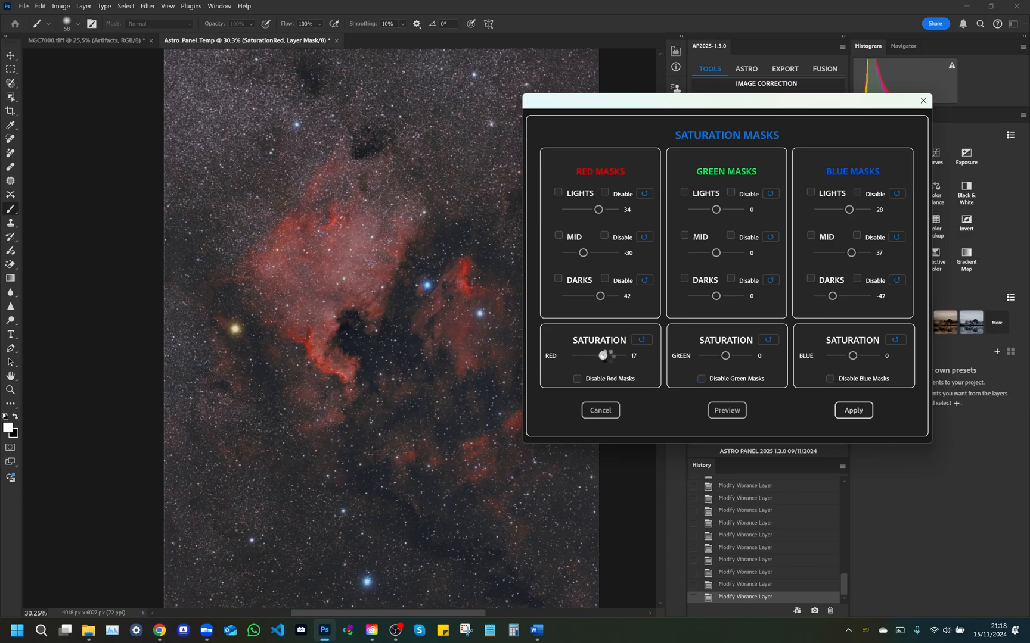
left_click(577, 379)
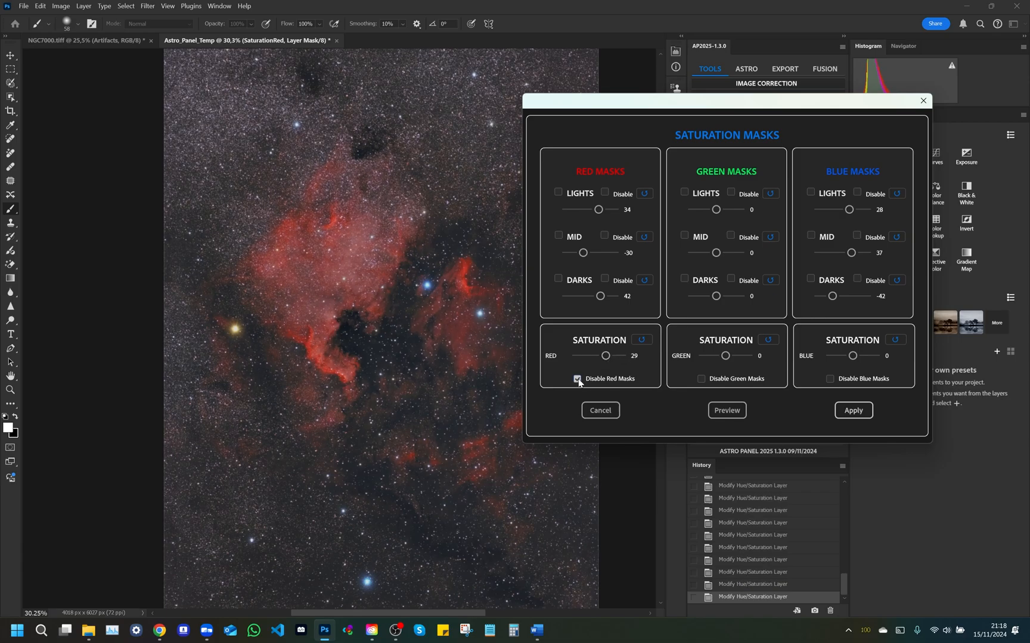
left_click(578, 378)
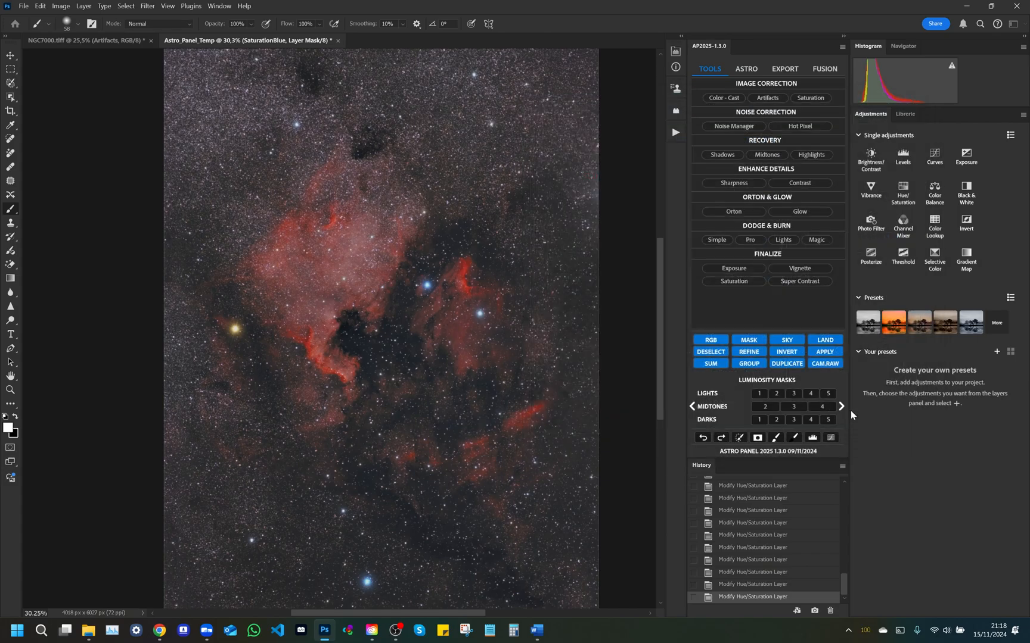
Send the Saturation Masks result back to NGC7000.tiff and launch Noise Manager
left_click(85, 40)
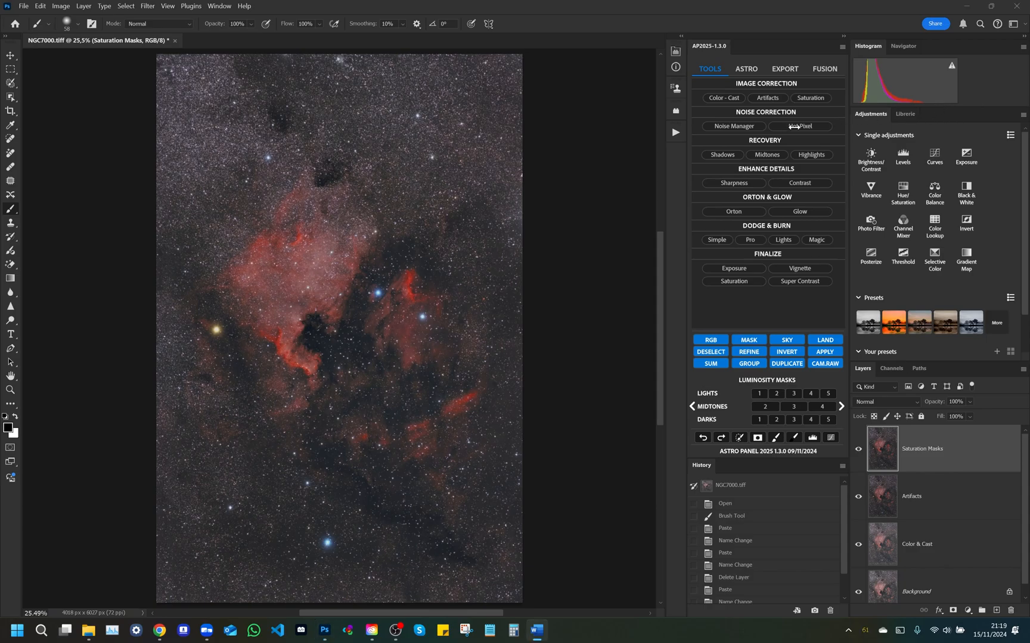
left_click(799, 125)
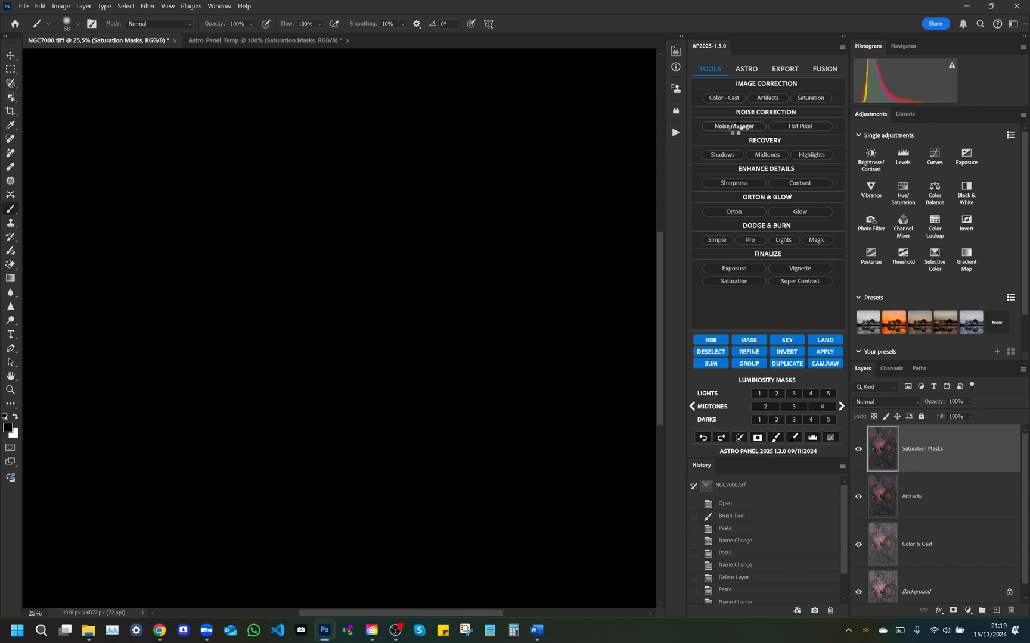
Open the Remove Noise dialog on a magnified working copy of the nebula
left_click(732, 126)
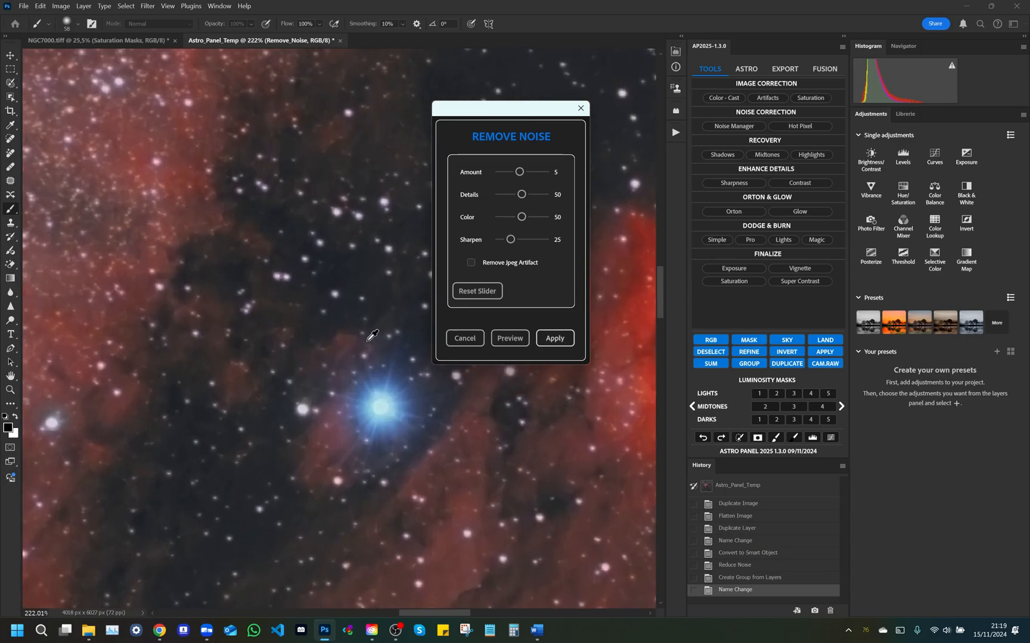
mouse_move(468, 268)
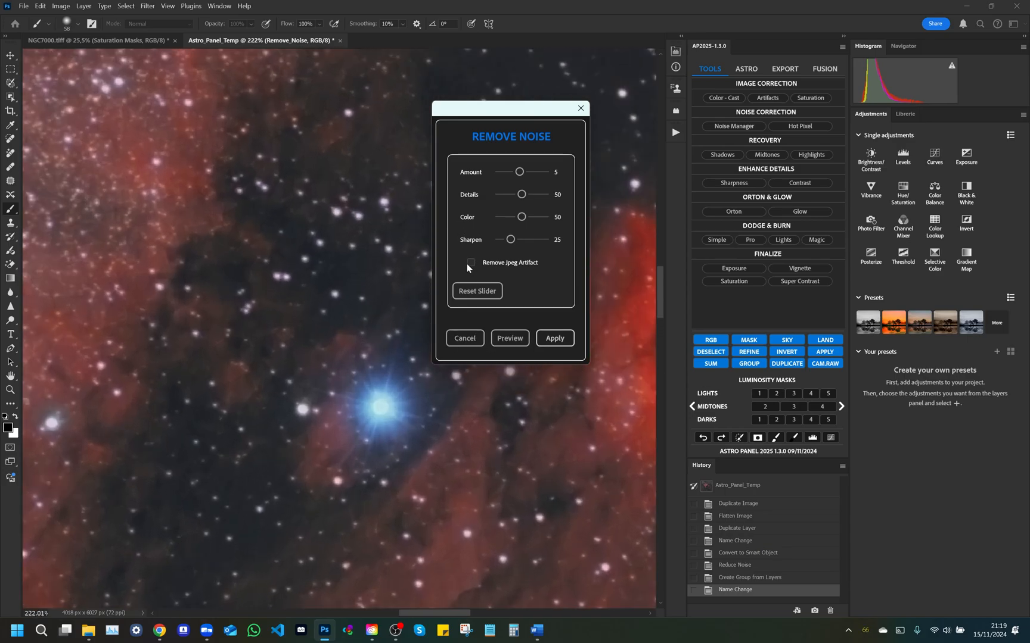
mouse_move(553, 297)
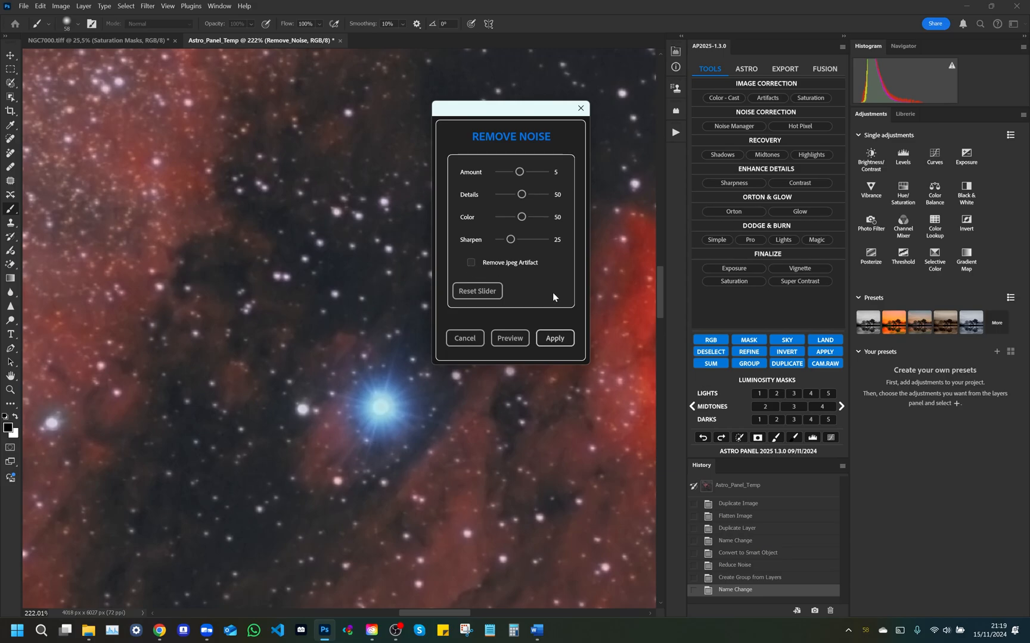
mouse_move(542, 283)
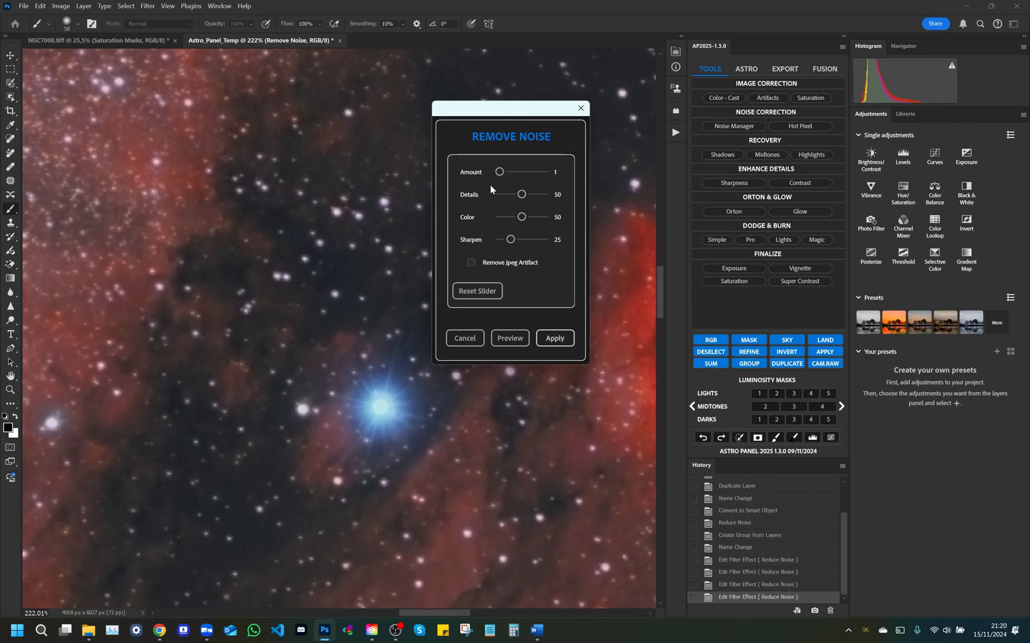
mouse_move(500, 172)
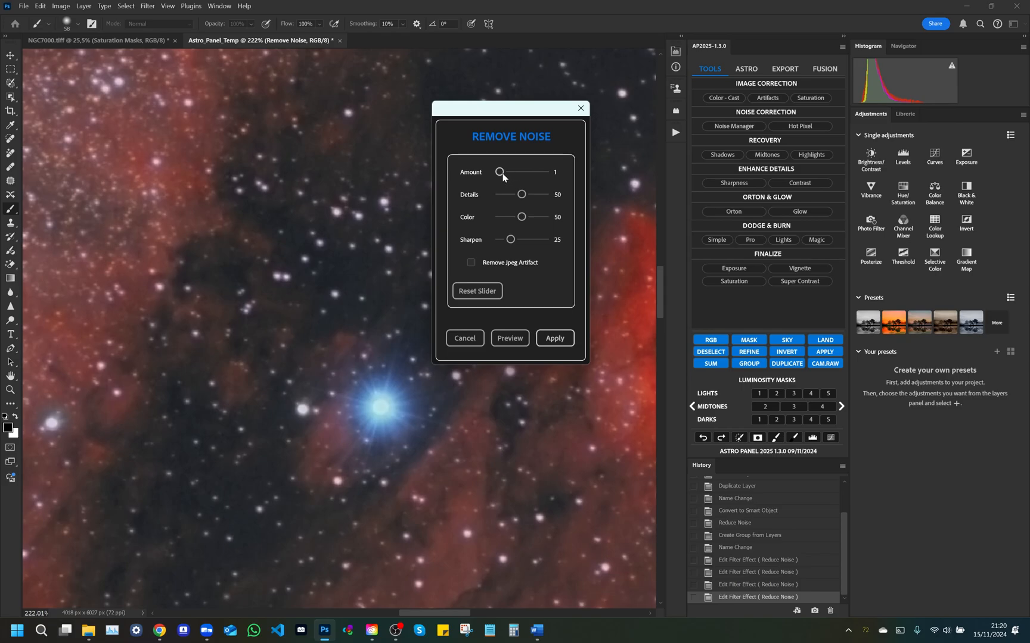
mouse_move(525, 183)
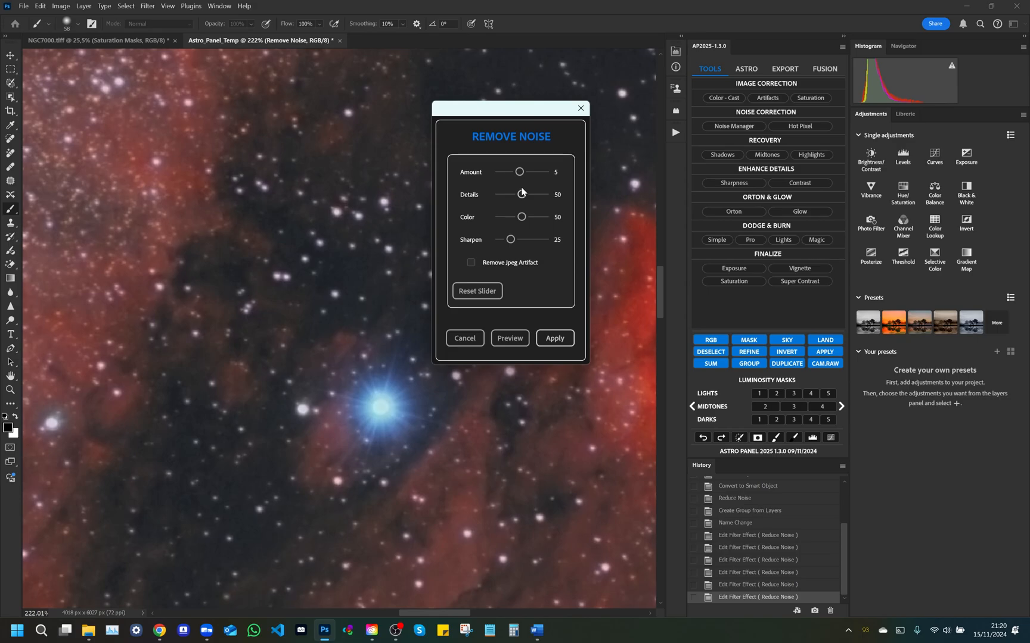
mouse_move(551, 197)
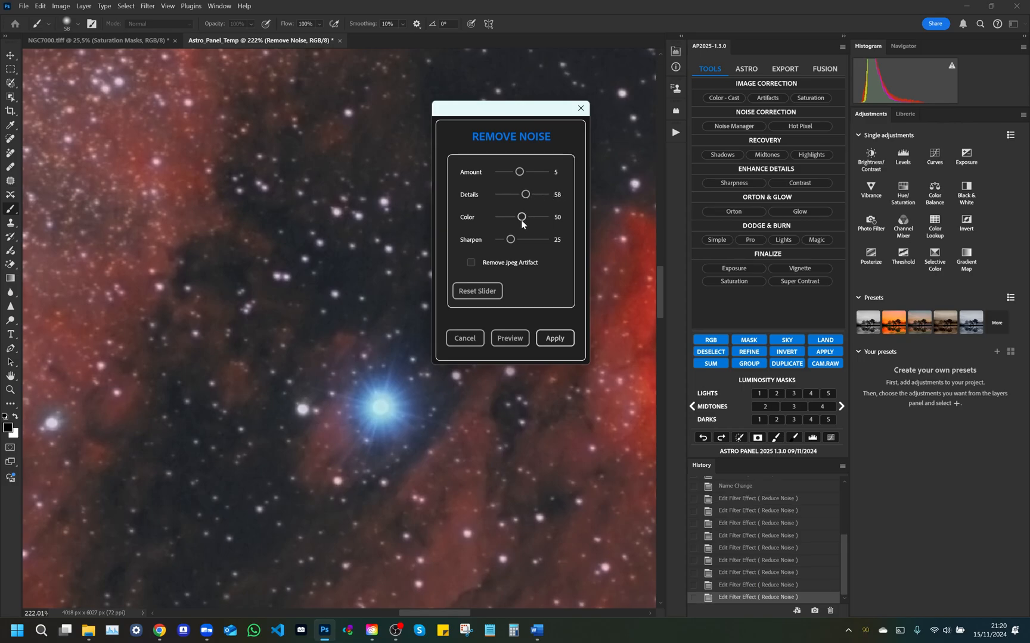
mouse_move(525, 204)
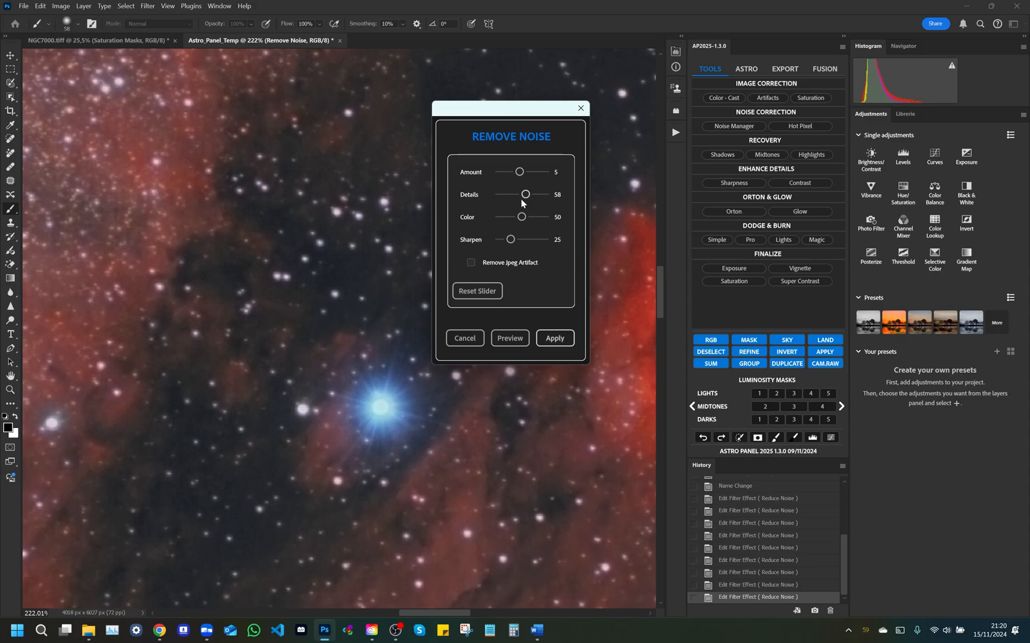
mouse_move(519, 217)
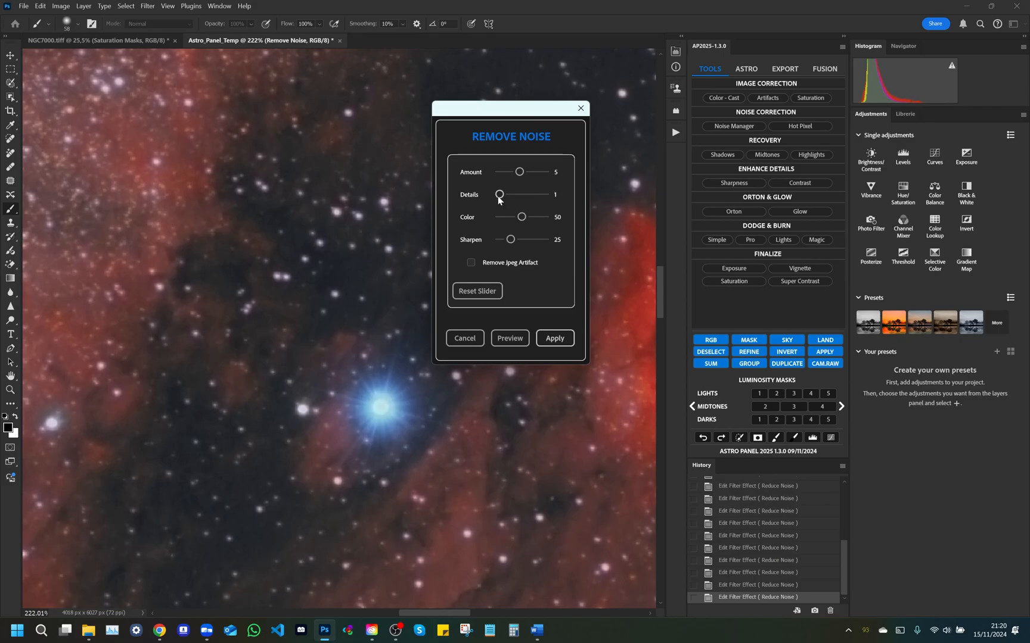
mouse_move(543, 200)
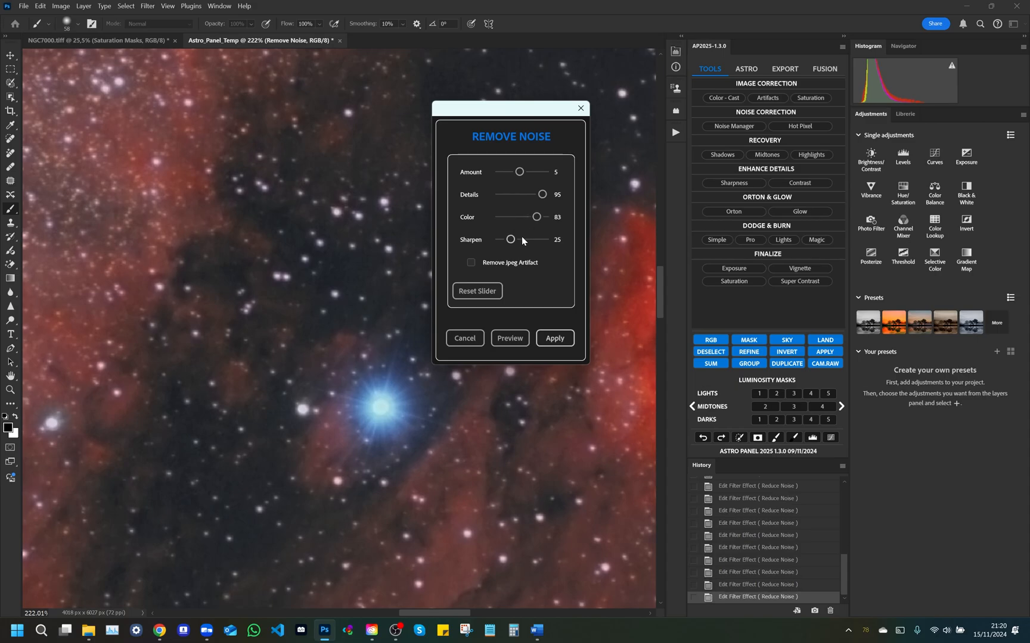
mouse_move(514, 242)
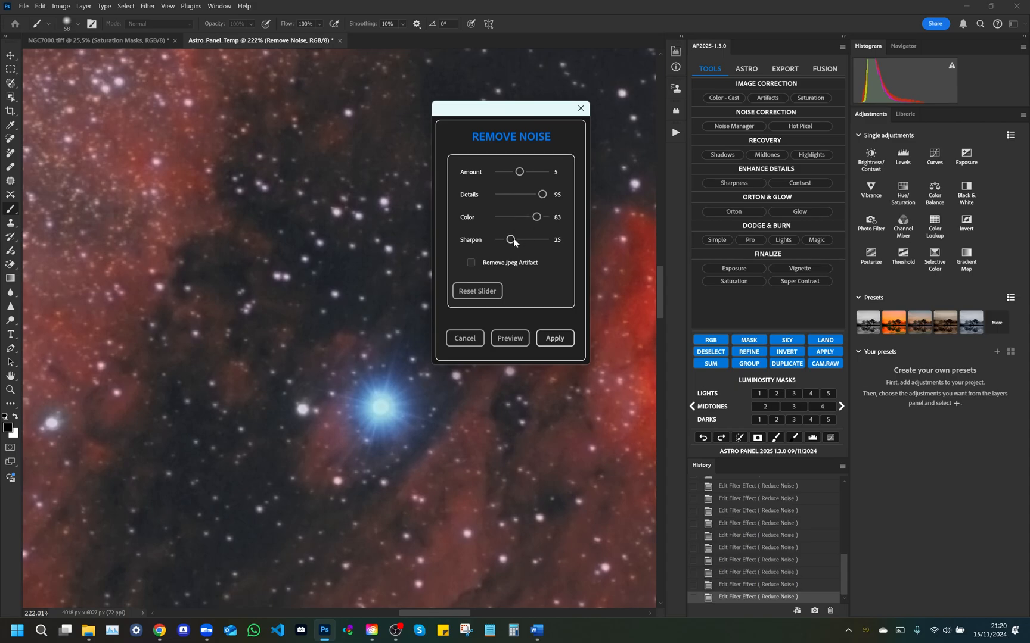
mouse_move(532, 244)
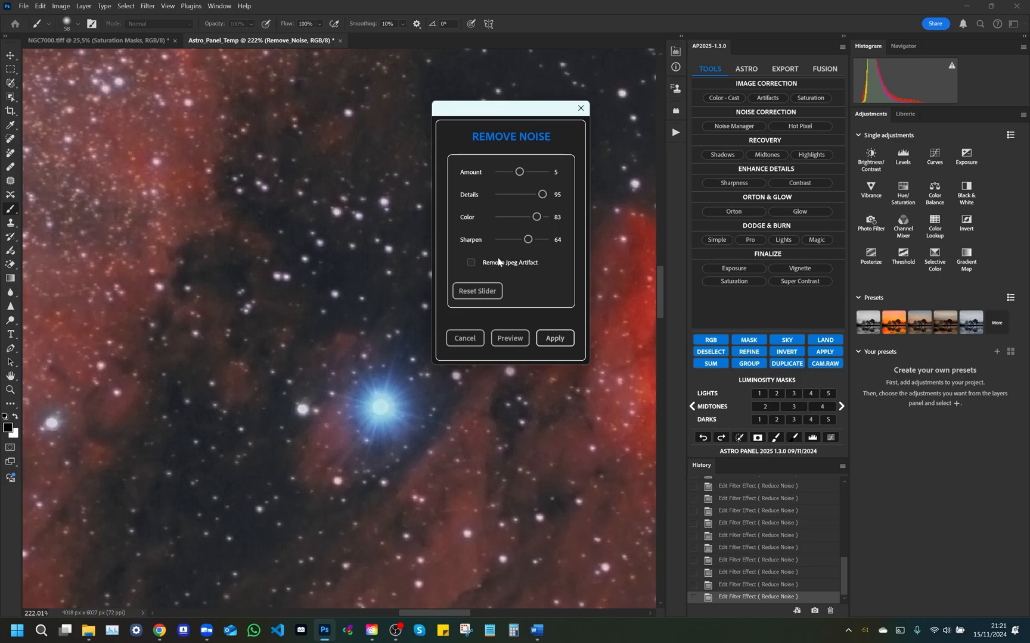
left_click(471, 263)
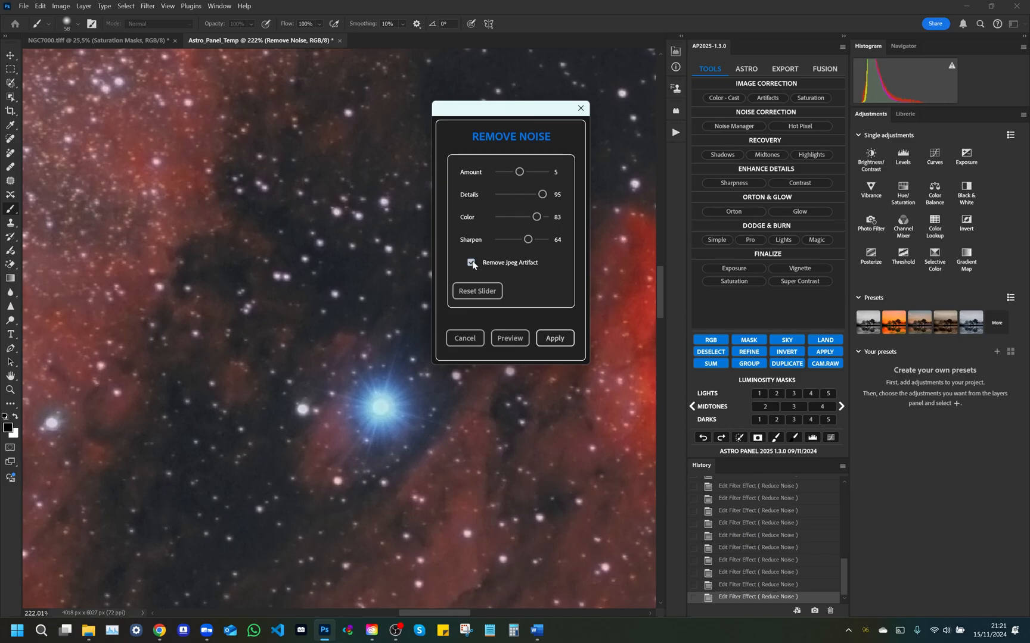
left_click(471, 264)
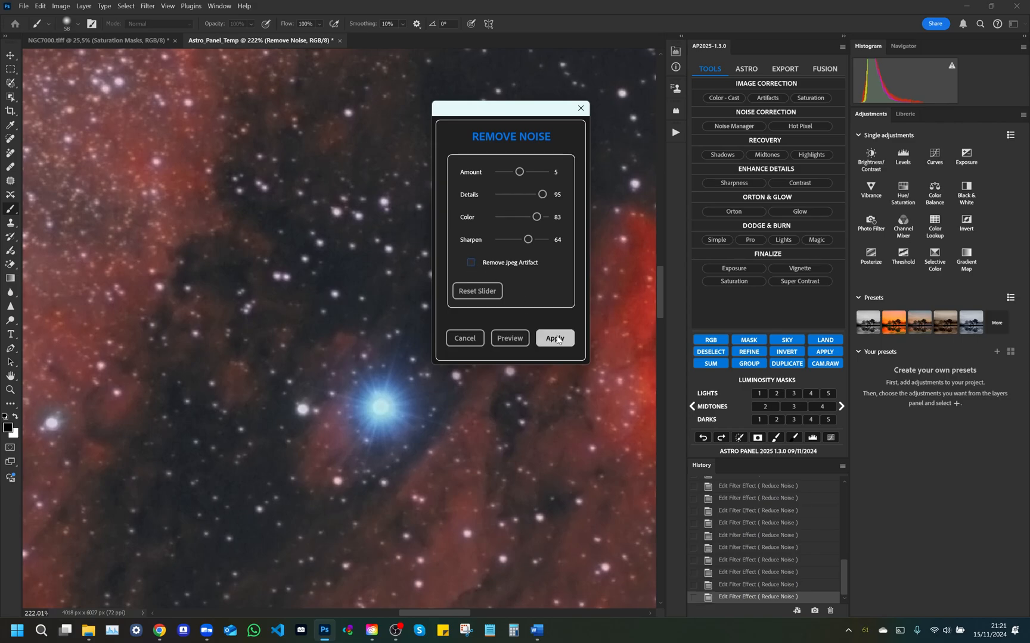
mouse_move(477, 291)
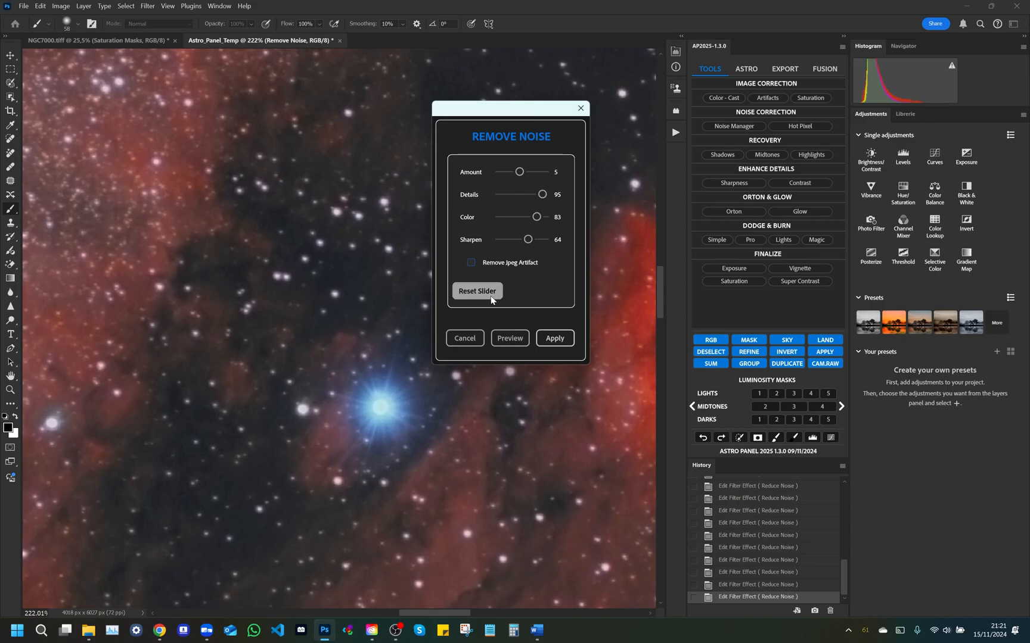
mouse_move(552, 334)
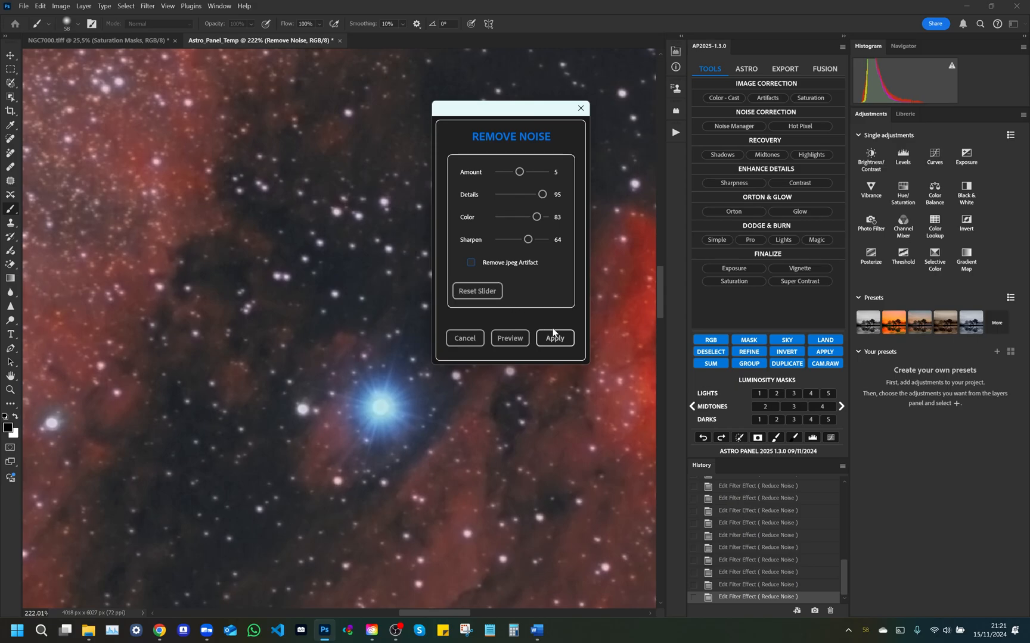
left_click(553, 338)
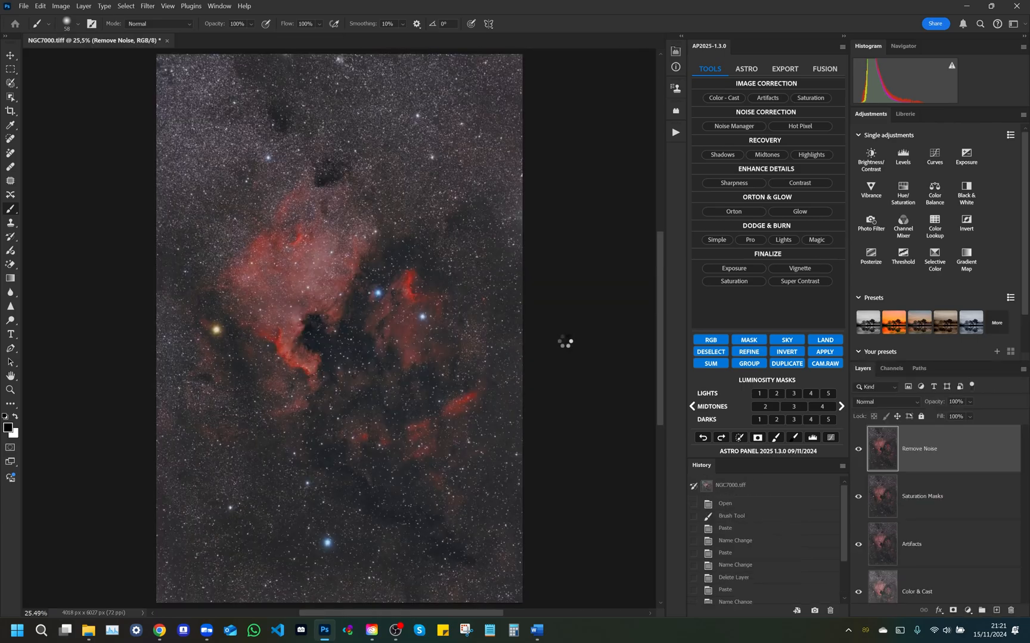
mouse_move(557, 346)
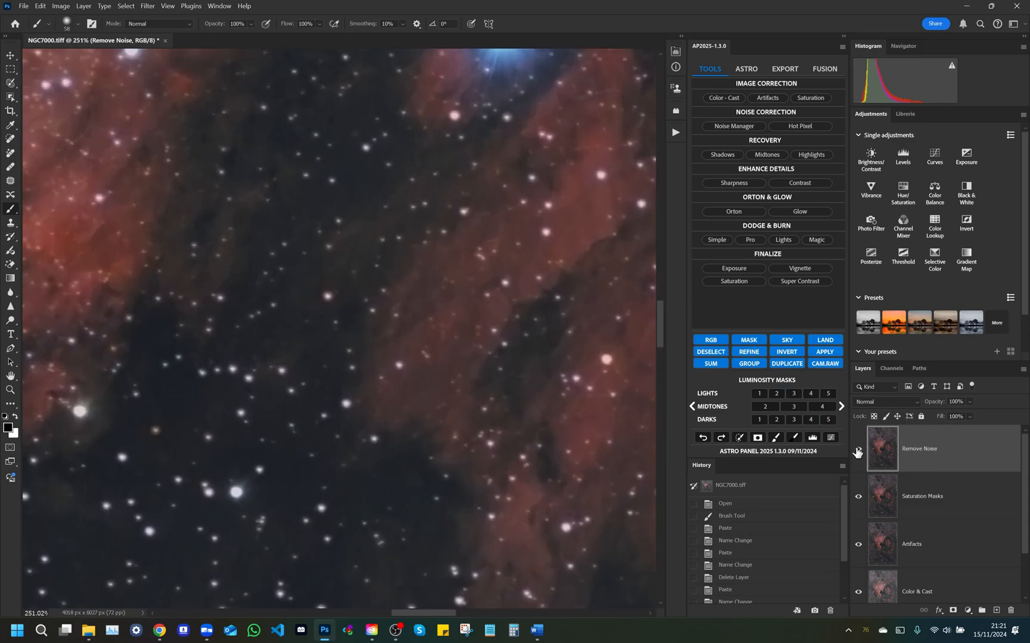
Hide and re-show the Remove Noise layer to compare the result
left_click(857, 453)
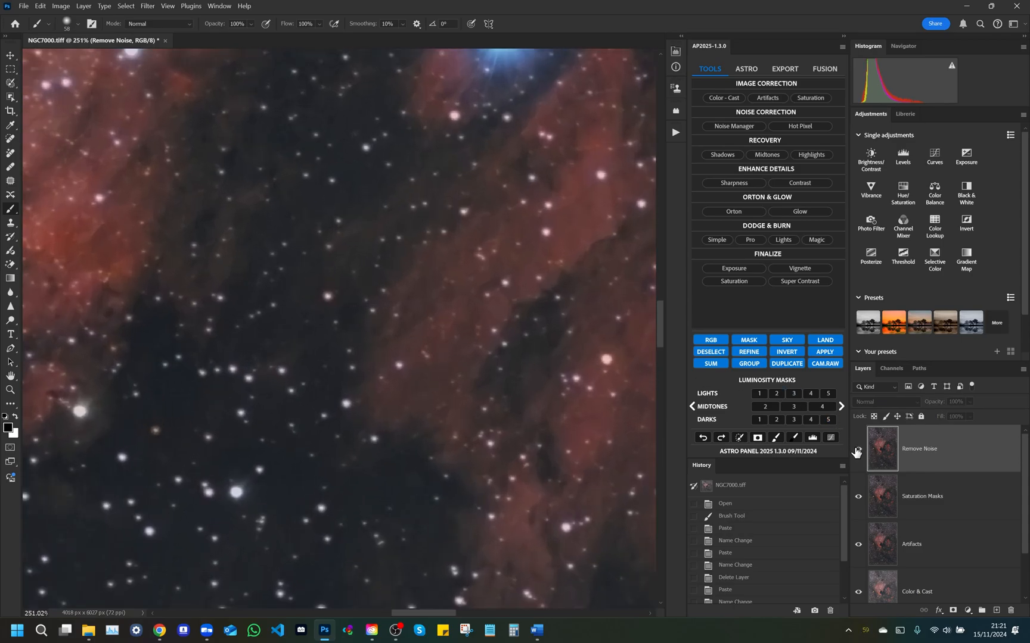
left_click(226, 39)
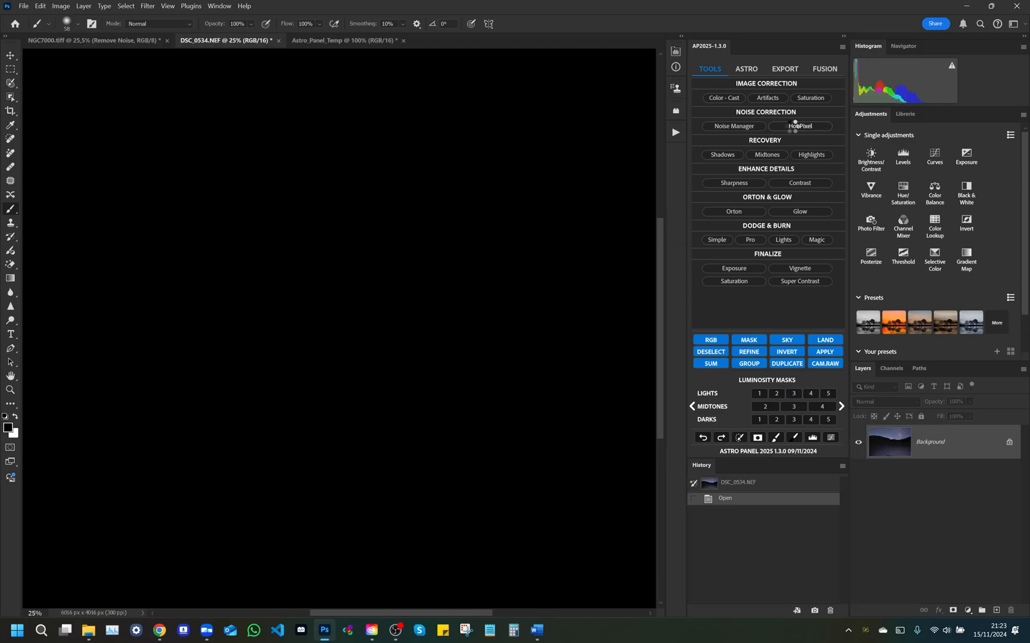
Launch Remove Hot Pixel on the landscape copy and toggle Preview to compare
left_click(799, 126)
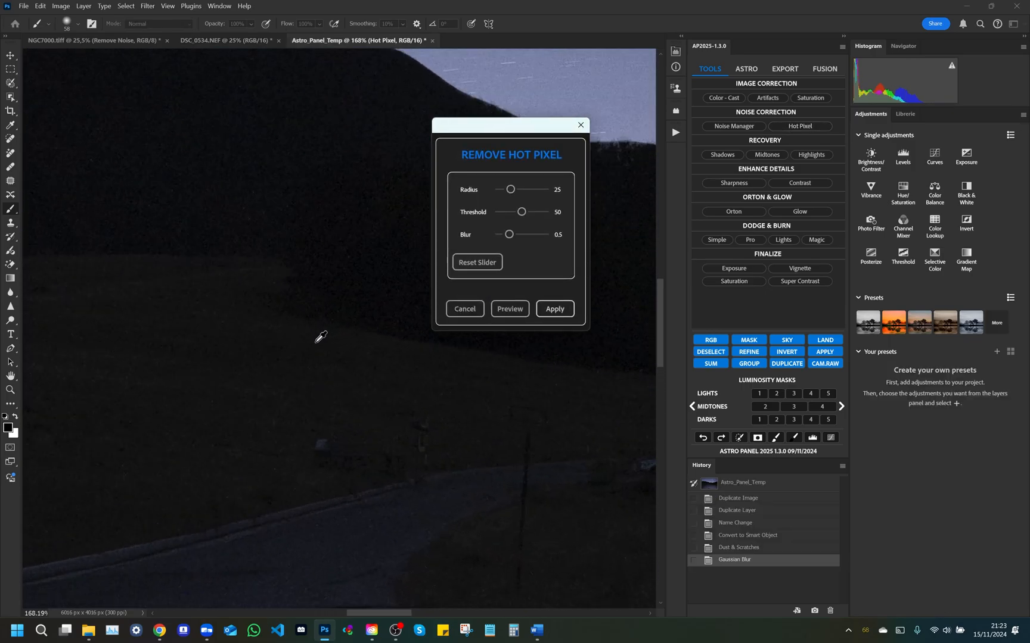
left_click(509, 308)
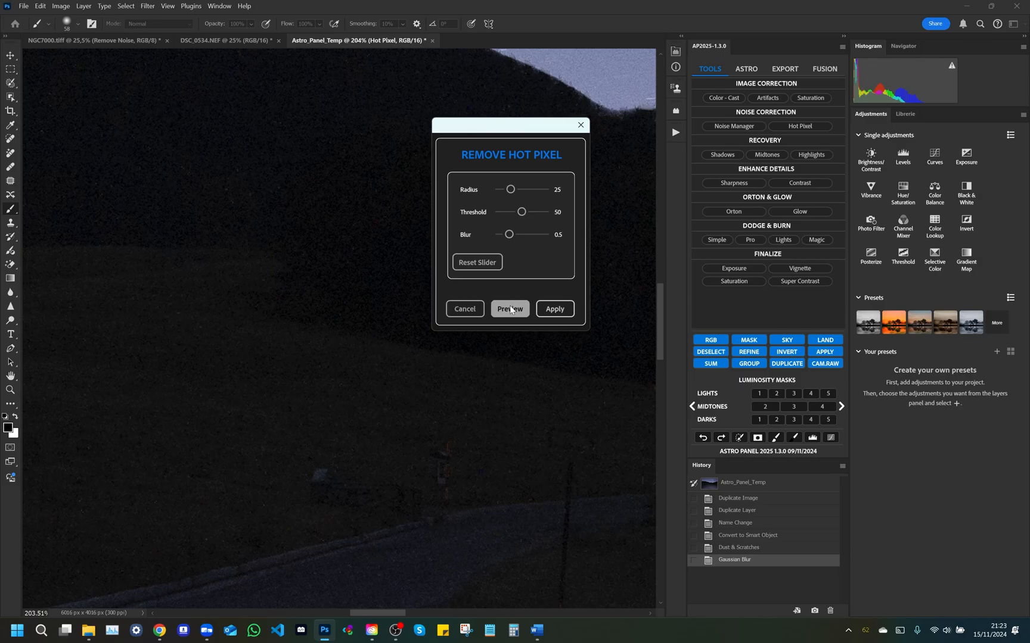
left_click(509, 309)
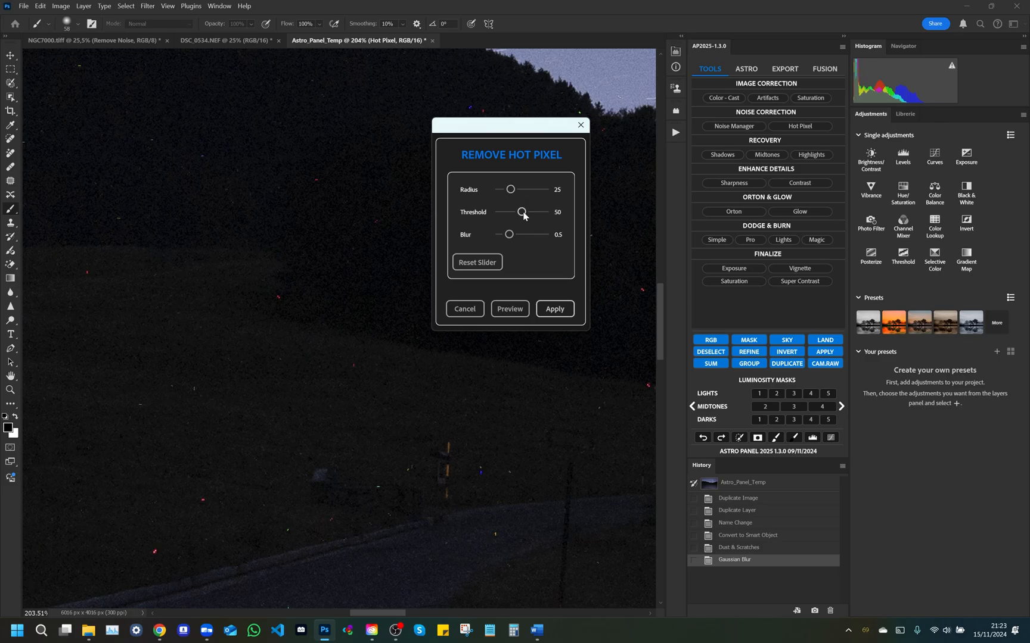
mouse_move(551, 238)
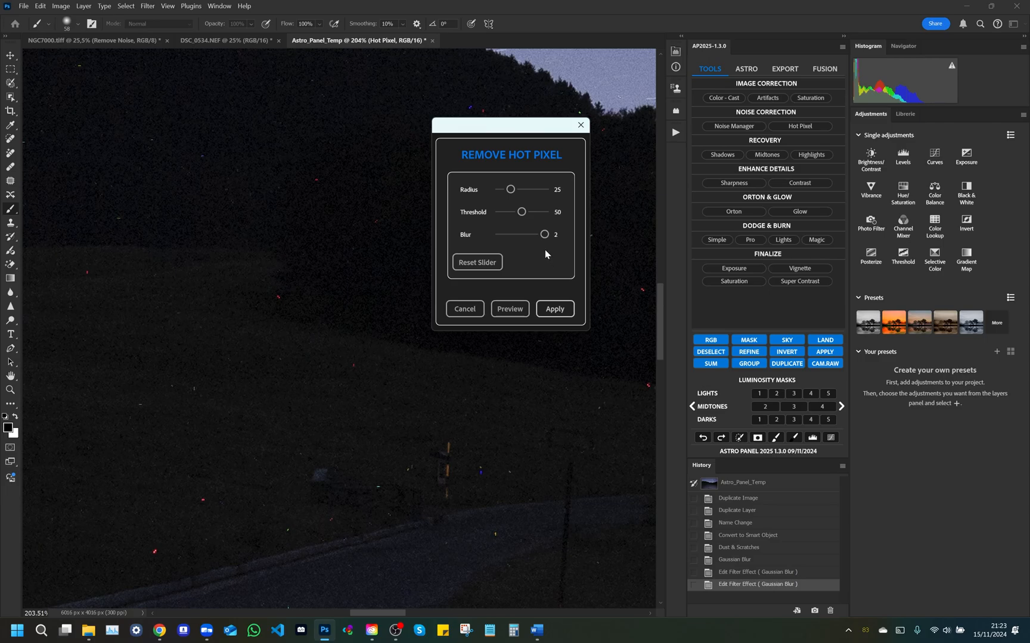
mouse_move(550, 255)
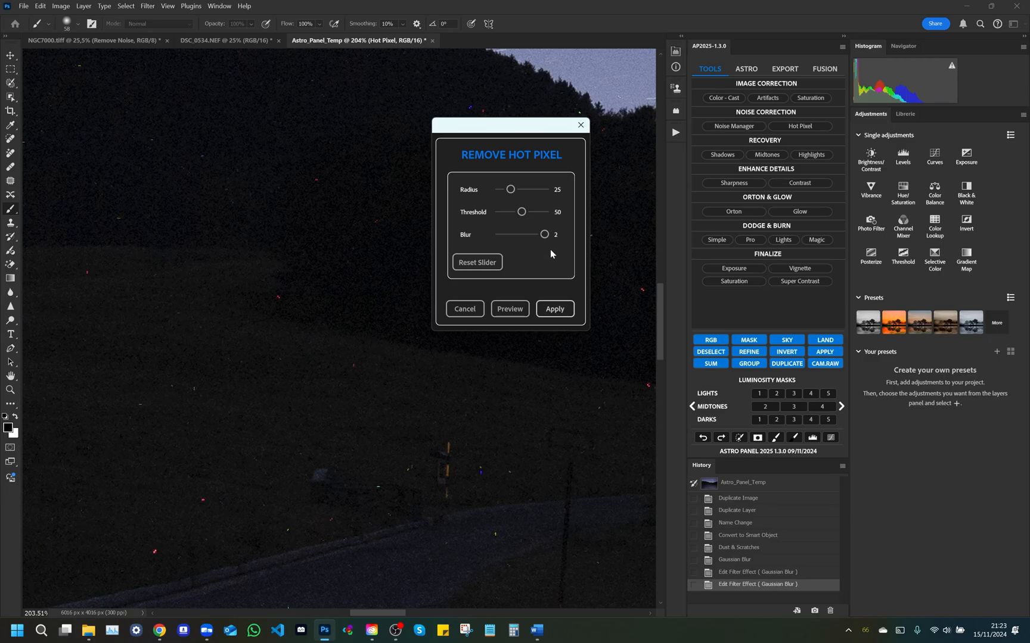
mouse_move(512, 199)
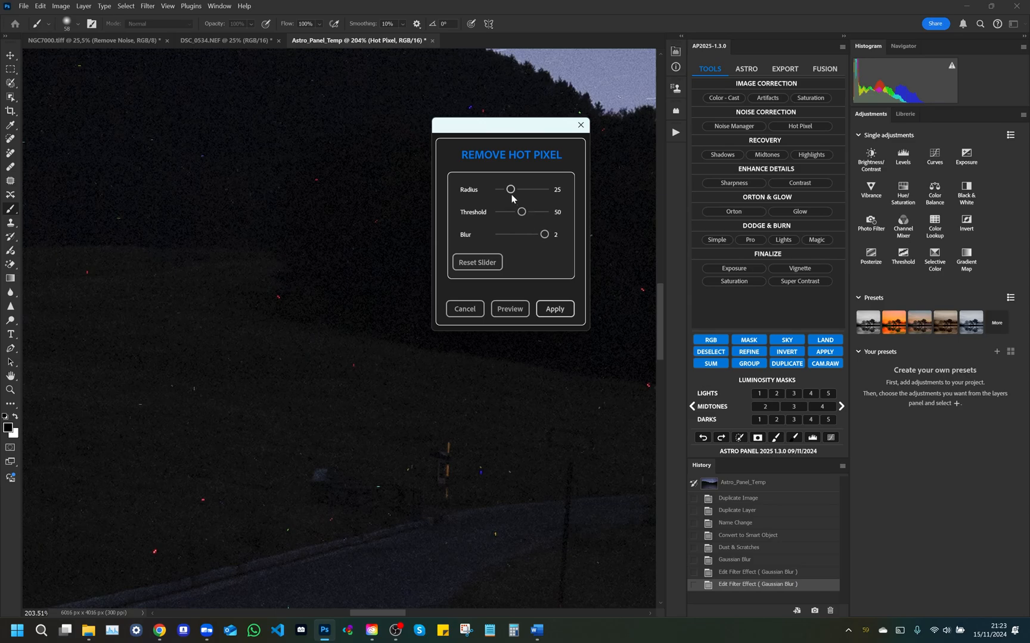
mouse_move(510, 189)
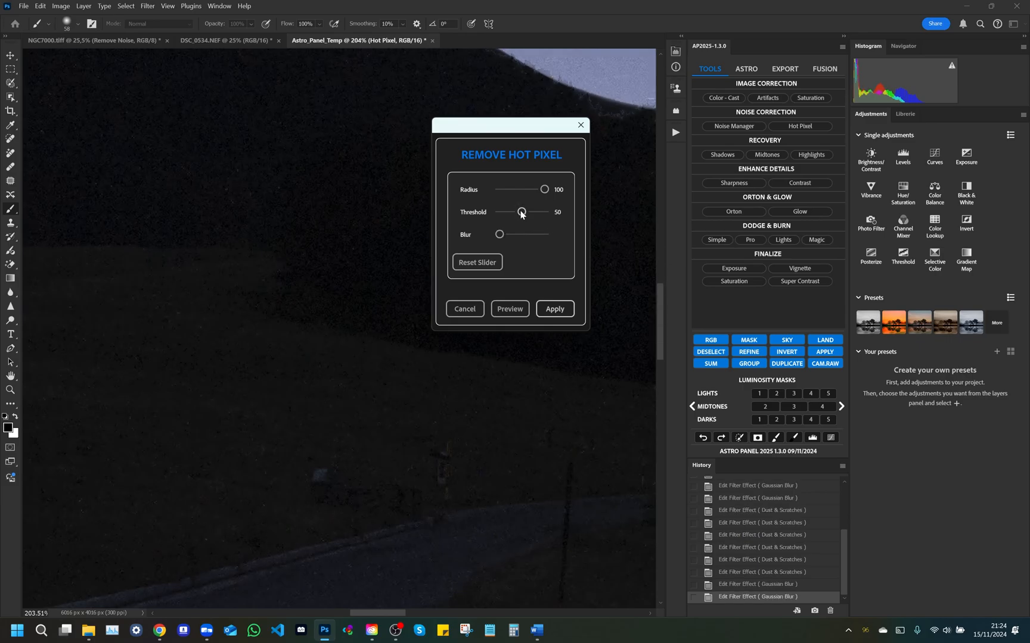
mouse_move(549, 215)
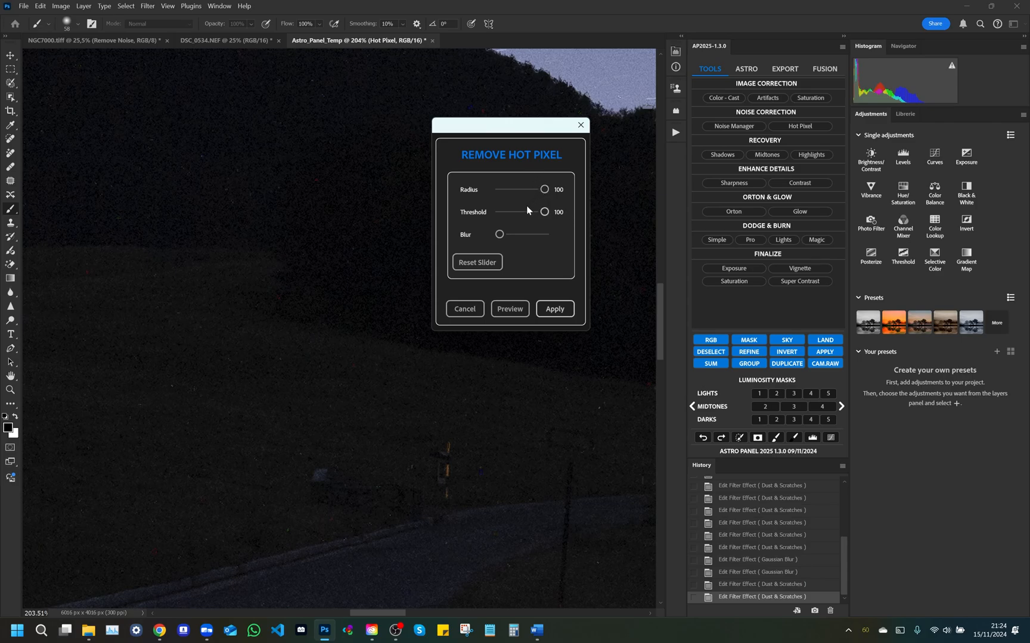
mouse_move(525, 238)
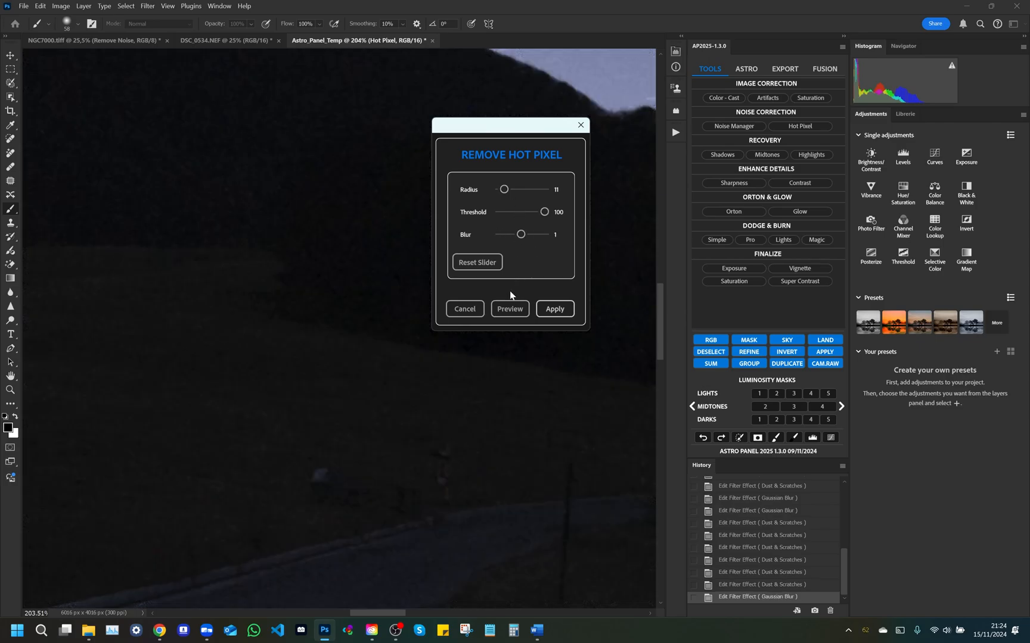
Toggle the Remove Hot Pixel preview to compare results, then close the dialog
left_click(509, 309)
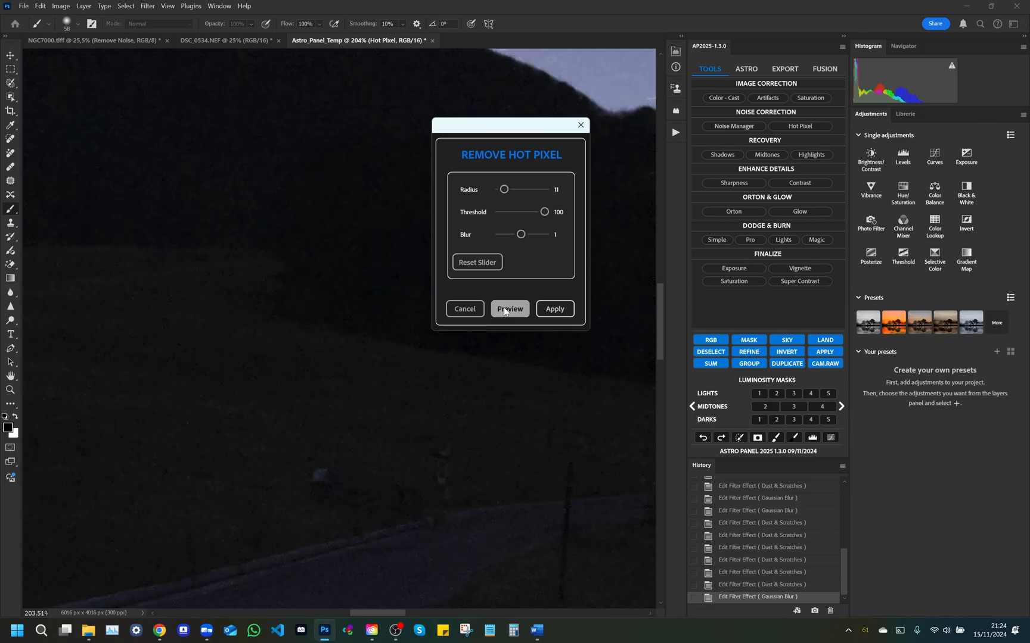
left_click(510, 308)
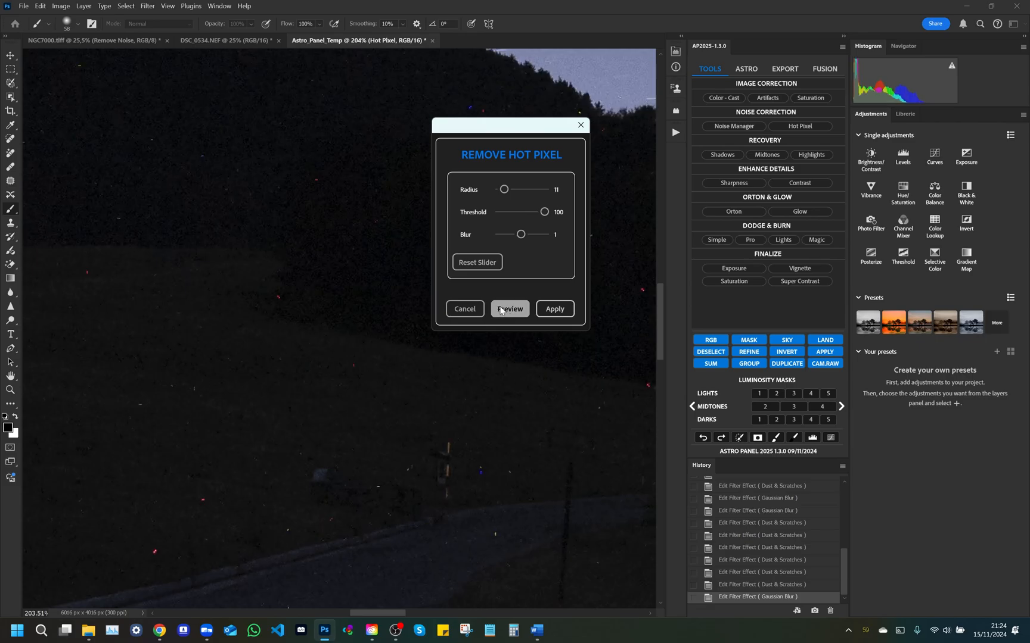
left_click(509, 309)
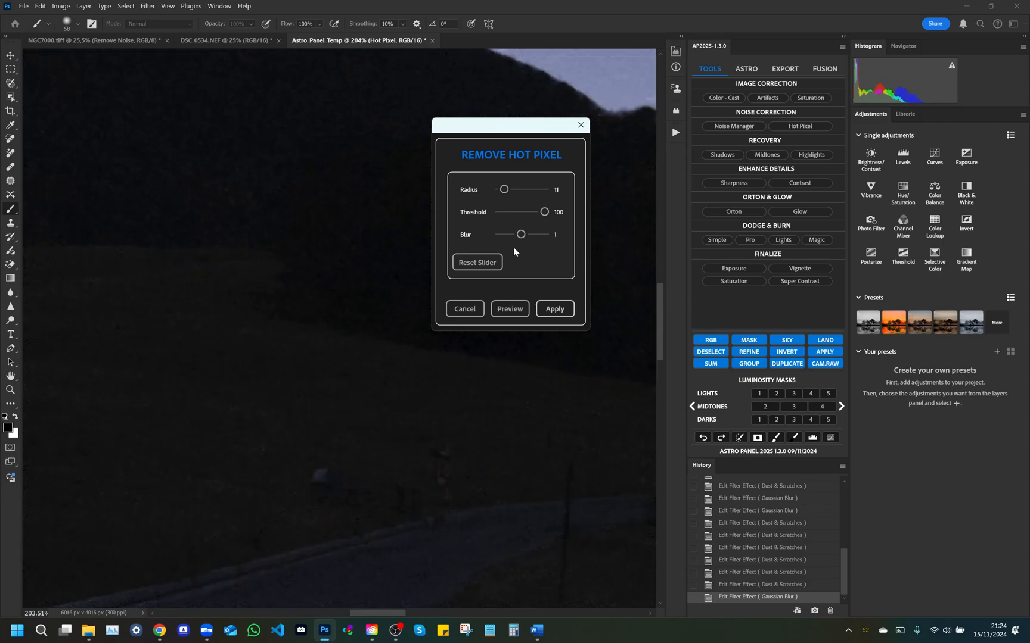
left_click(553, 309)
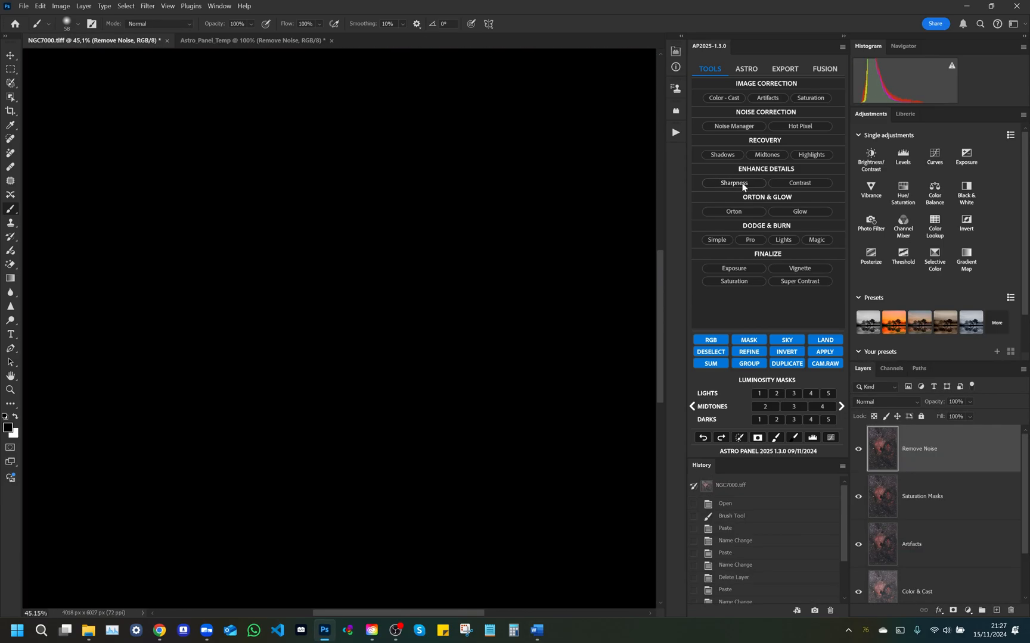
Apply Sharpness with Amount 75, Radius 34, Threshold 26, and toggle the layer to compare
left_click(733, 182)
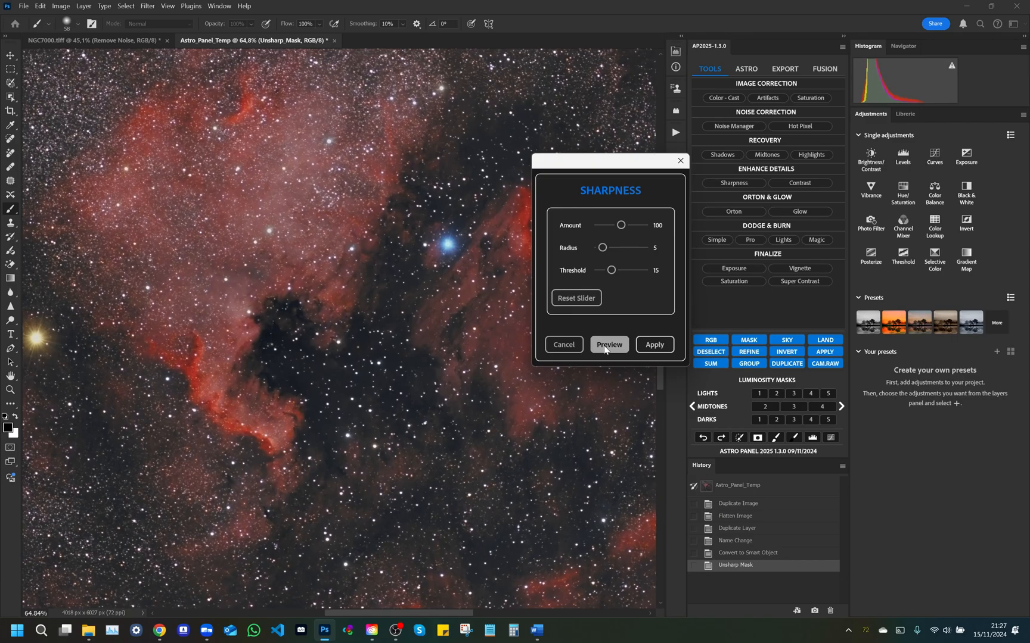
mouse_move(642, 301)
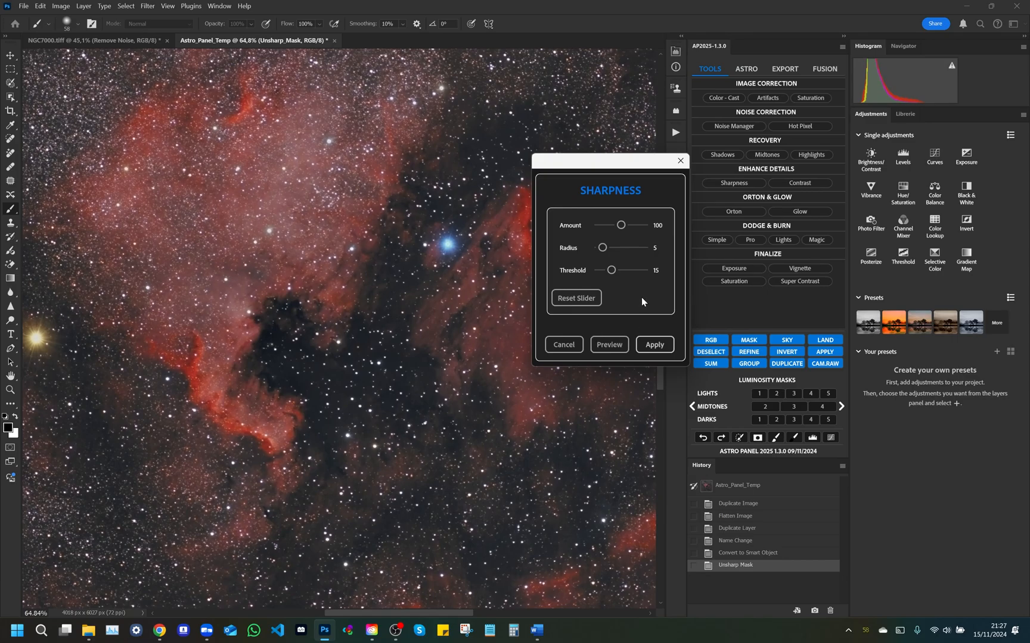
mouse_move(621, 225)
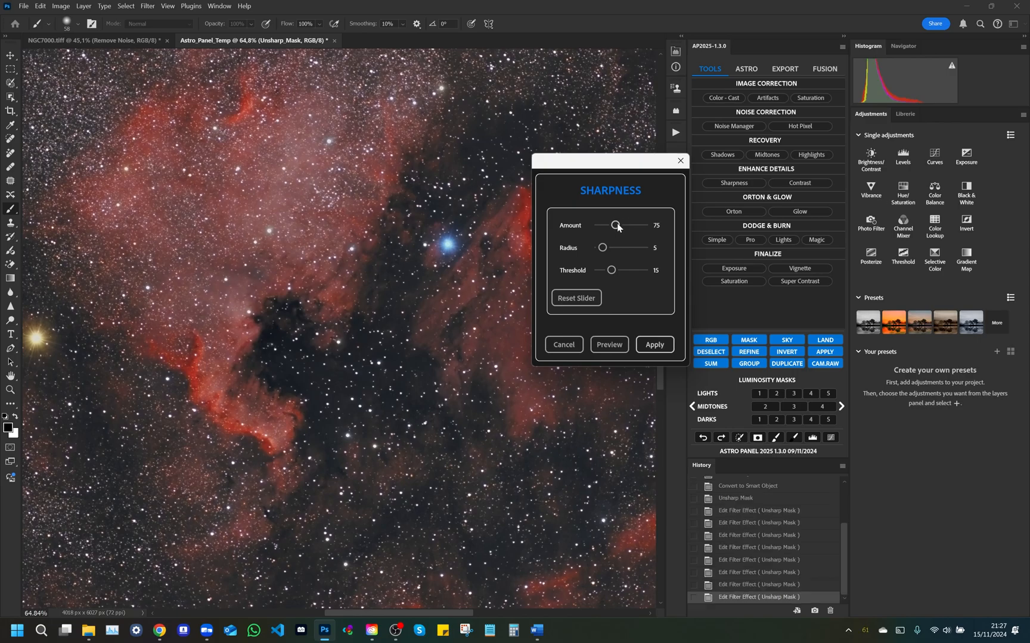
mouse_move(602, 249)
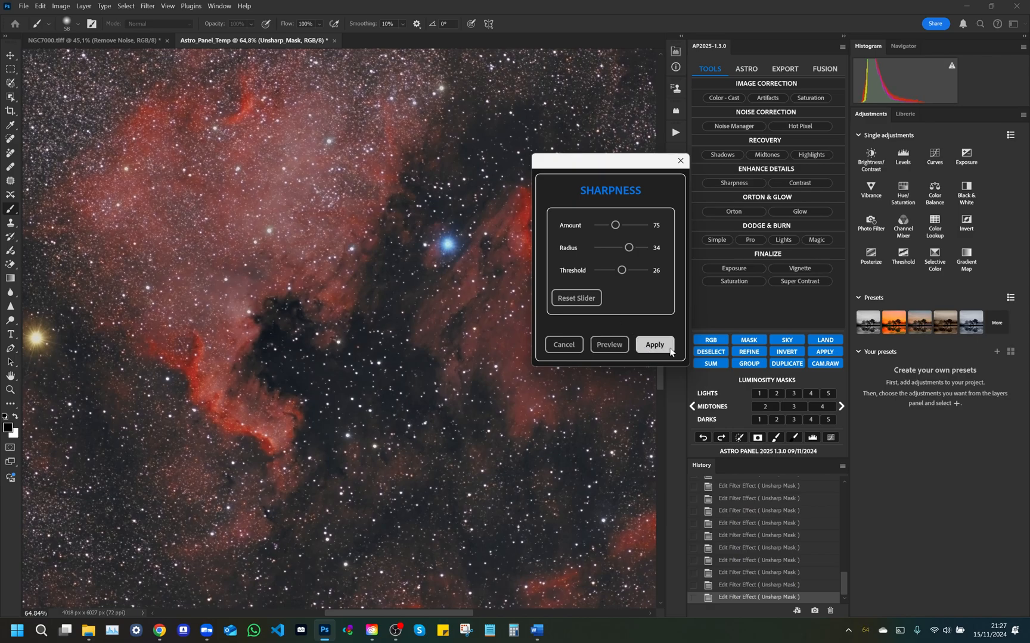
left_click(653, 345)
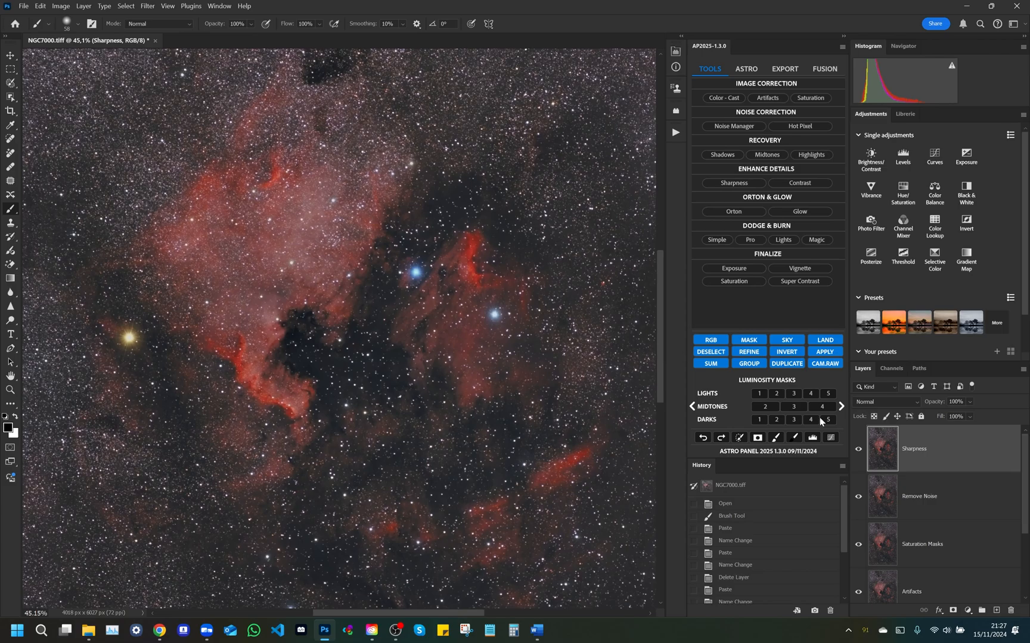
left_click(856, 449)
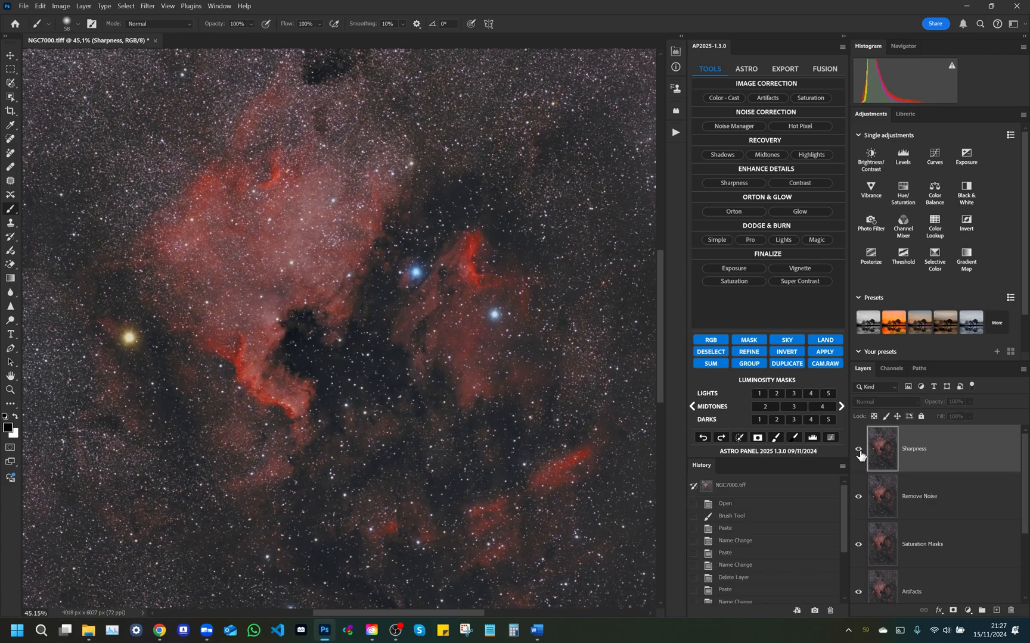
left_click(799, 182)
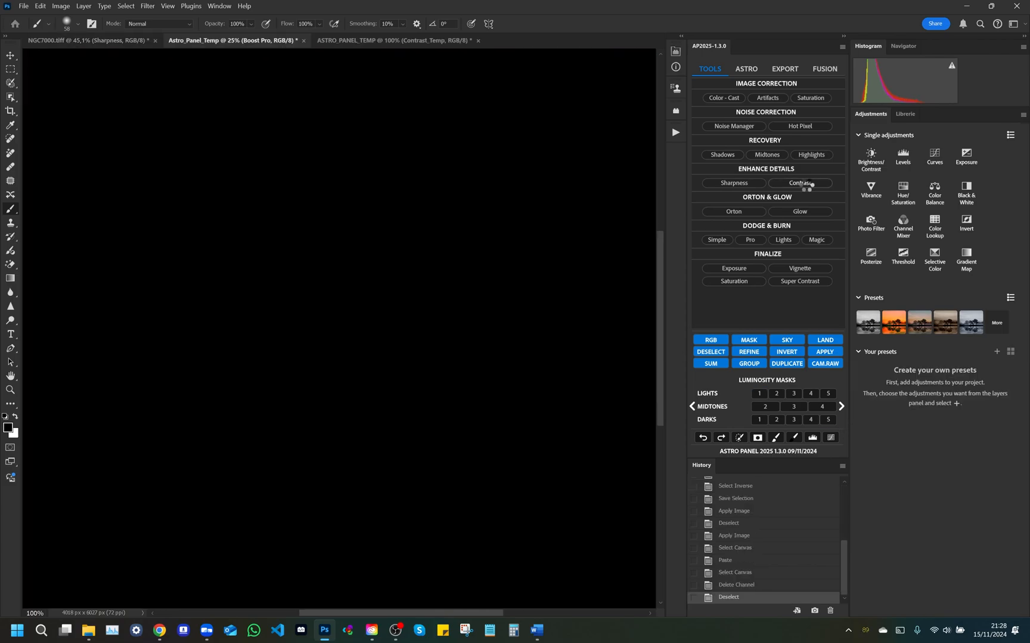
Create a Boost & Contrast layer with Boost 76 and Amount 28, previewing before applying
left_click(799, 183)
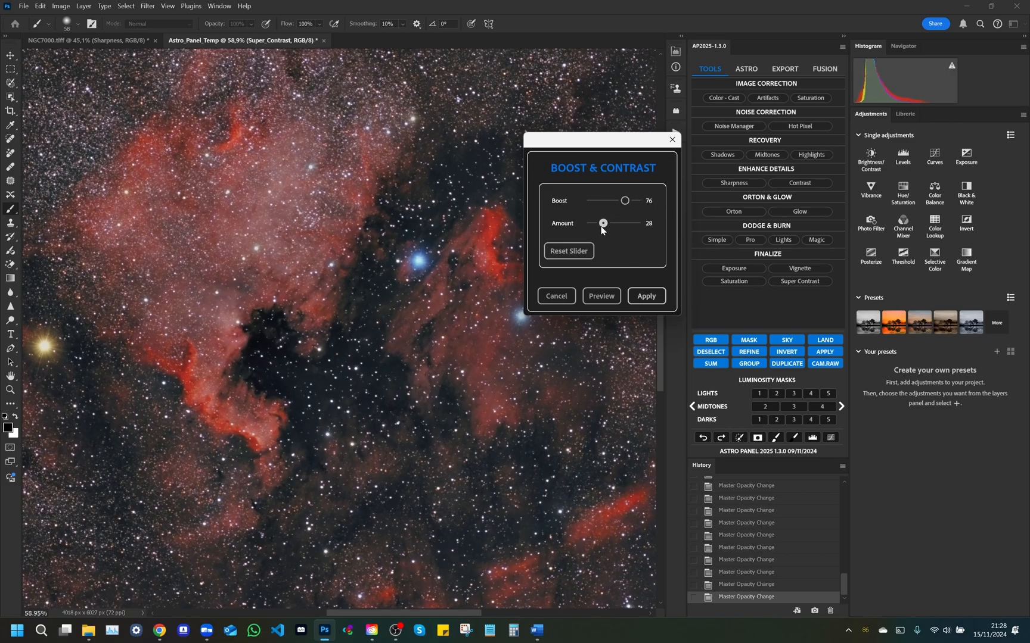
left_click(600, 296)
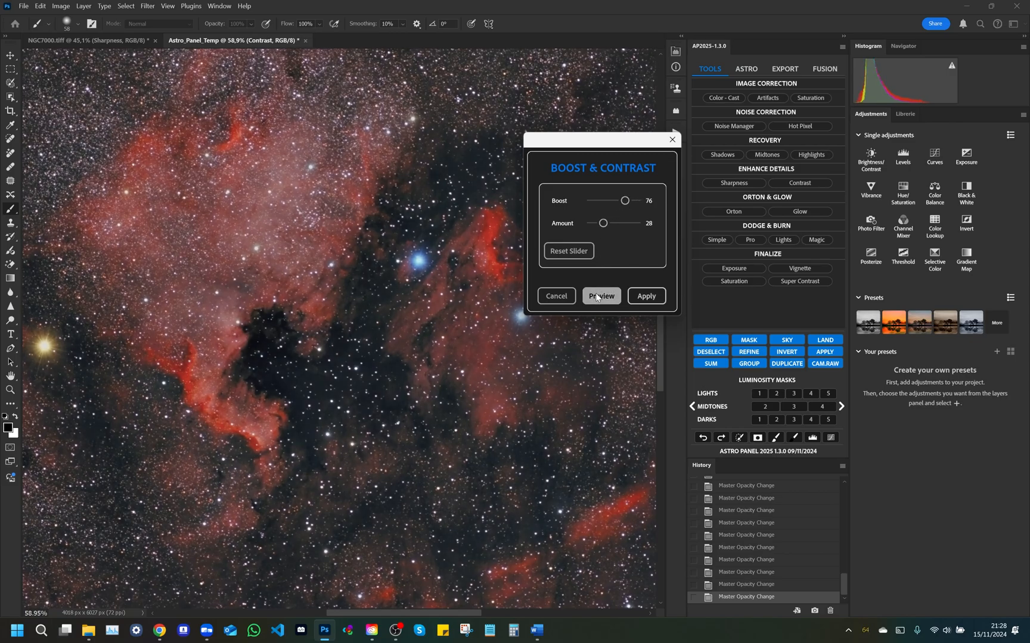
left_click(645, 296)
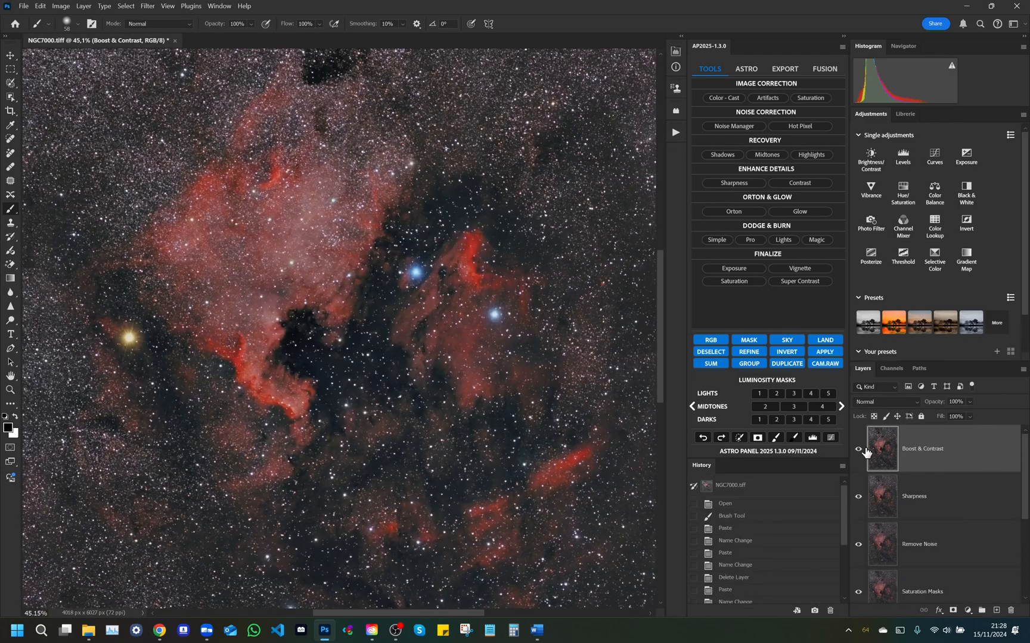
Toggle the Boost & Contrast layer to compare, then launch the Astro Panel Orton effect
left_click(857, 449)
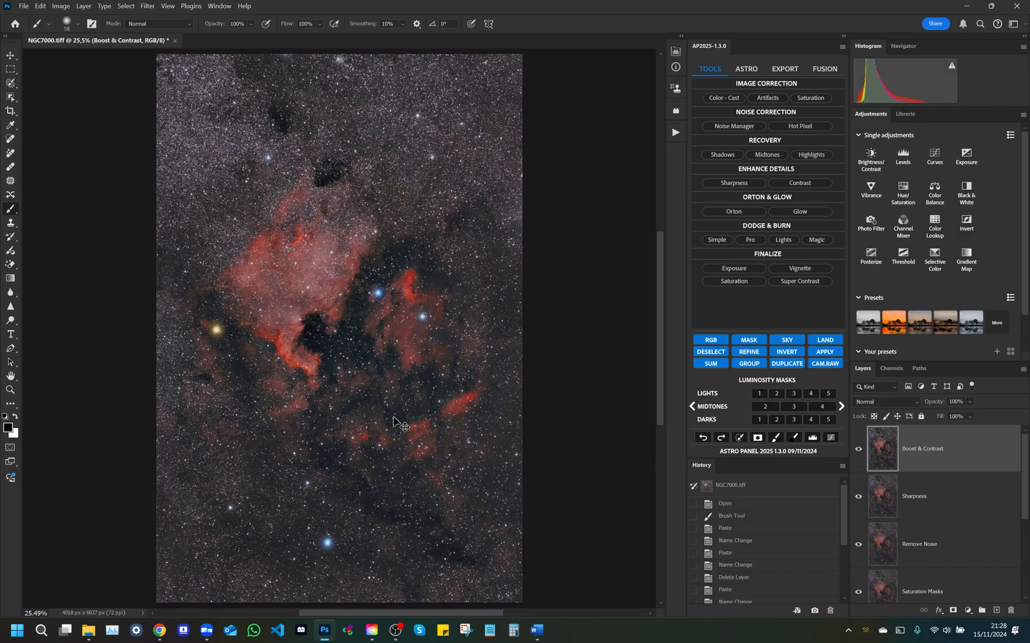
mouse_move(733, 212)
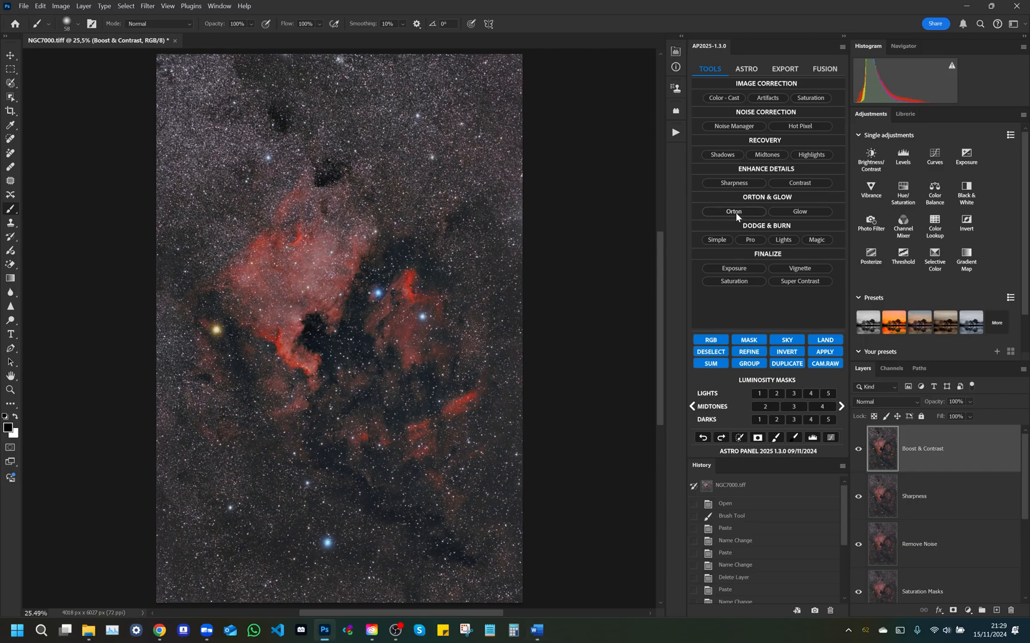
left_click(733, 211)
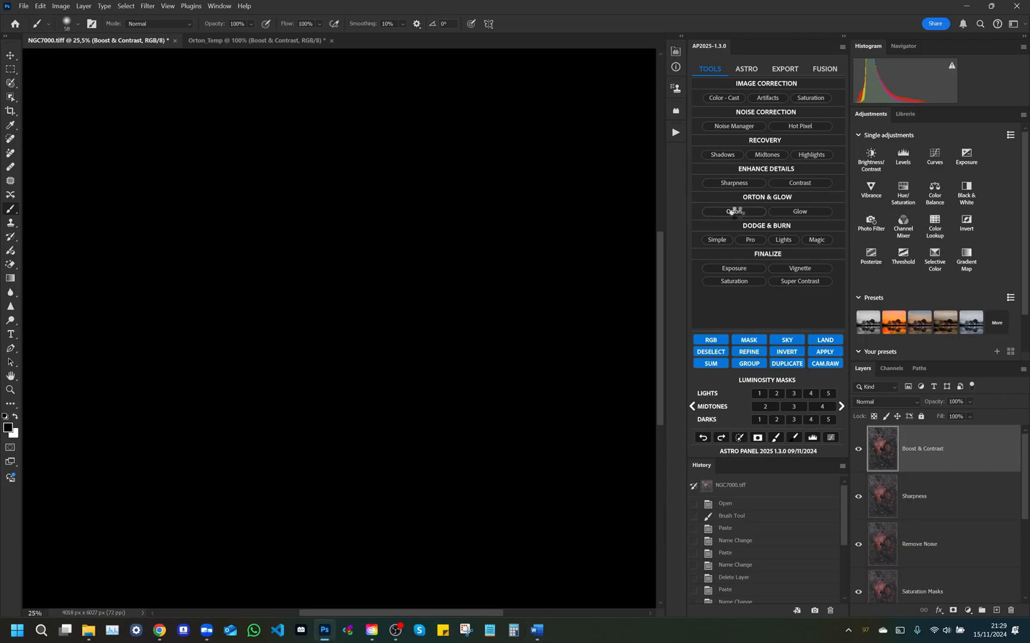
Preview and apply Orton with darks depth 11, lights 33/72/73 and boosted red
left_click(733, 212)
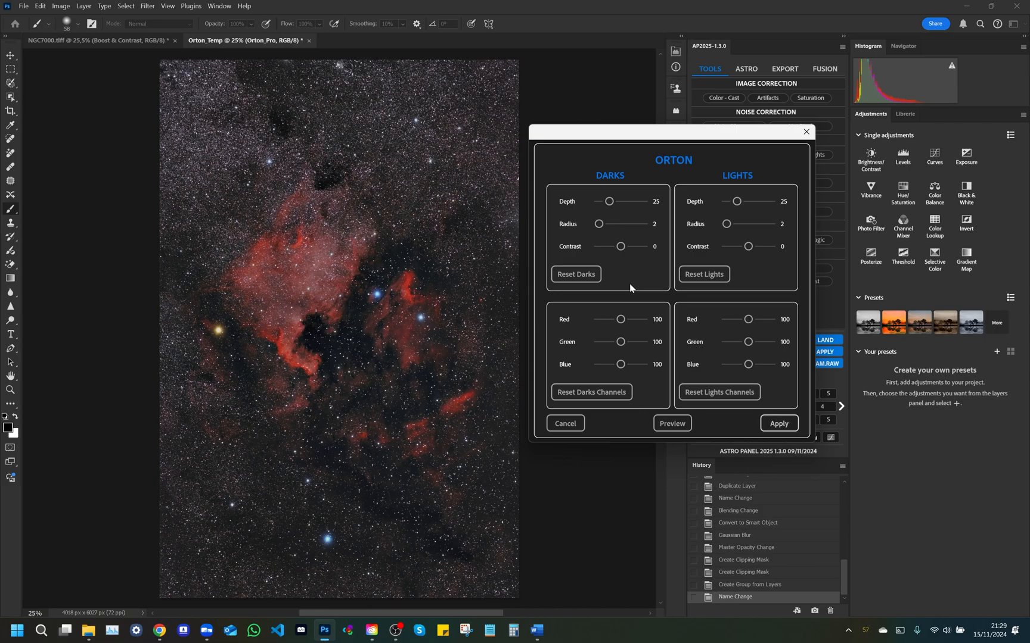
mouse_move(632, 275)
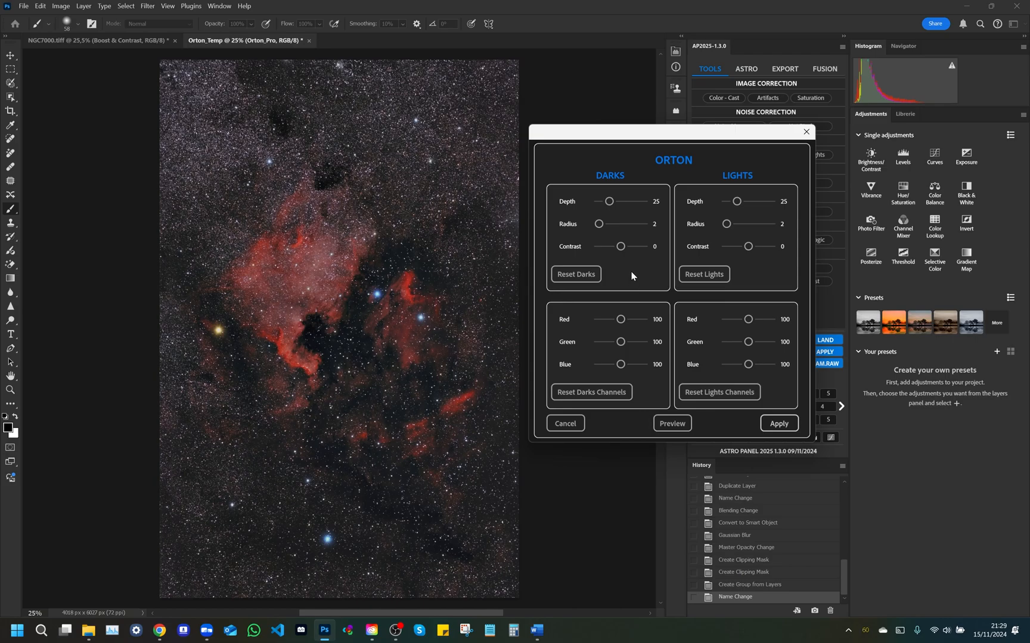
mouse_move(616, 218)
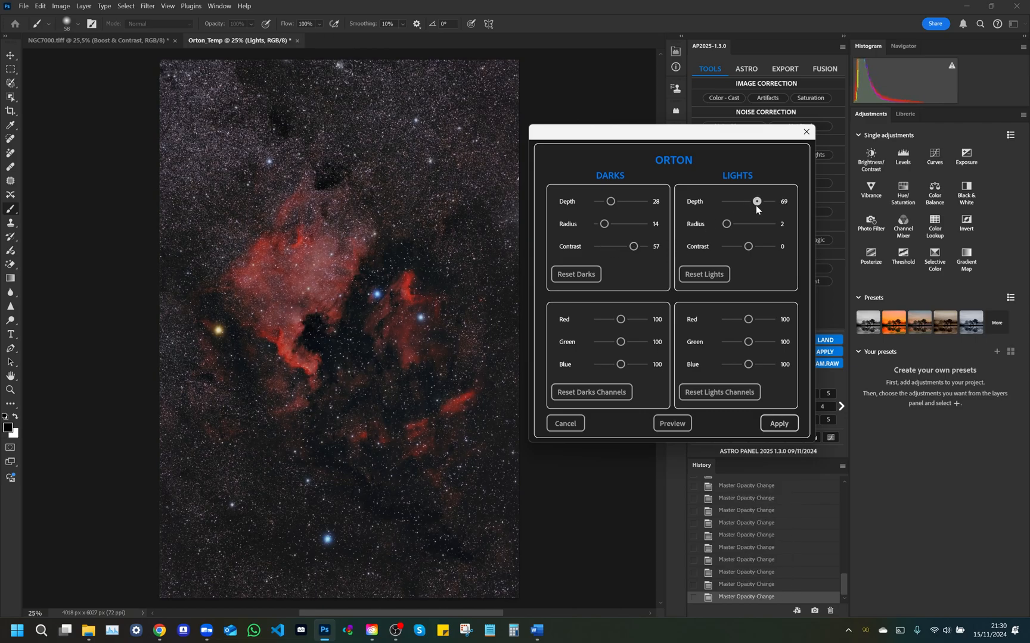
mouse_move(741, 227)
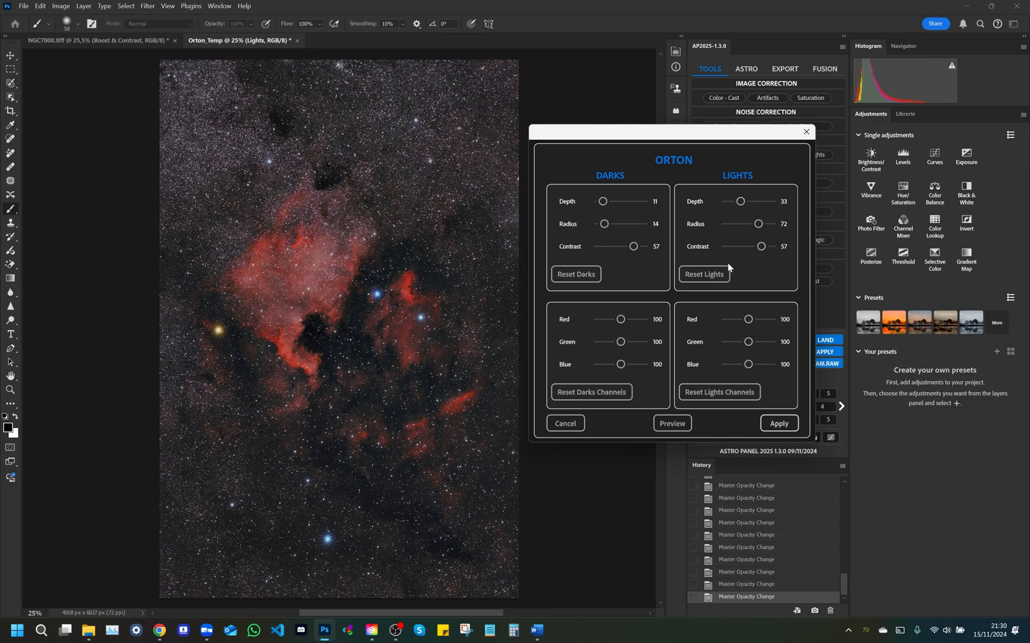
mouse_move(647, 398)
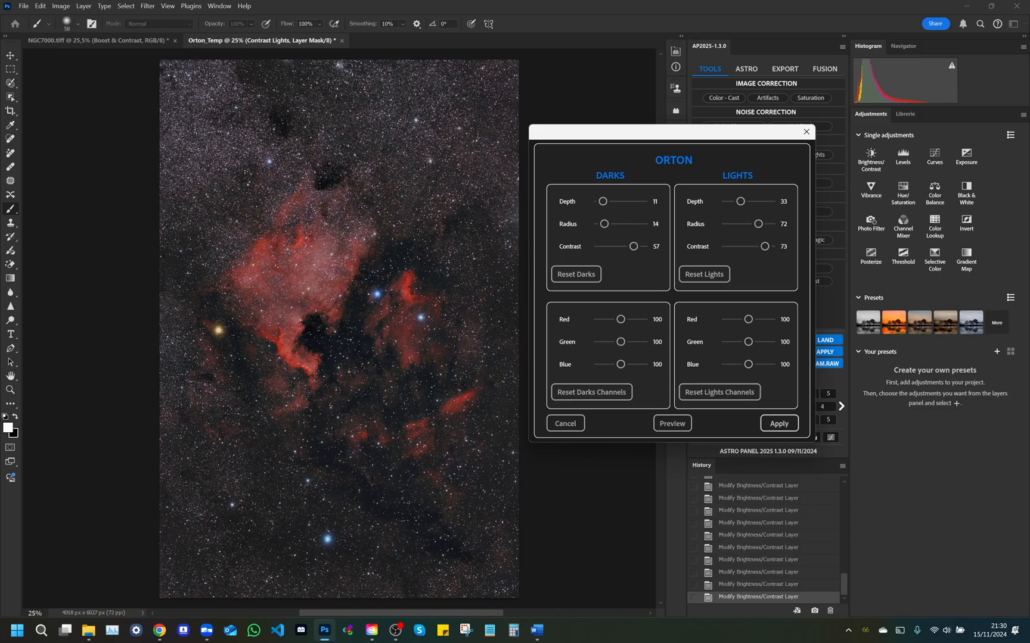
mouse_move(596, 336)
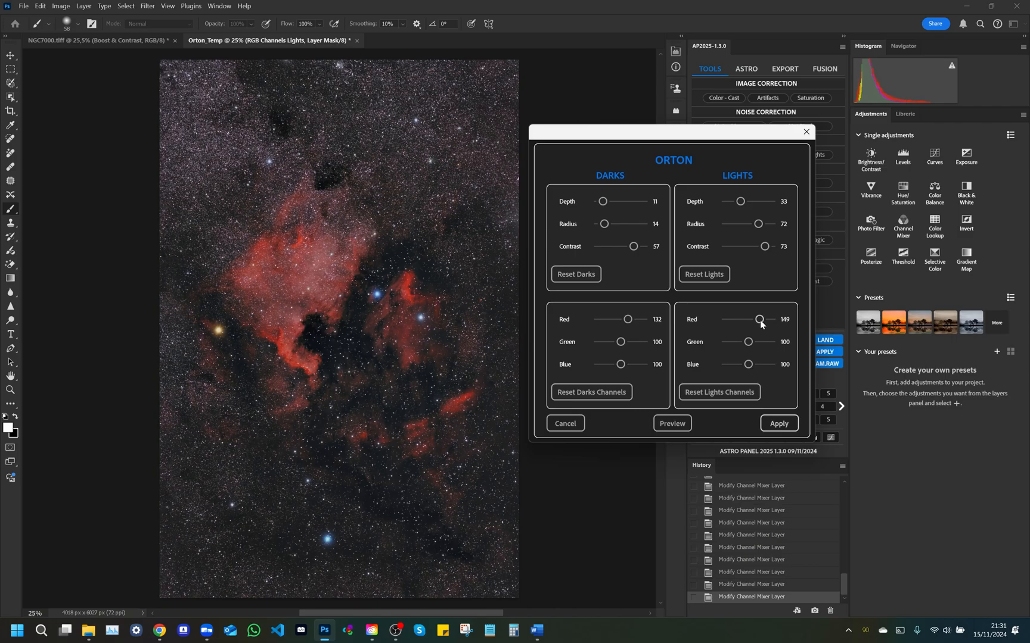
mouse_move(708, 376)
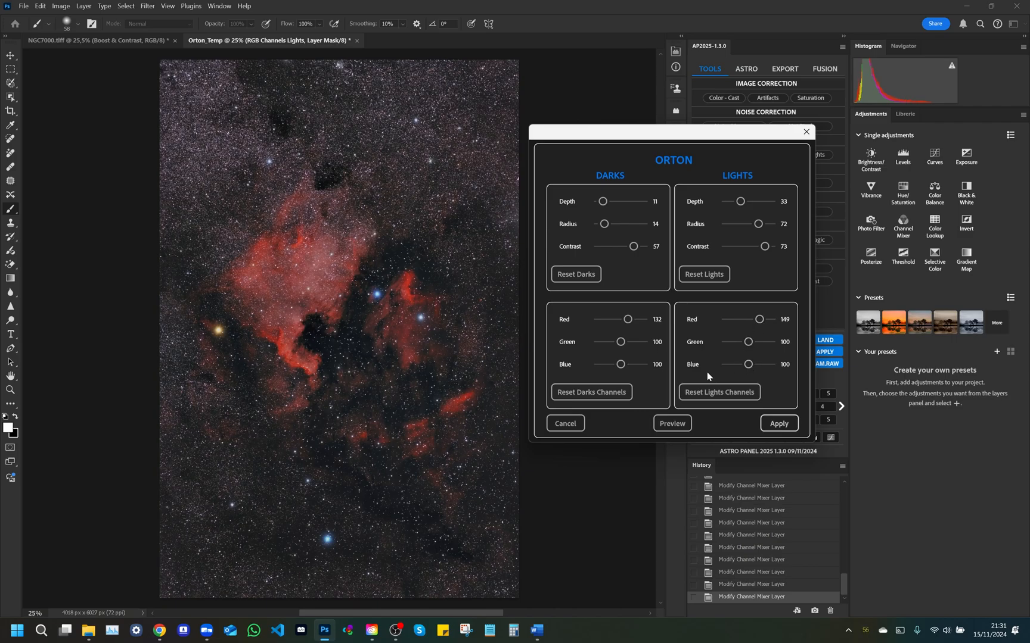
left_click(671, 424)
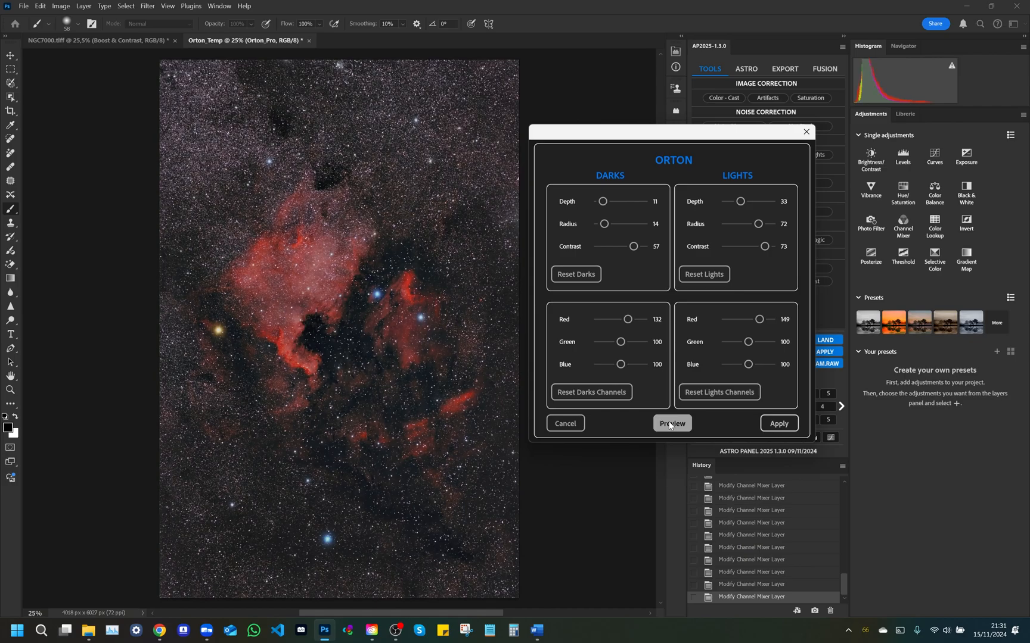
left_click(671, 423)
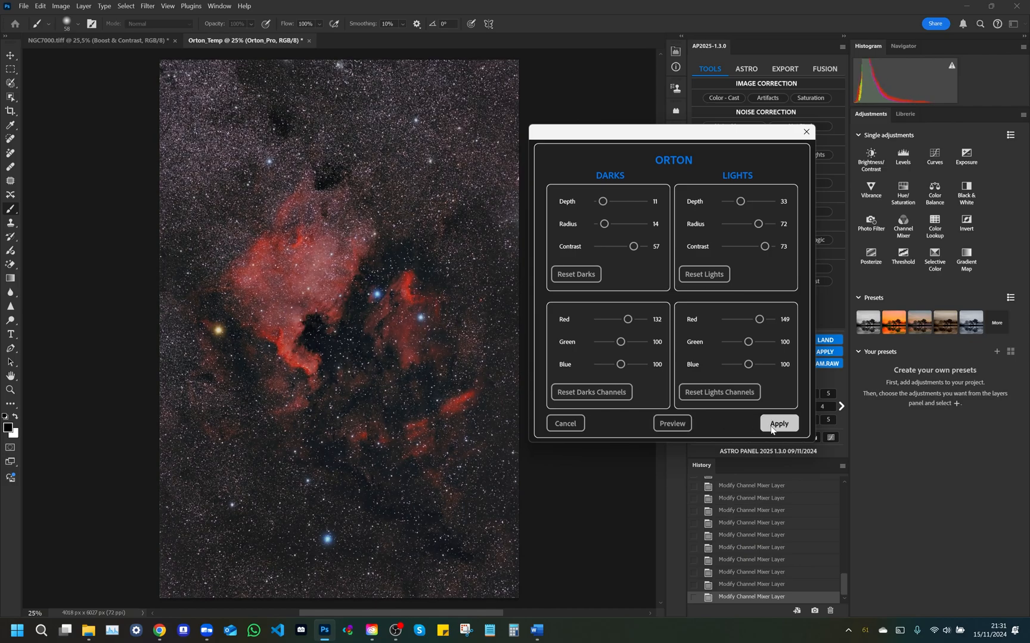
left_click(777, 424)
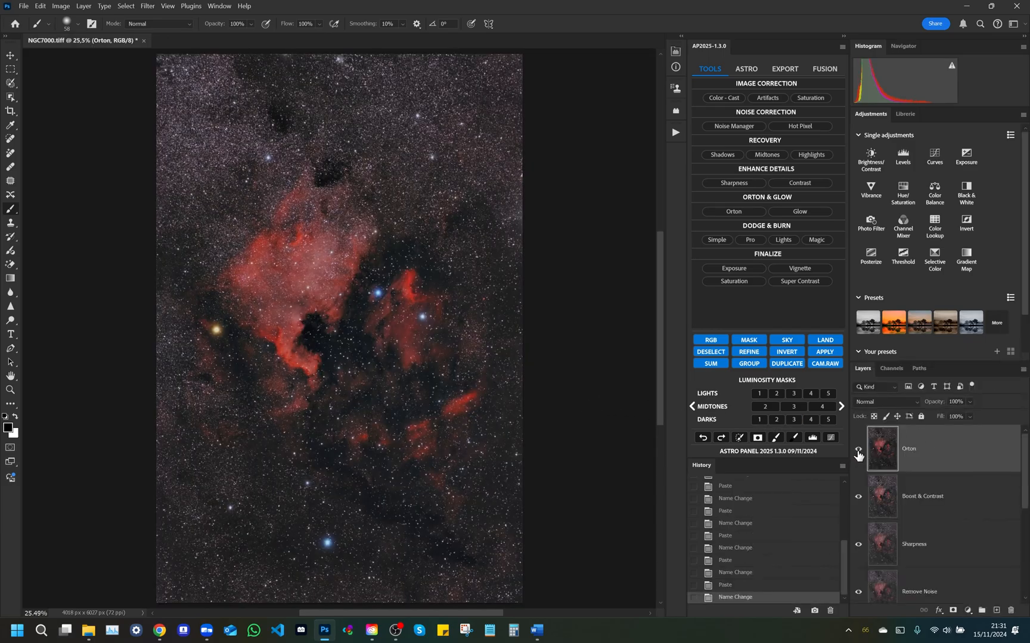
Hide the new Orton layer to compare, then start the Glow effect
left_click(857, 448)
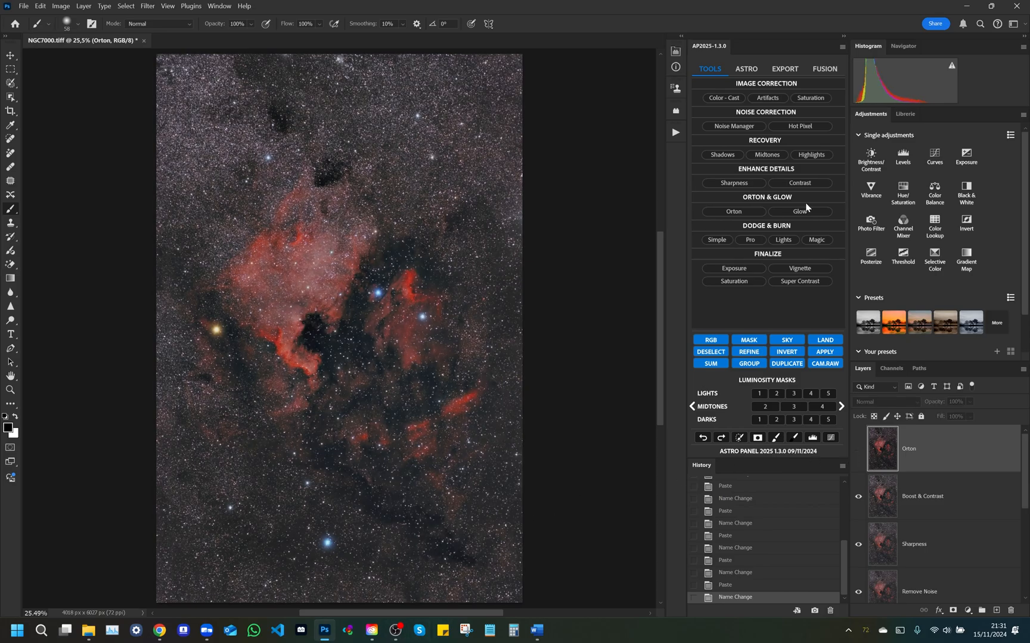
left_click(799, 211)
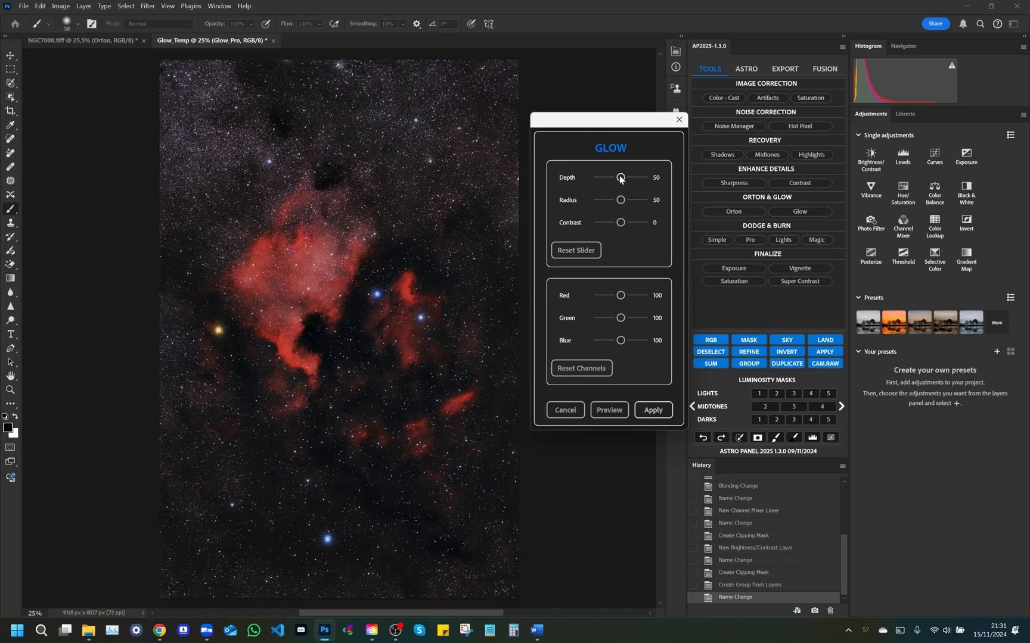
mouse_move(616, 180)
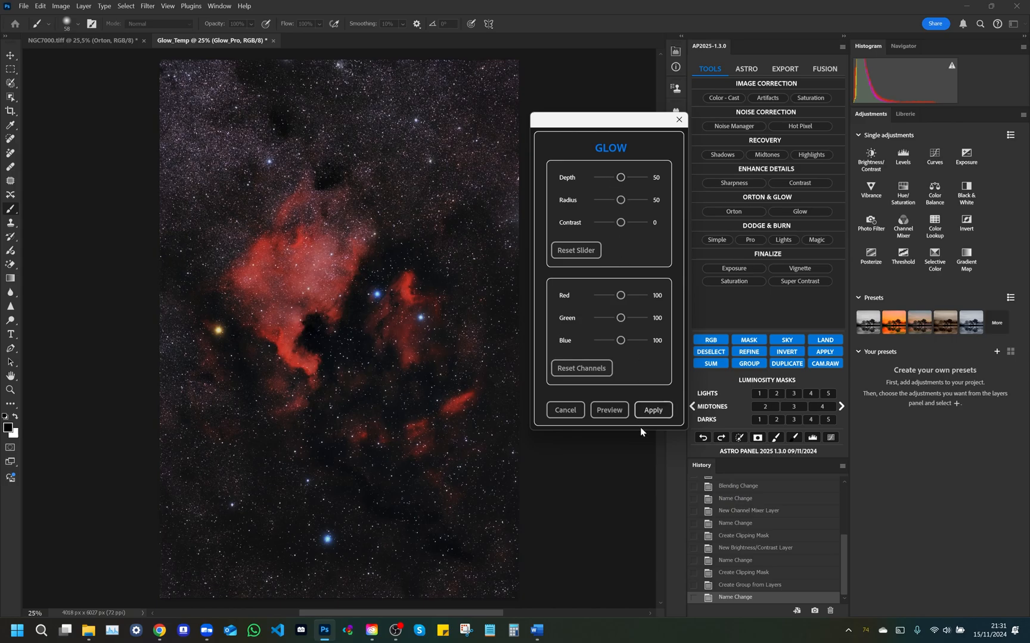
mouse_move(642, 177)
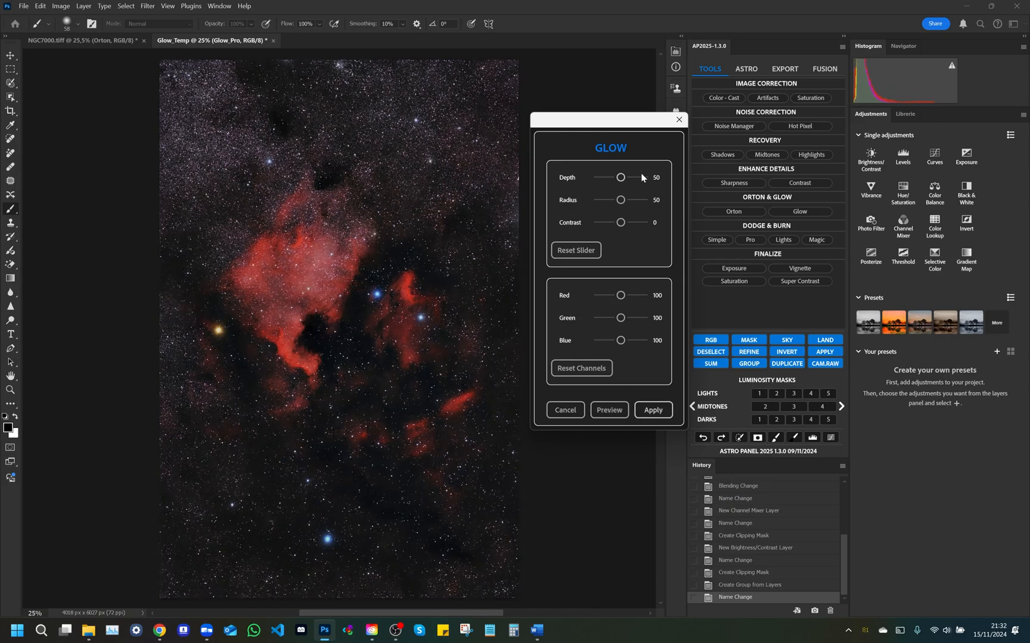
mouse_move(620, 178)
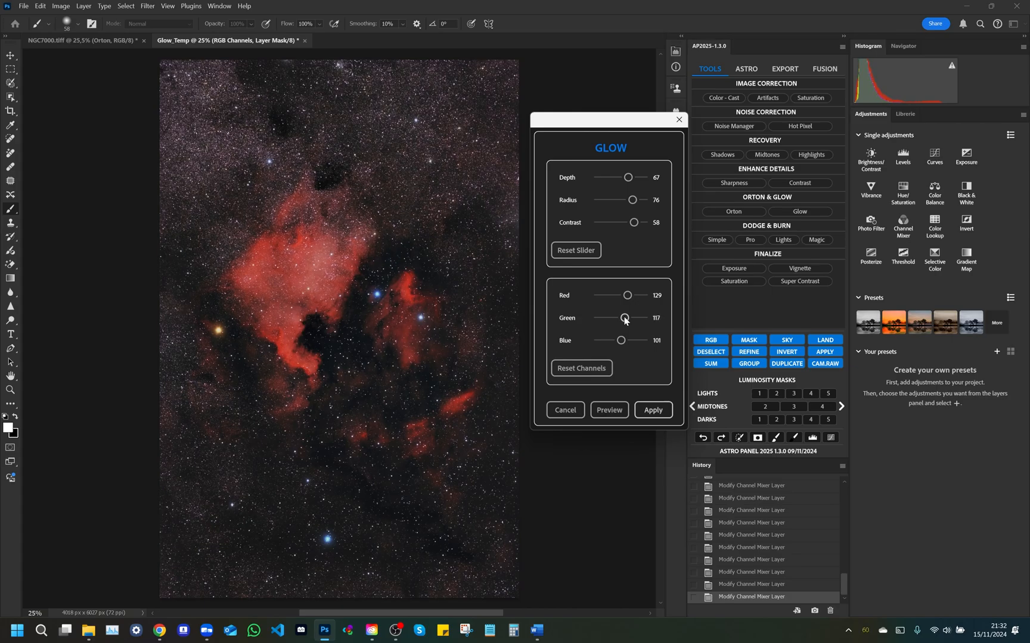
Preview and apply Glow at depth 67, radius 76, contrast 58, RGB 129/117/101
left_click(609, 410)
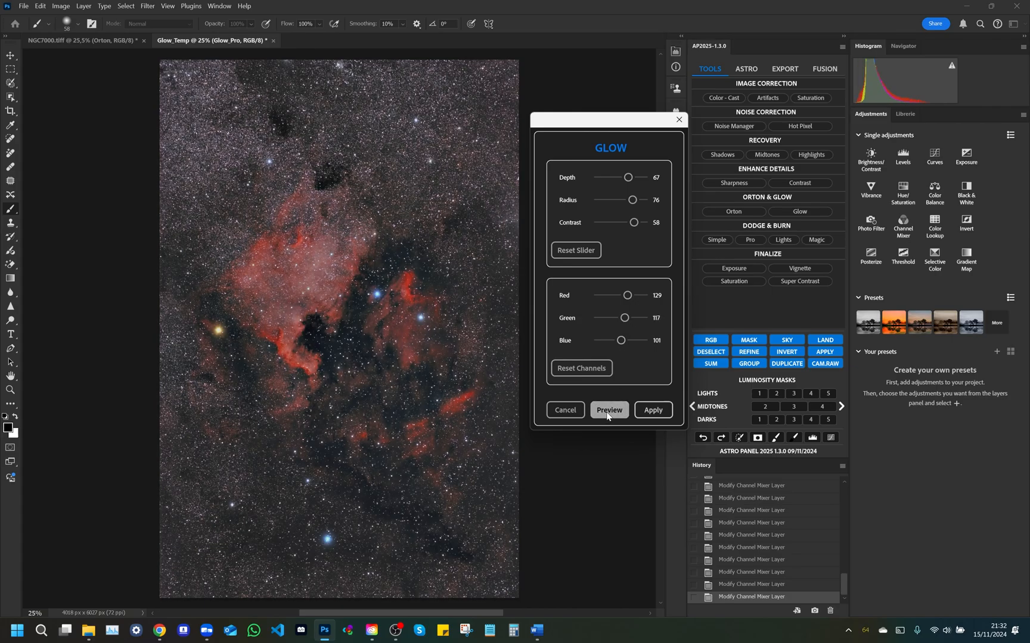
left_click(608, 410)
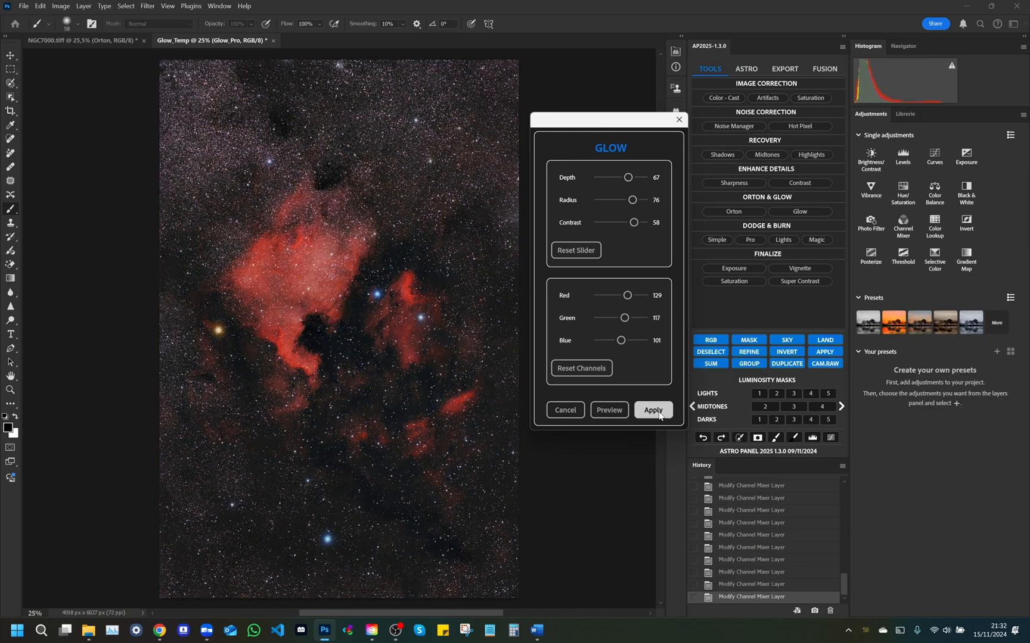
Toggle the Glow layer's visibility in the Layers panel to compare before and after
left_click(652, 410)
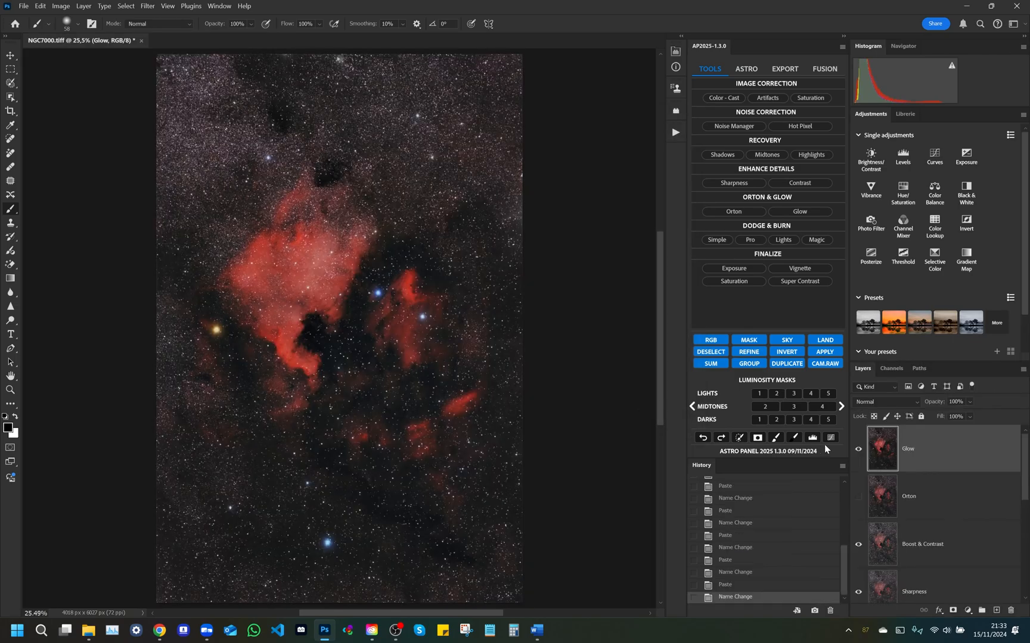
left_click(857, 448)
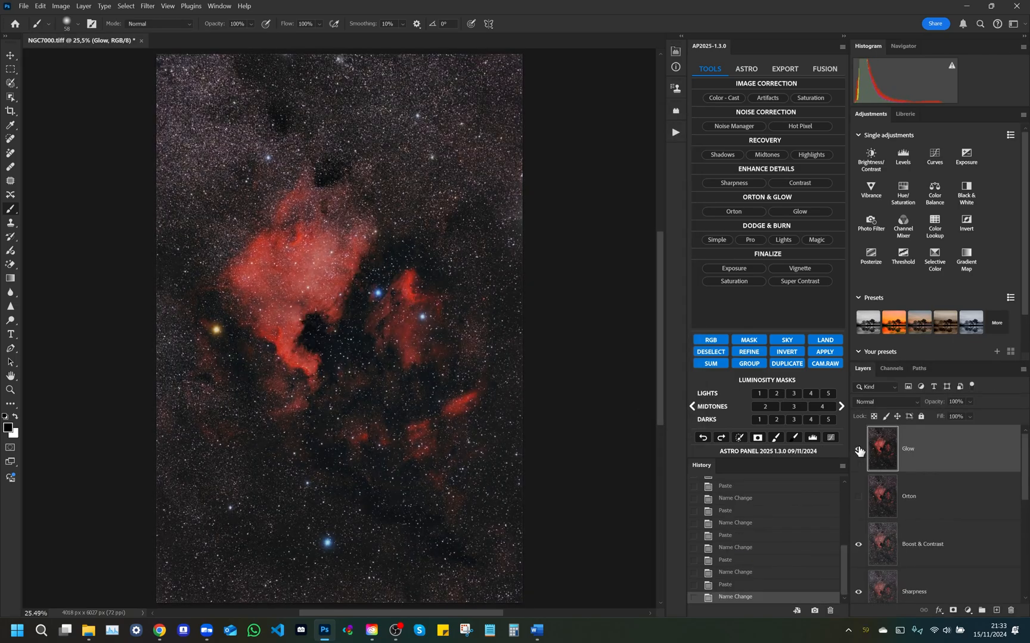
left_click(858, 451)
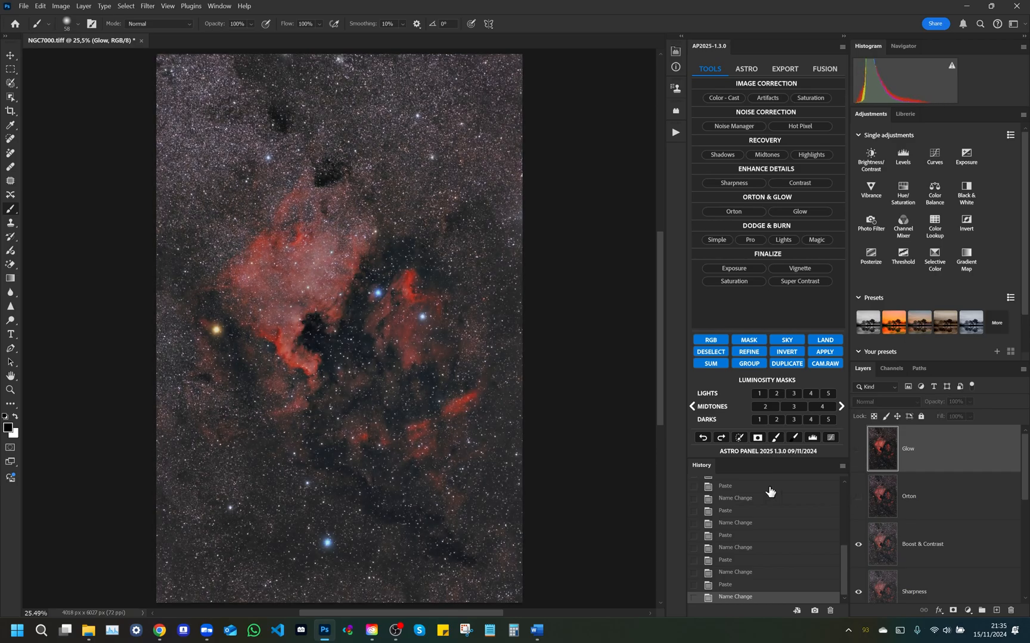
mouse_move(939, 399)
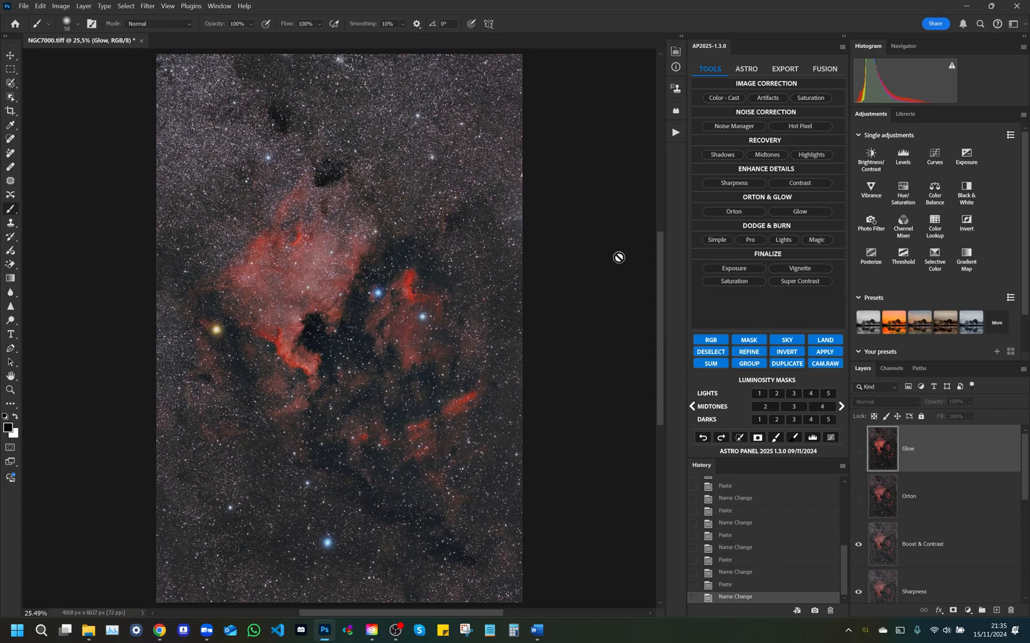
mouse_move(603, 192)
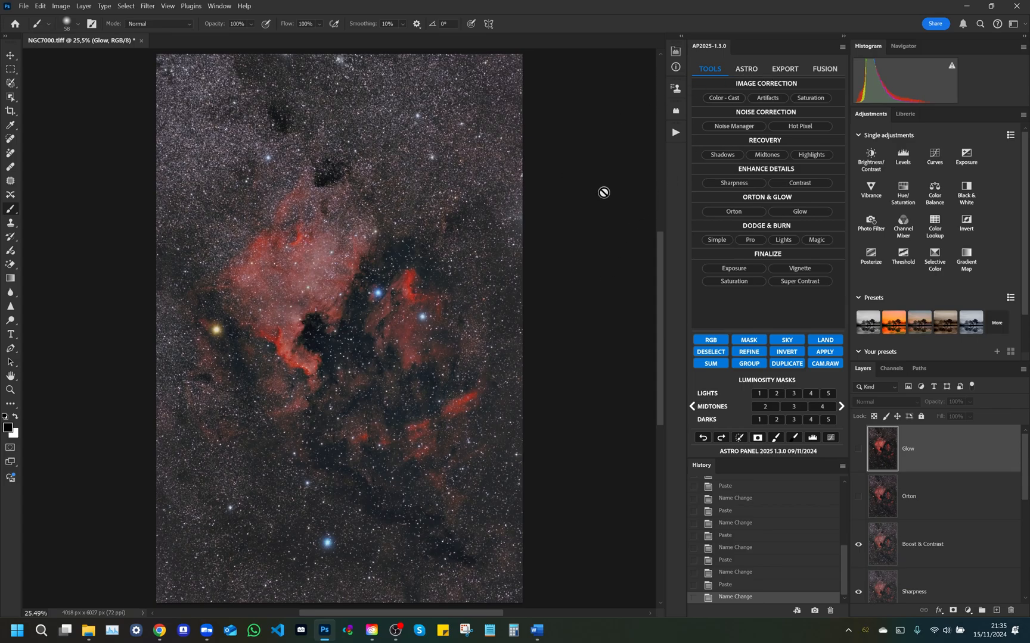
mouse_move(593, 176)
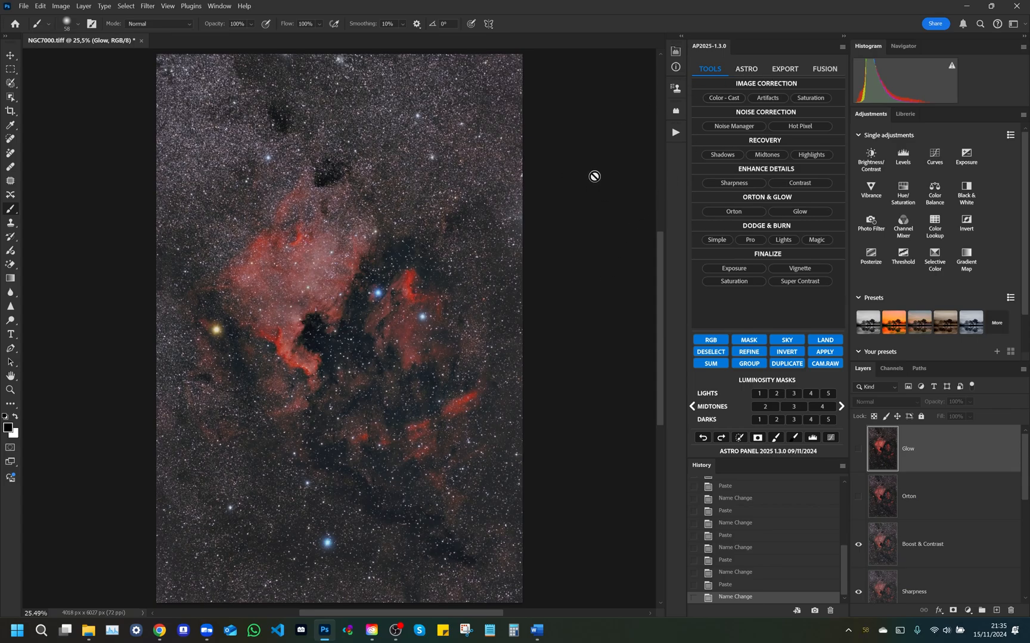
Switch to the ASTRO tab and start Kill Gradient at depth 14, radius 800
left_click(746, 69)
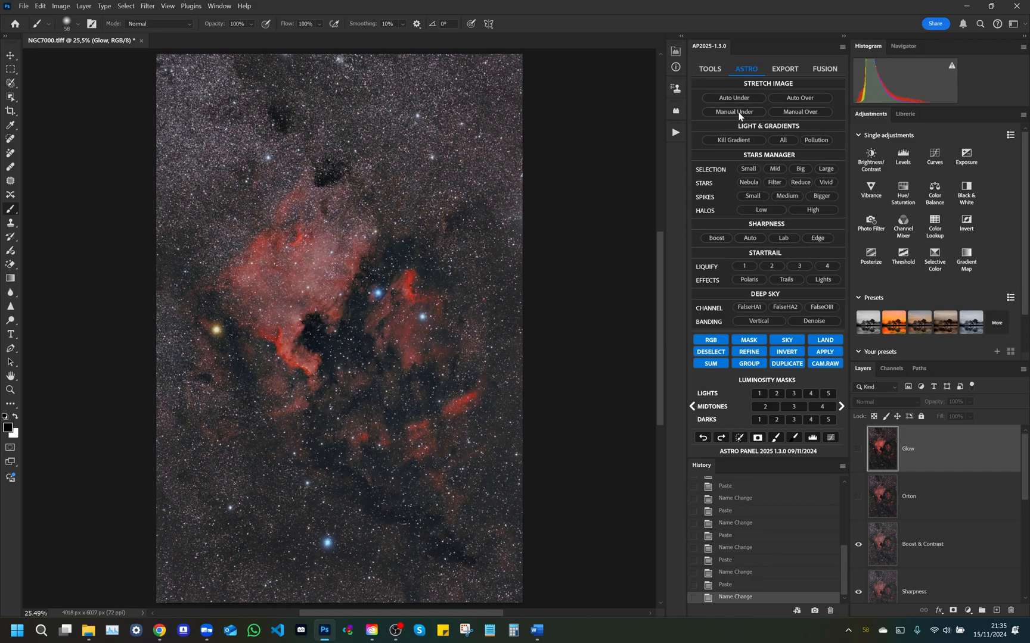
left_click(732, 140)
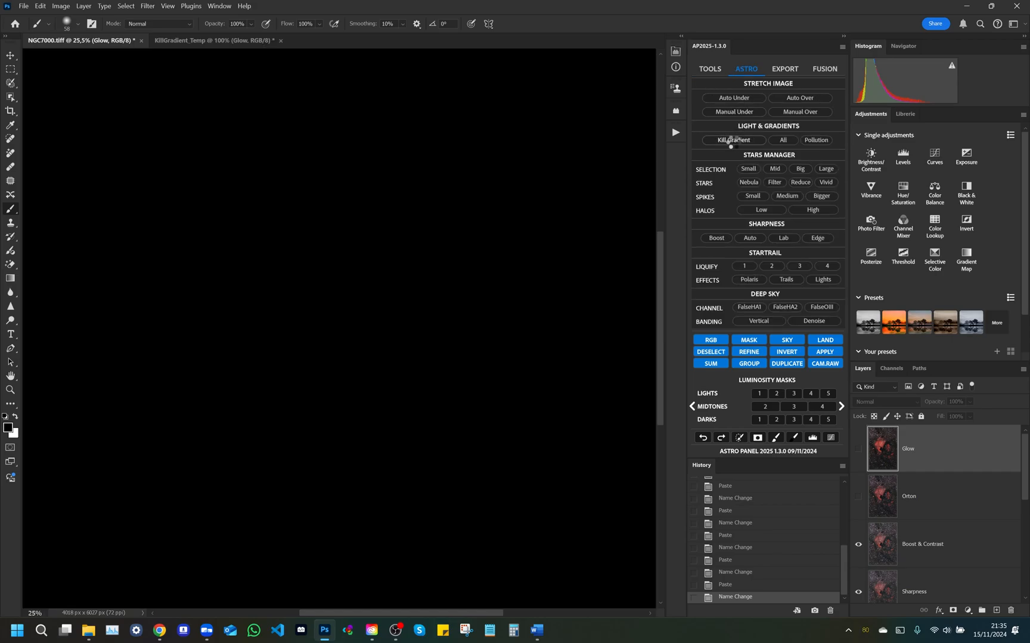
left_click(733, 140)
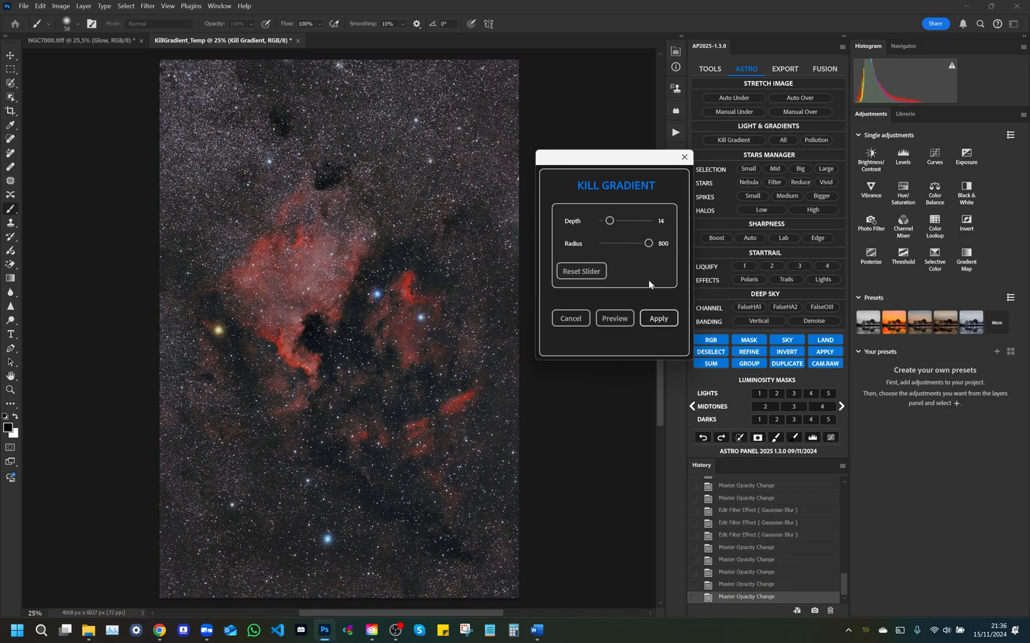
Apply Kill Gradient, adding its layer atop NGC7000 above Glow
left_click(657, 318)
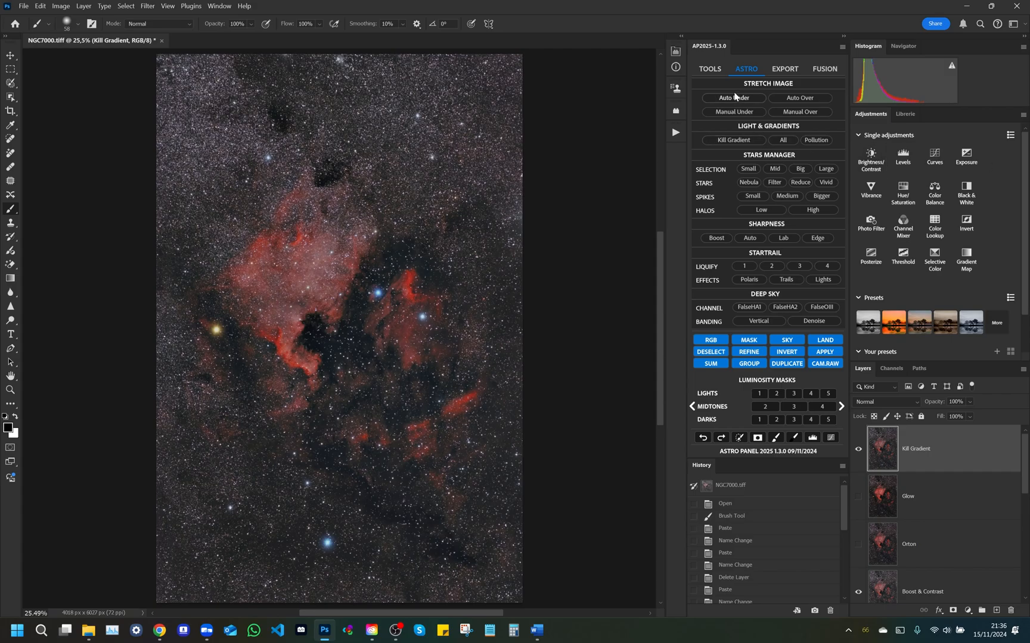
mouse_move(734, 97)
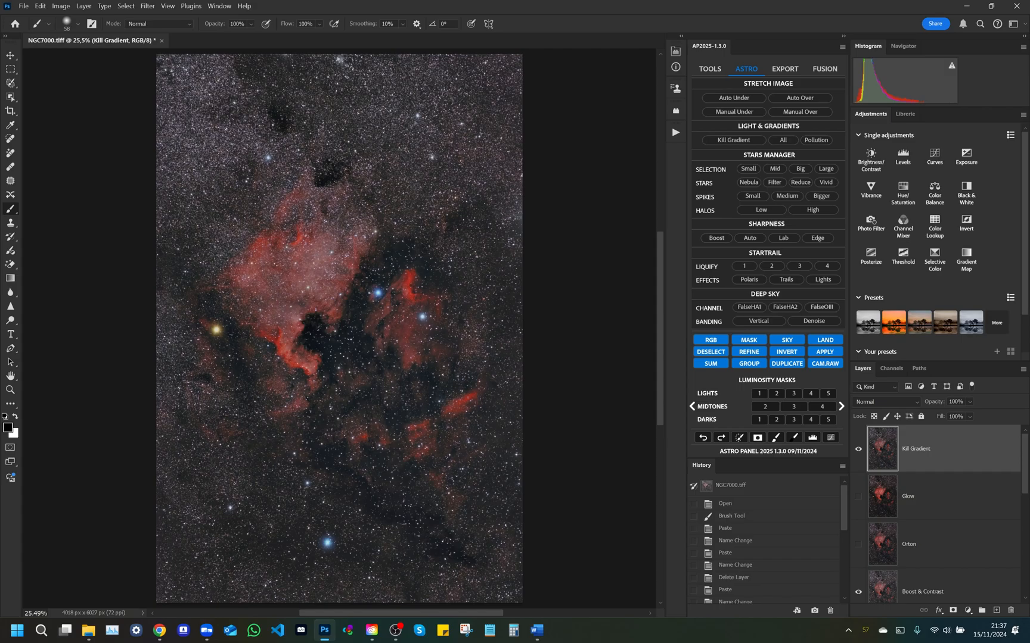
mouse_move(562, 150)
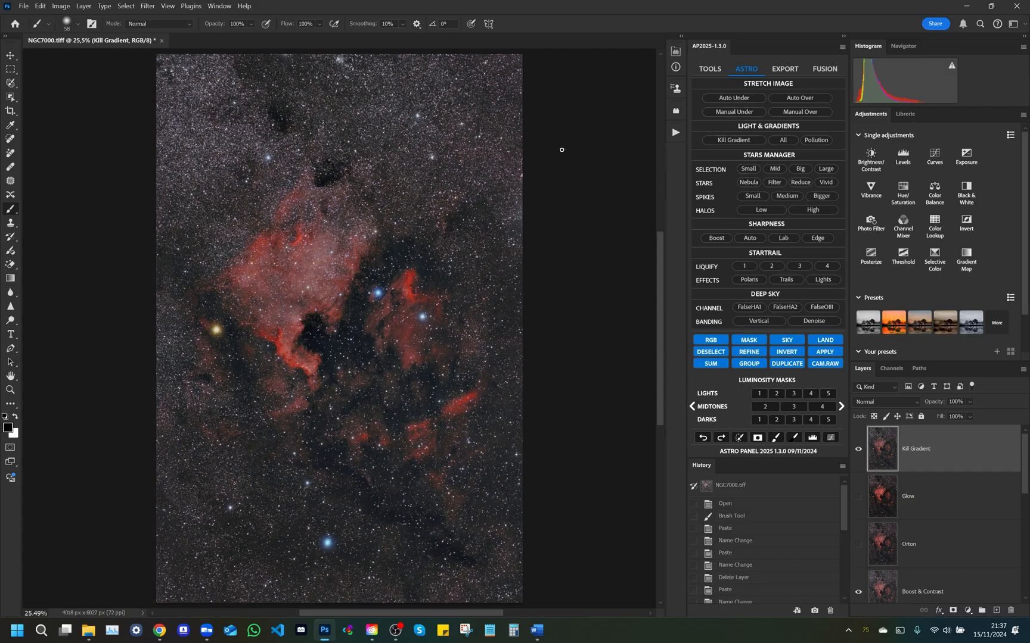
mouse_move(608, 136)
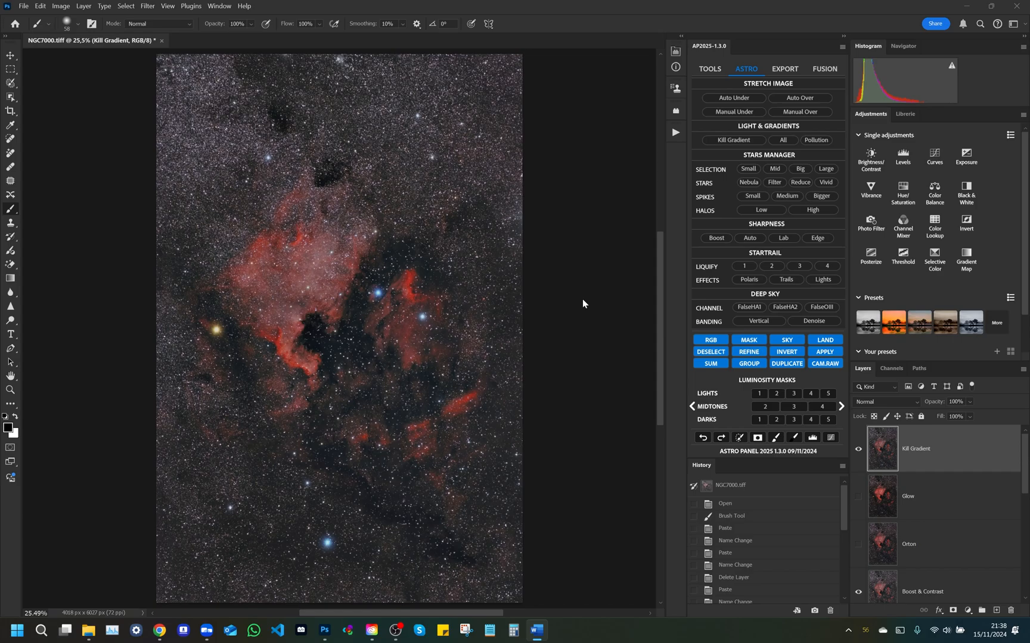
mouse_move(599, 326)
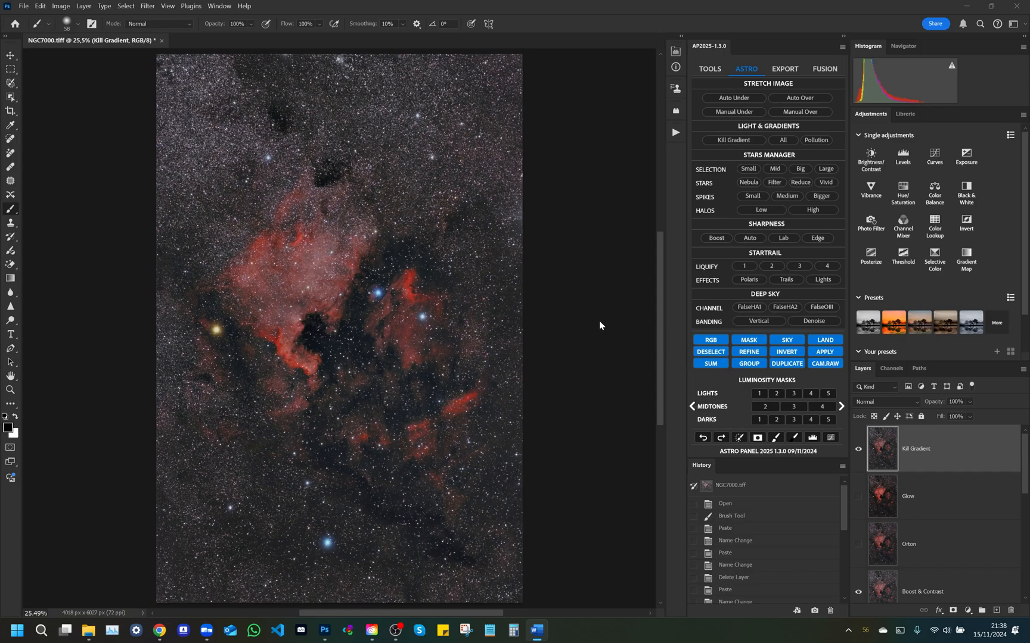